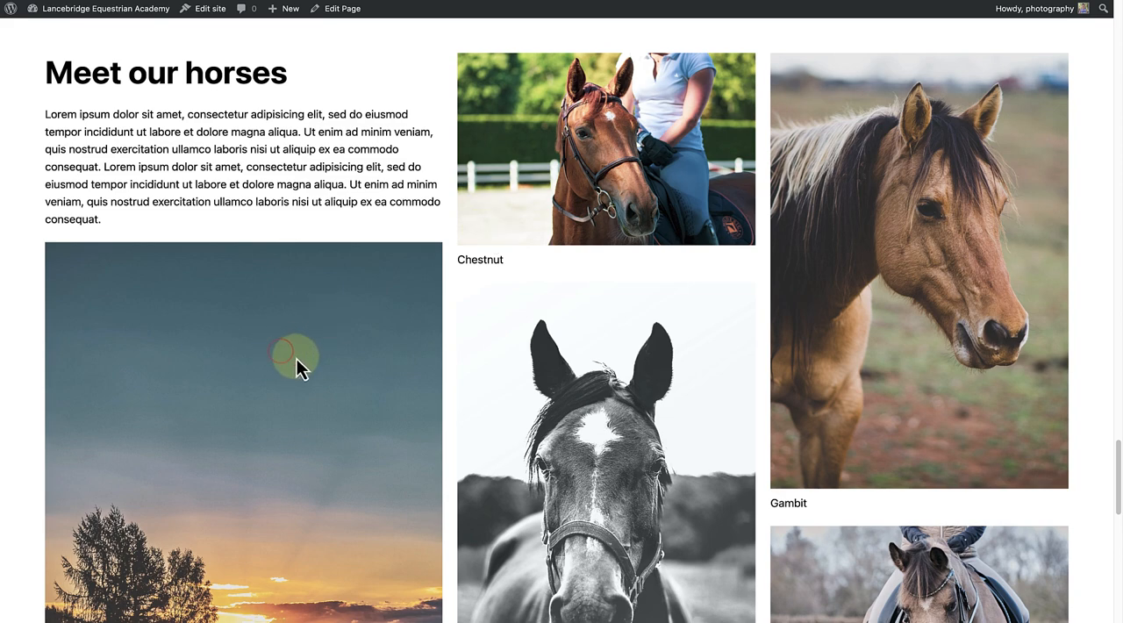
mouse_move(596, 393)
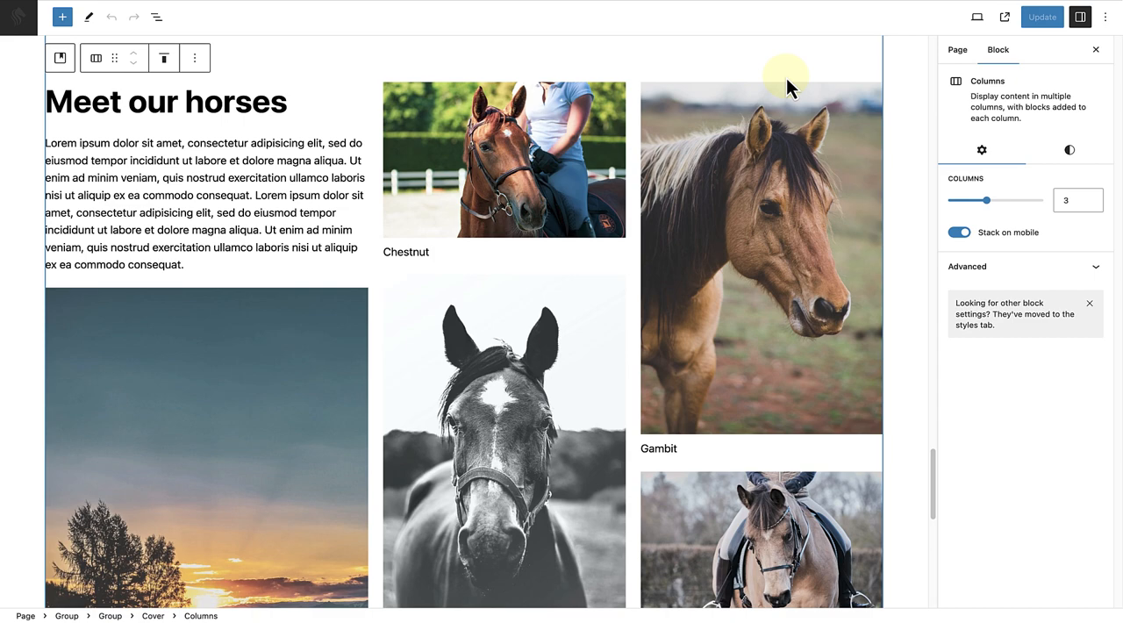
mouse_move(519, 157)
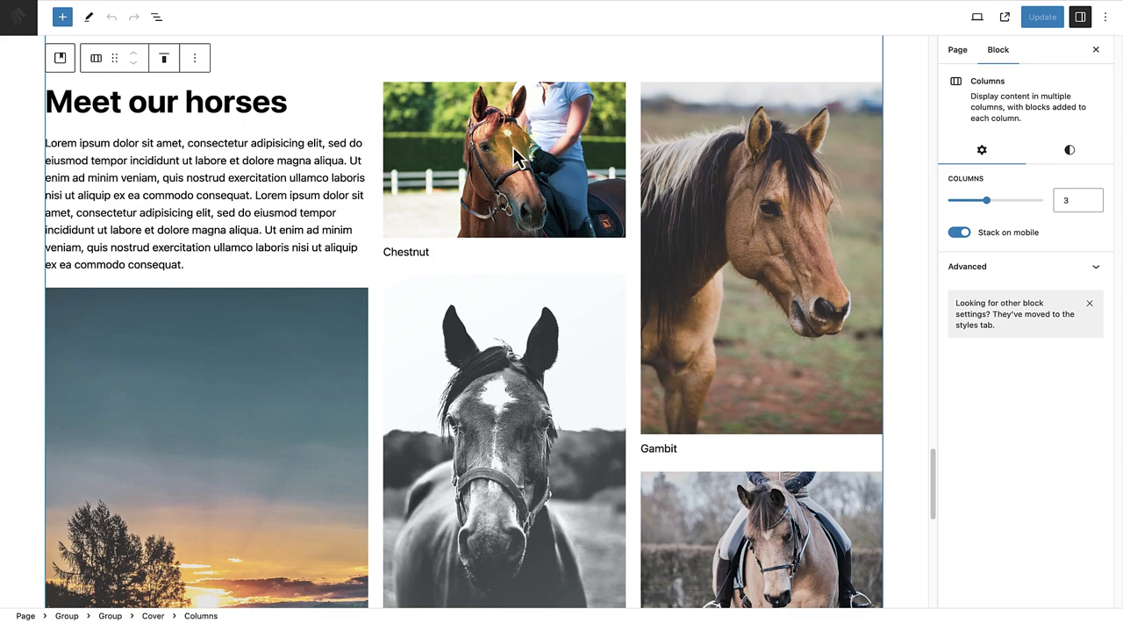
Step: Enable Expand on Click for the Chestnut and Gambit horse images
click(503, 158)
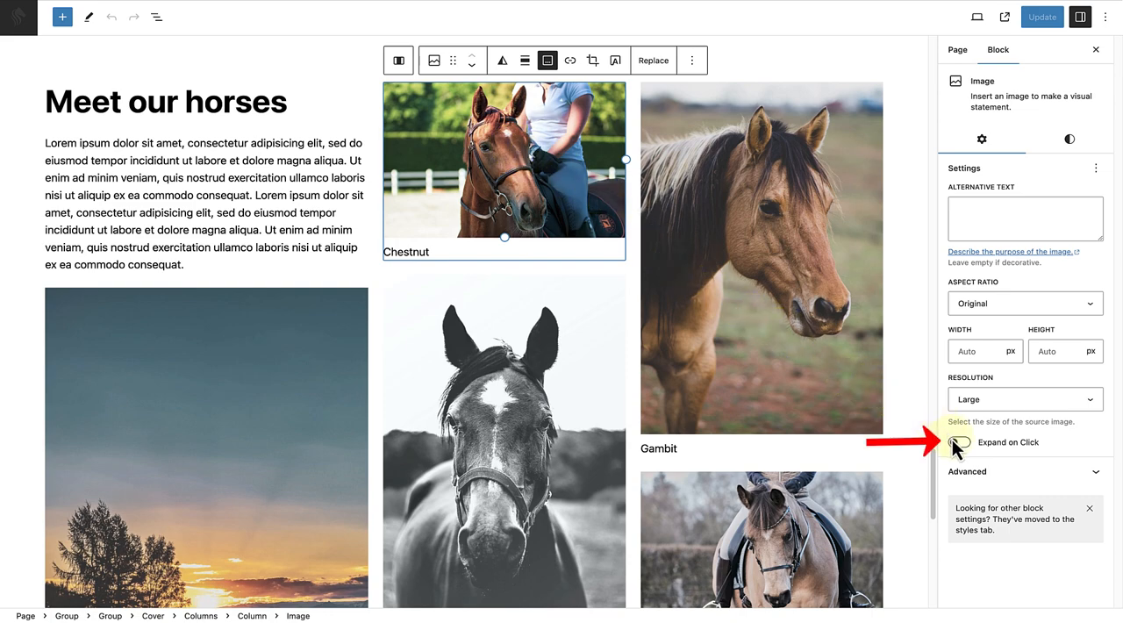
click(958, 442)
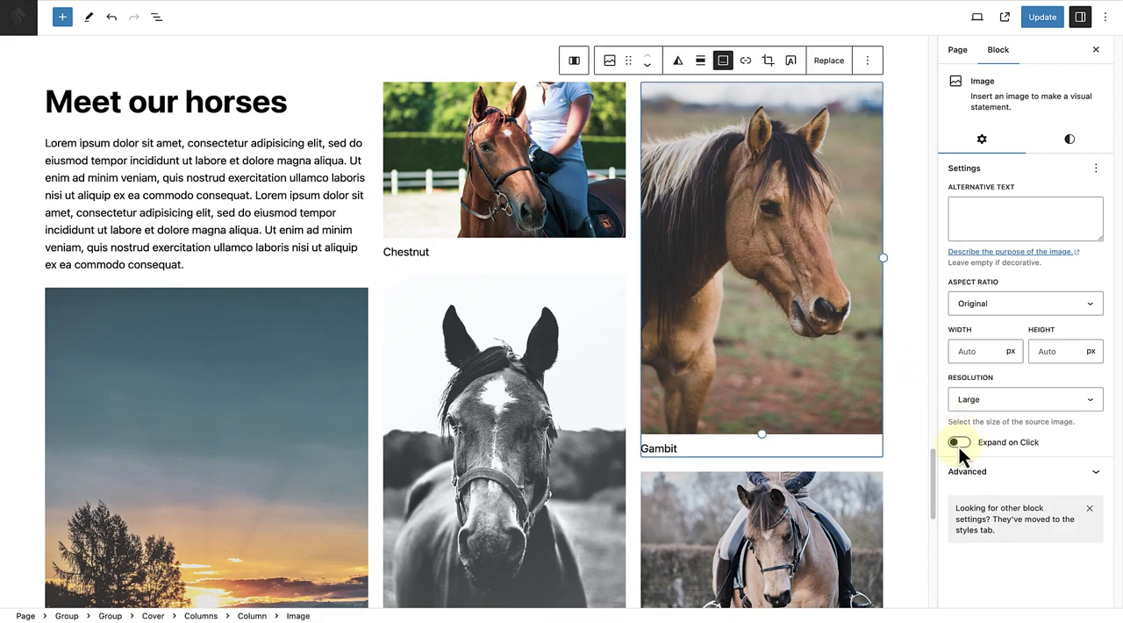
click(958, 444)
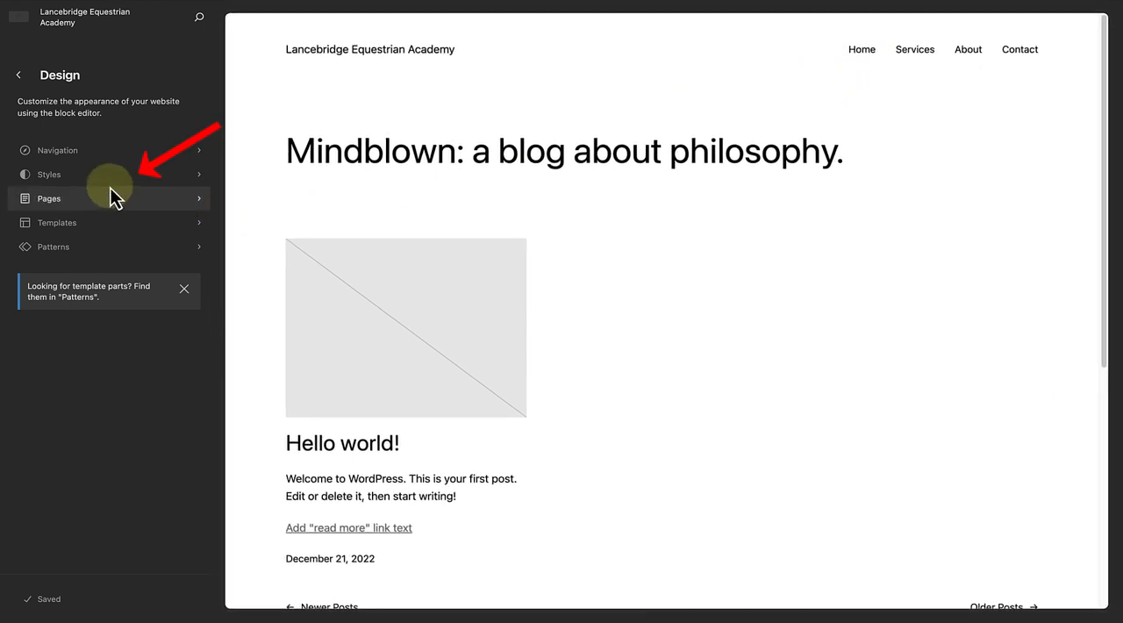
Step: Reach the site-wide Image style settings via Styles > Style Book > Media
click(49, 174)
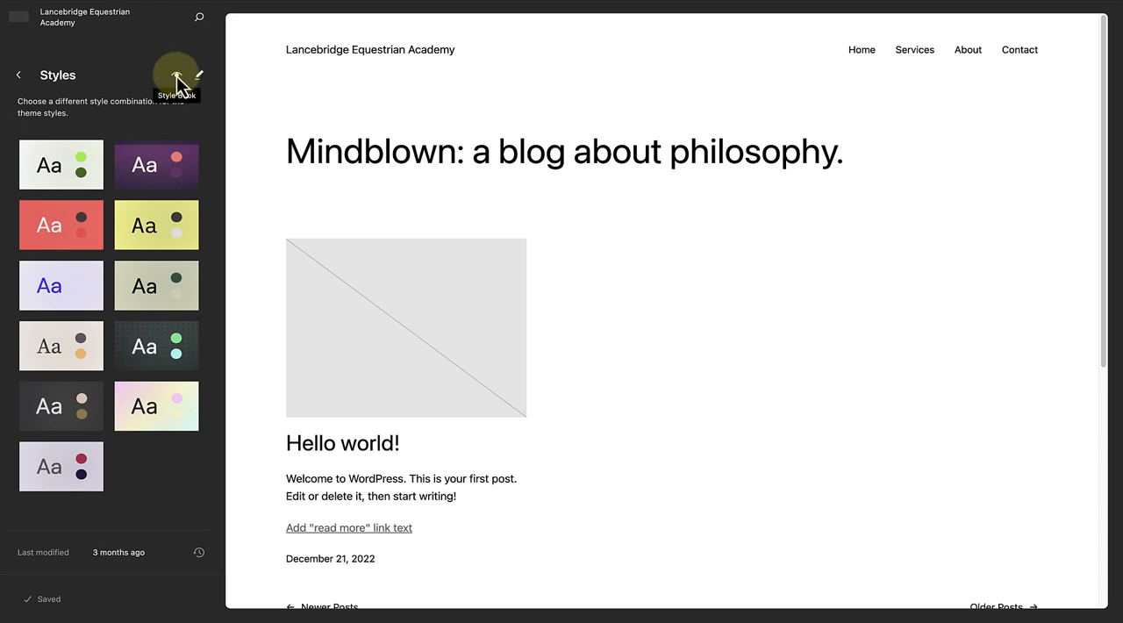
click(175, 74)
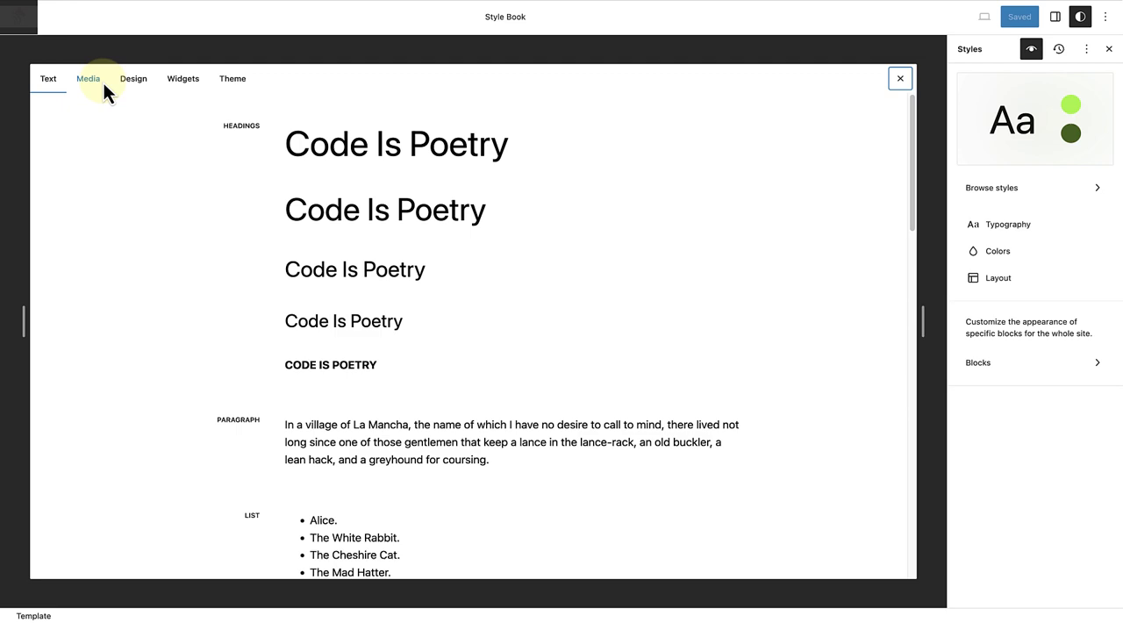
click(88, 78)
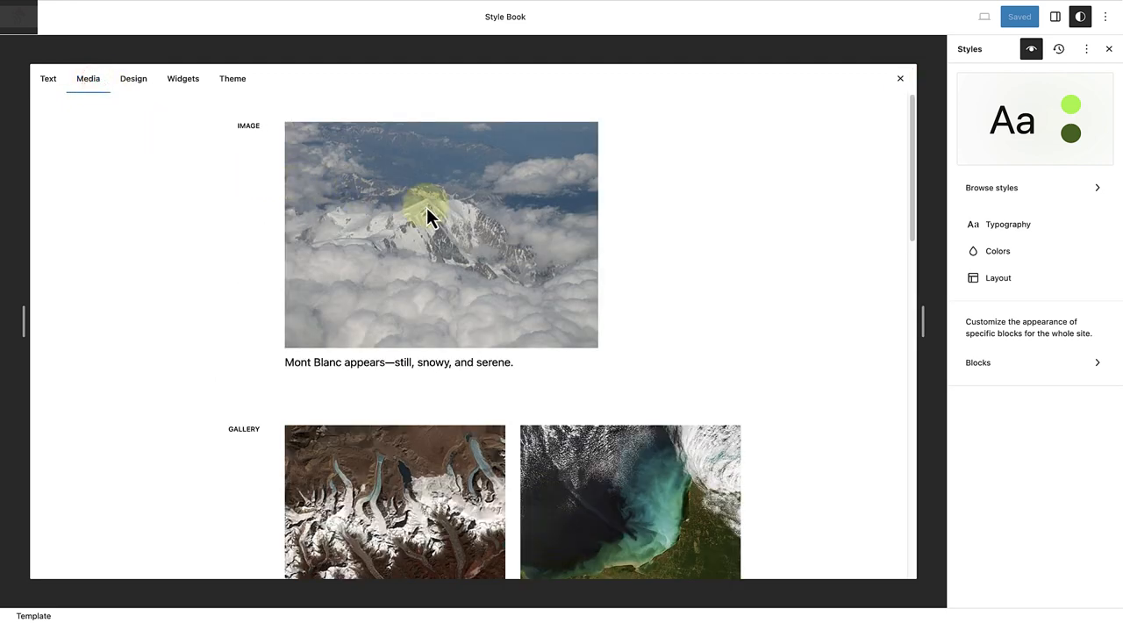
click(432, 218)
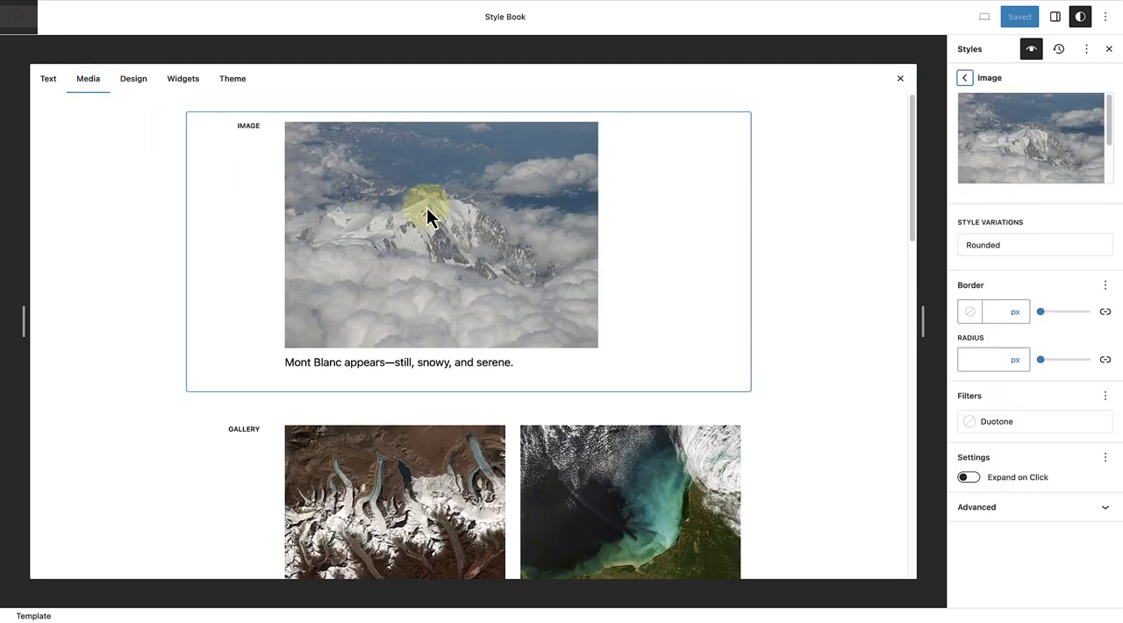
Step: Turn on Expand on Click for all images site-wide and save the global style
click(968, 477)
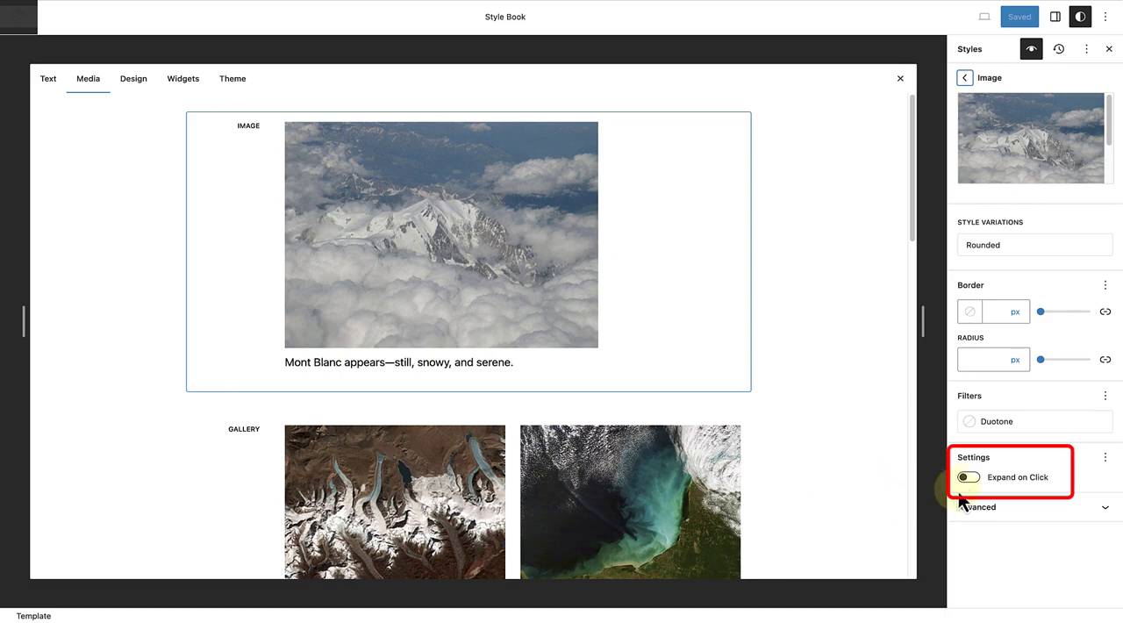
click(968, 477)
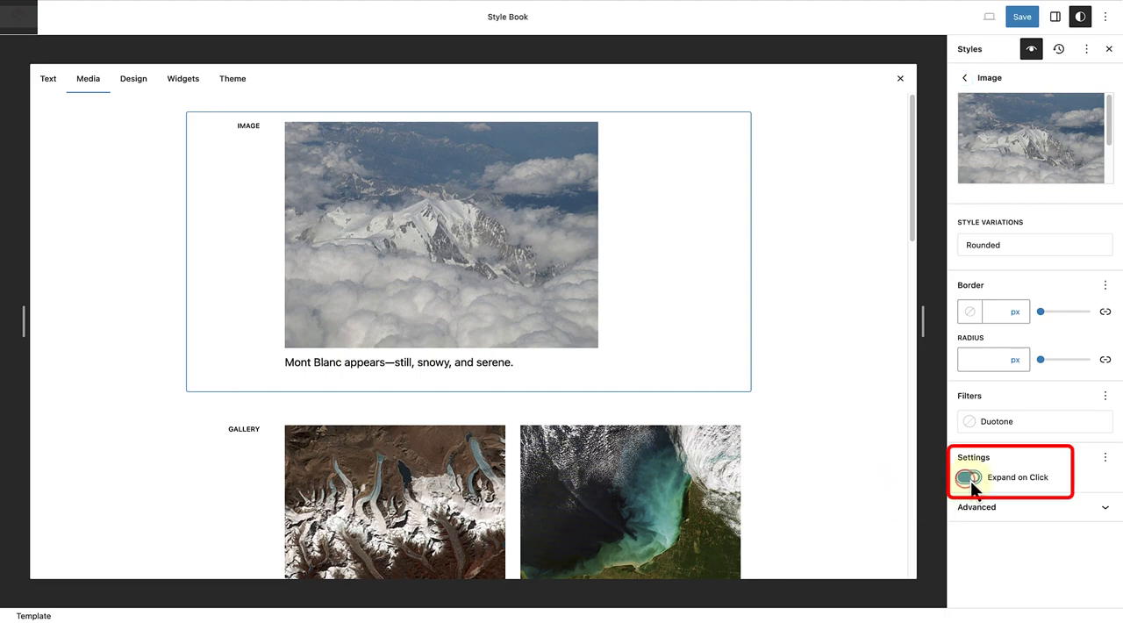
click(969, 477)
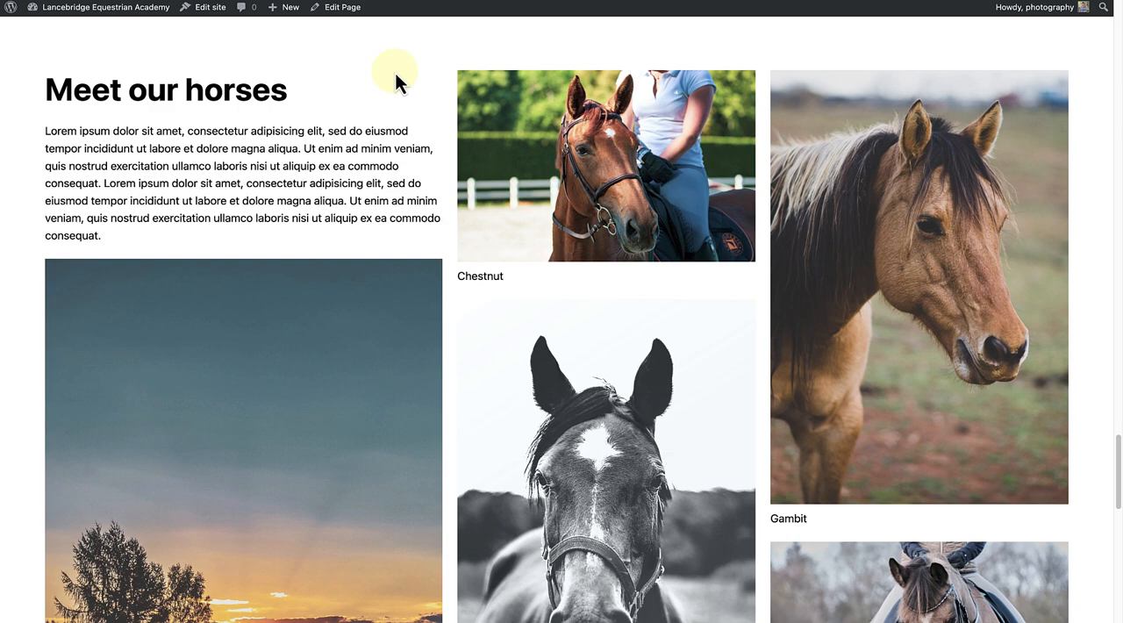
mouse_move(480, 114)
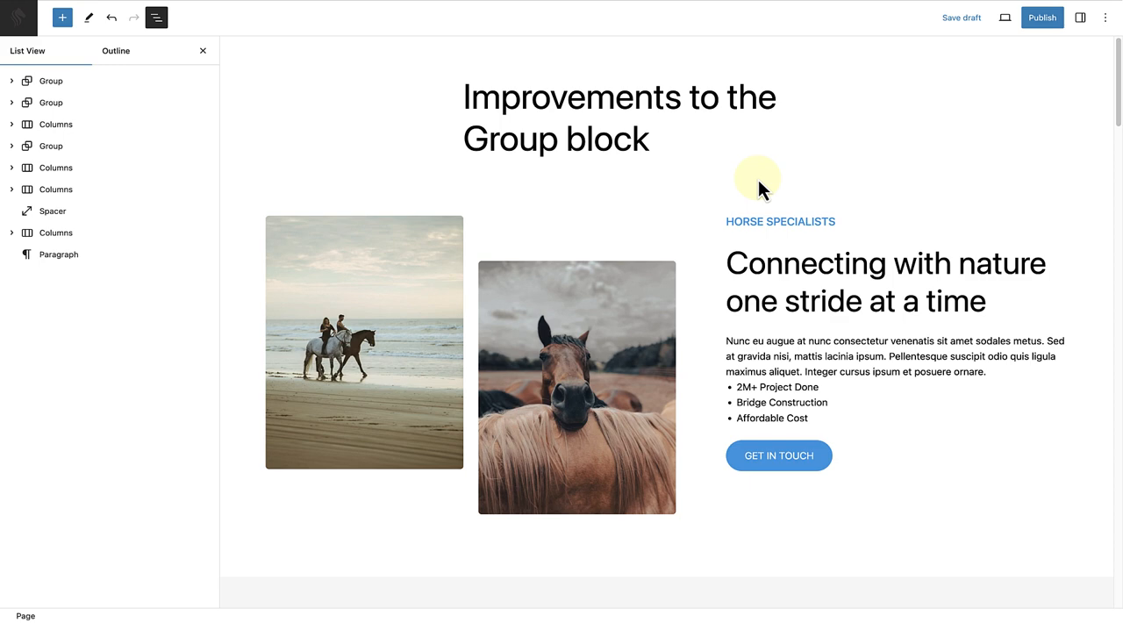
Step: Rename the first Group block in List View to 'Specialists CTA'
click(49, 81)
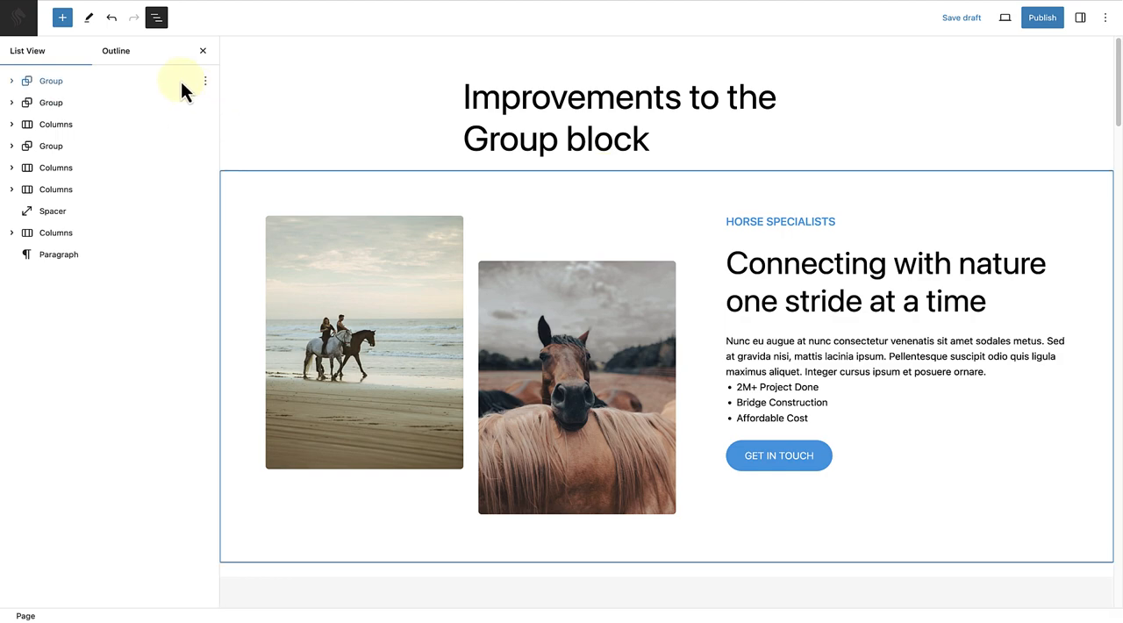
click(205, 81)
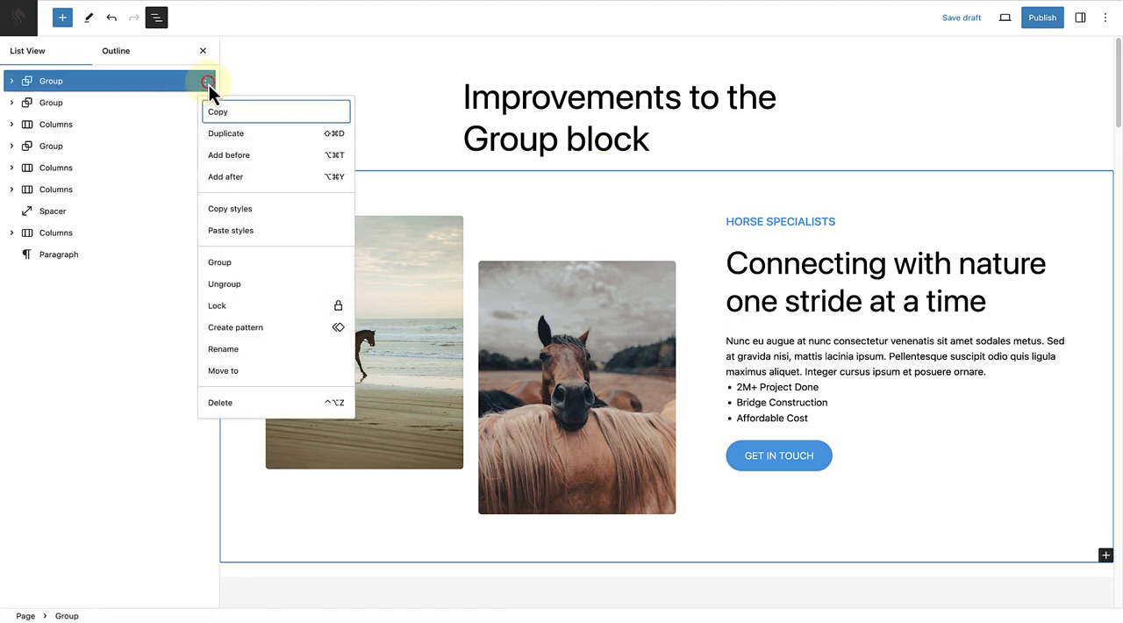
mouse_move(234, 361)
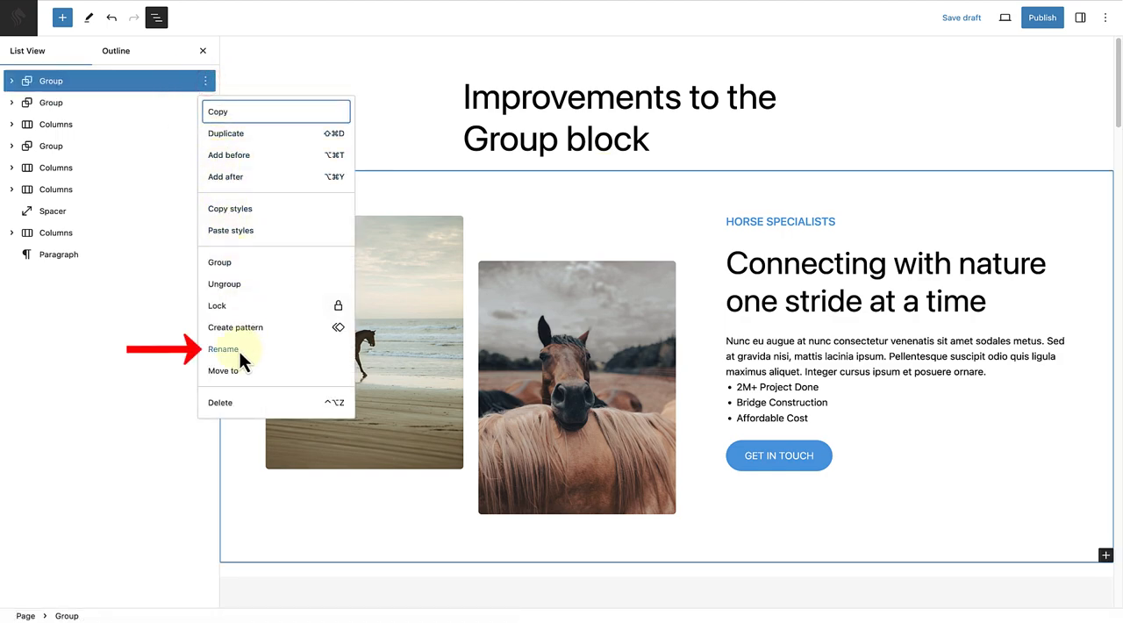
click(223, 347)
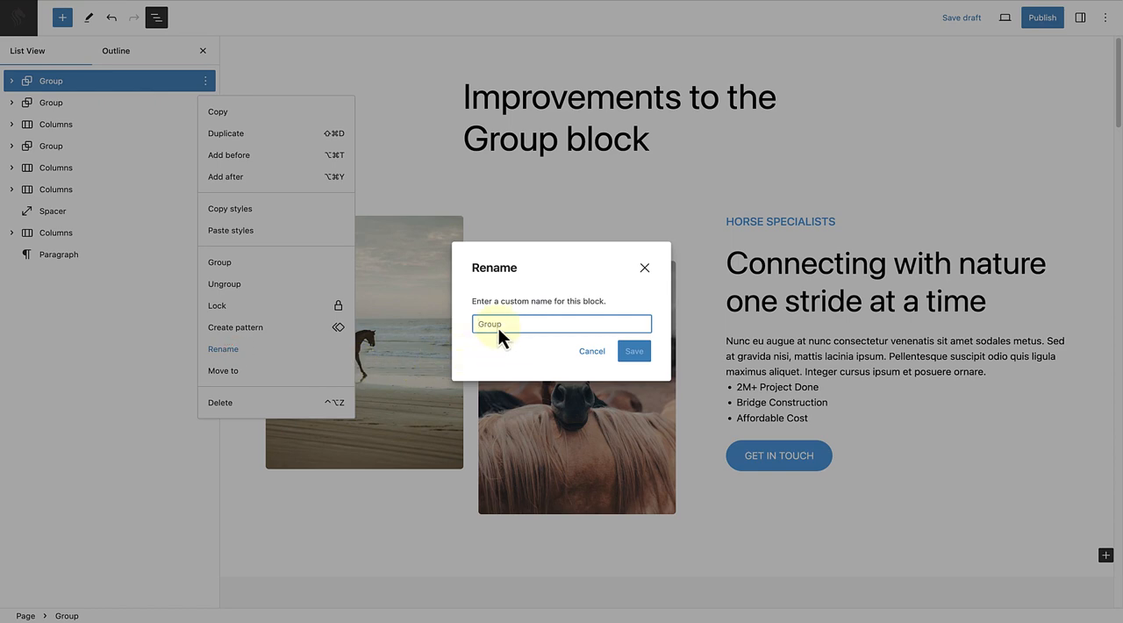
text(Specialists CTA)
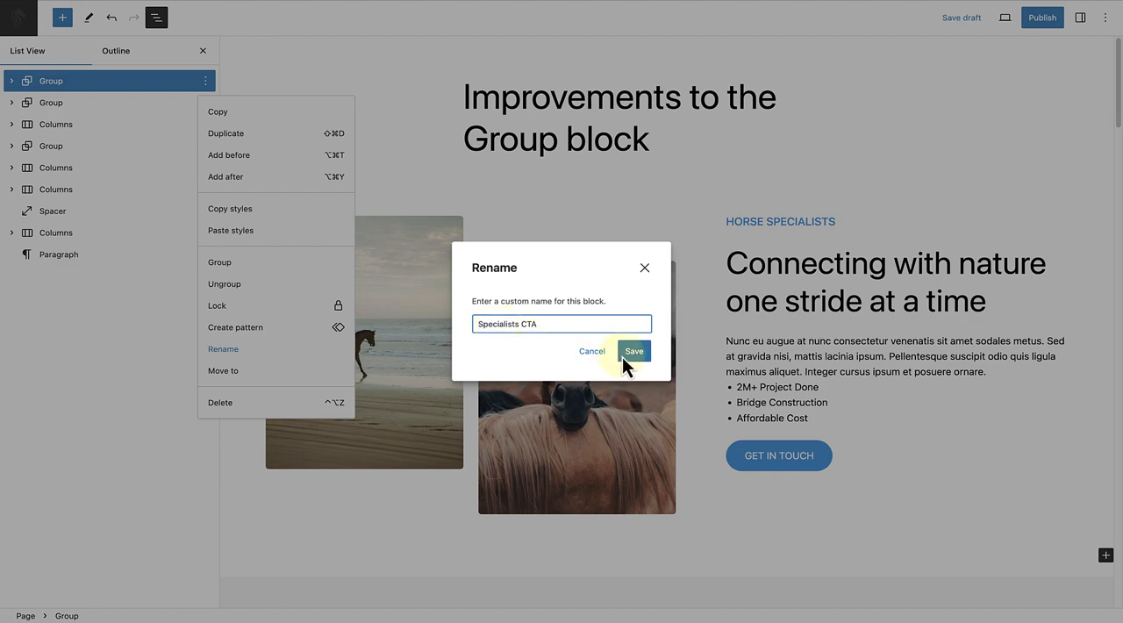
click(635, 351)
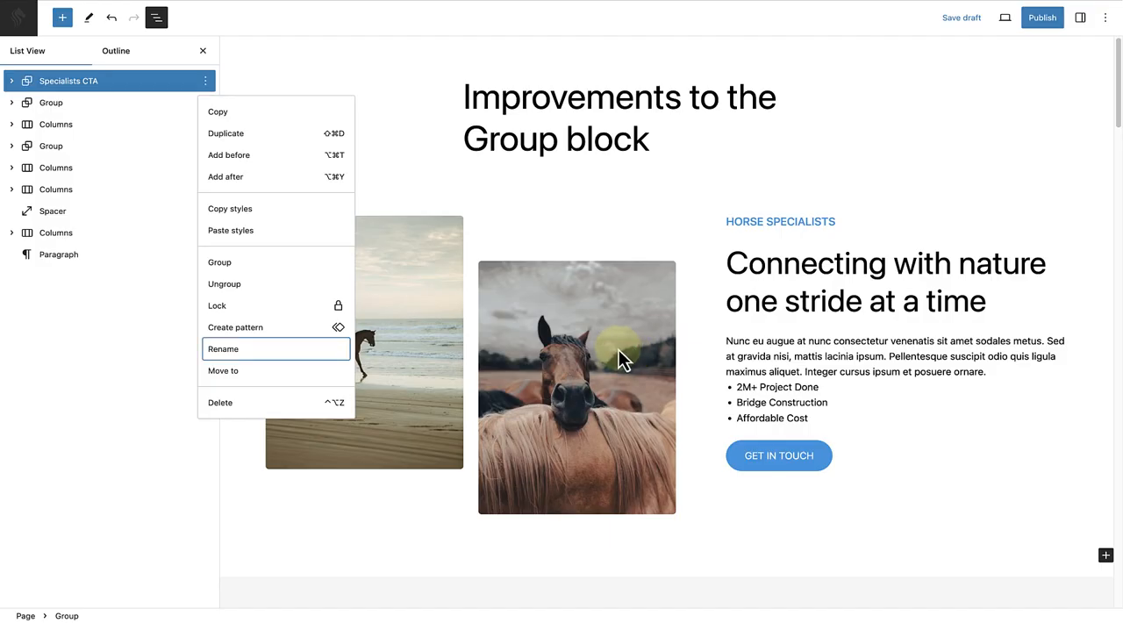
Step: Rename the Our services Group block to 'Services'
click(49, 102)
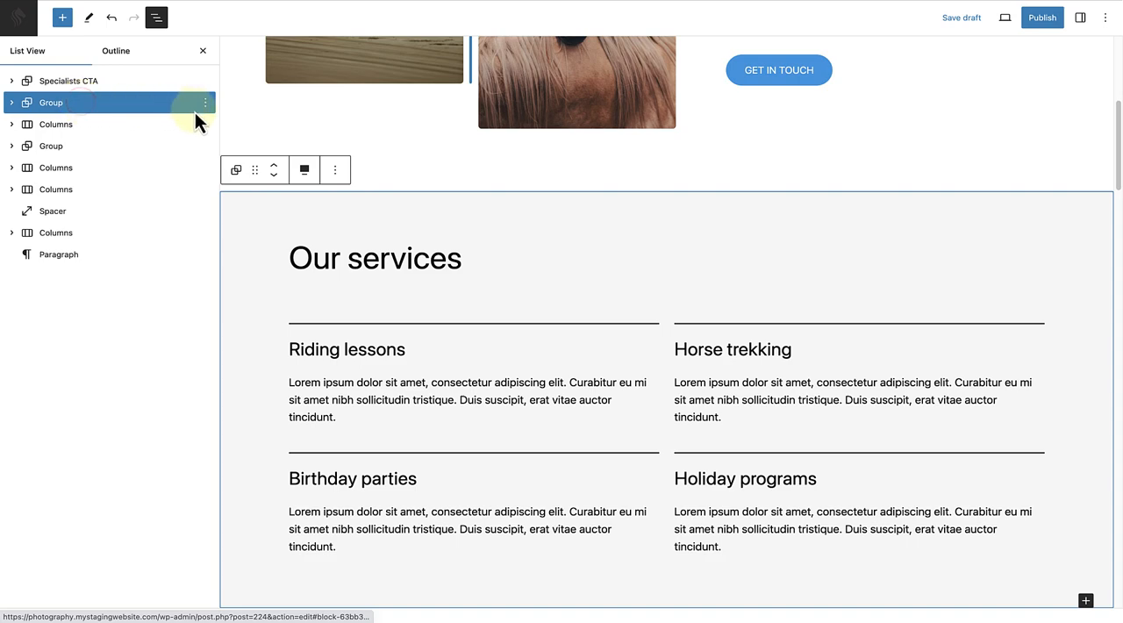
click(203, 102)
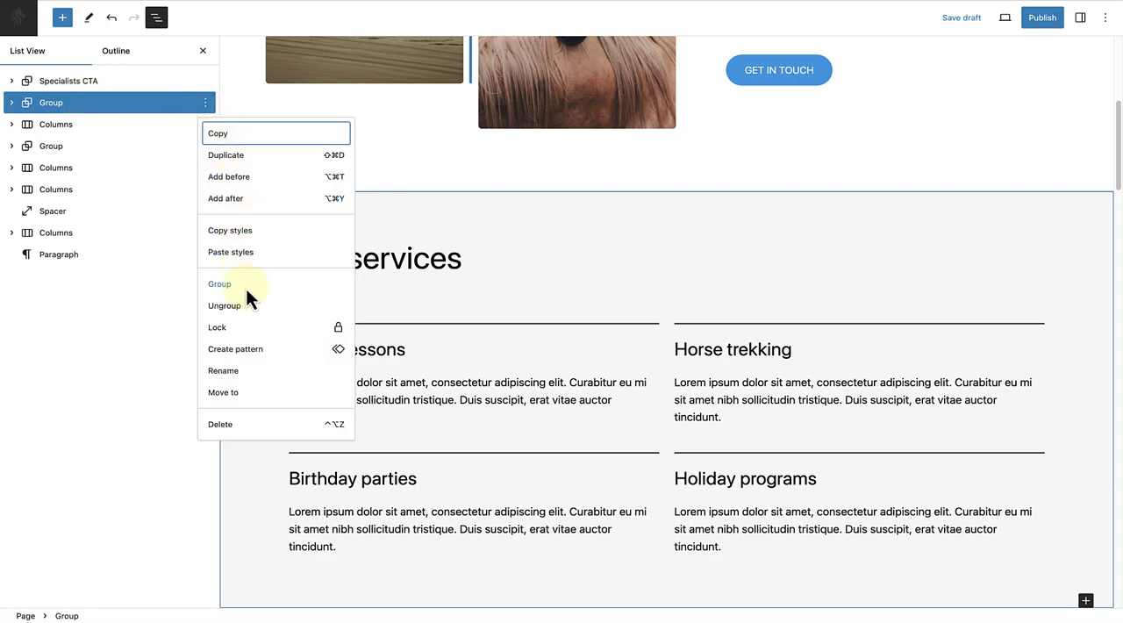
click(222, 370)
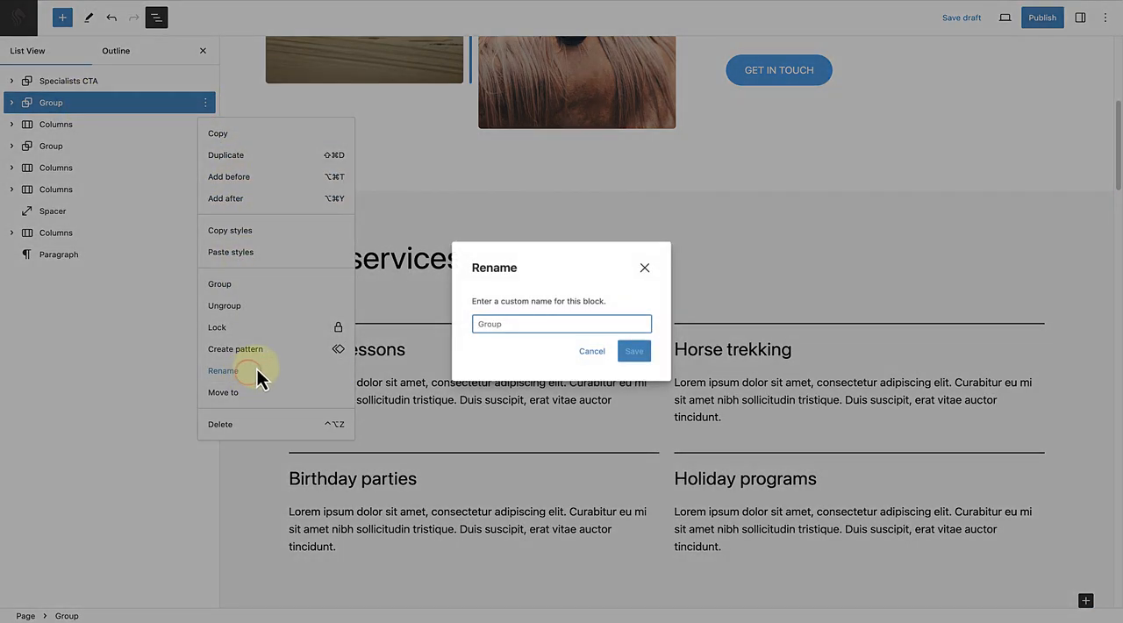
text(Services)
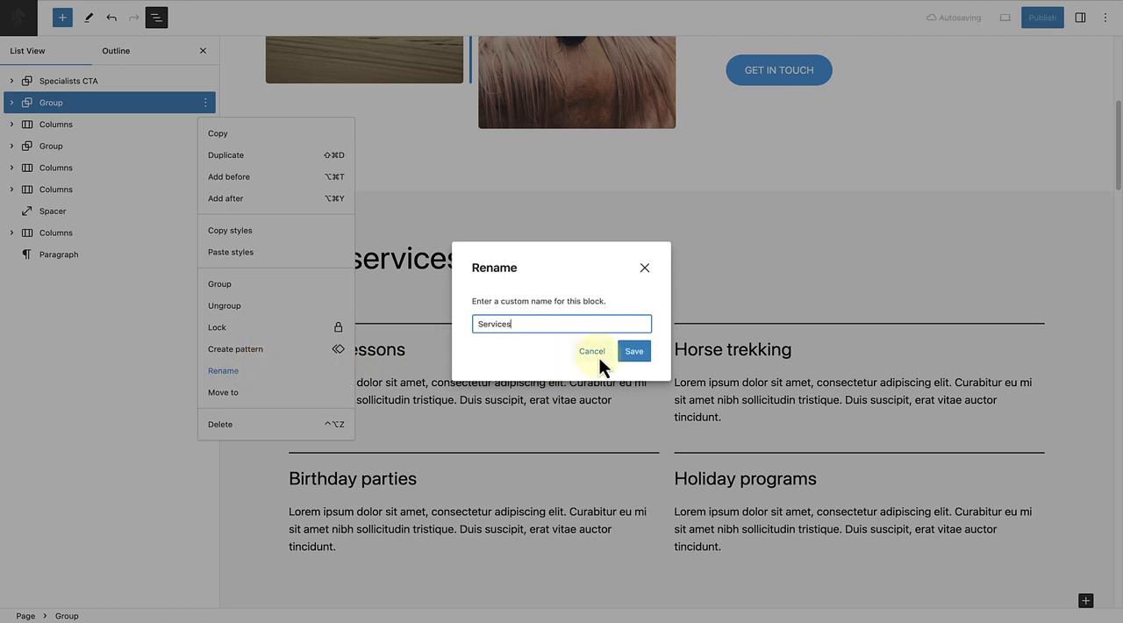
click(636, 351)
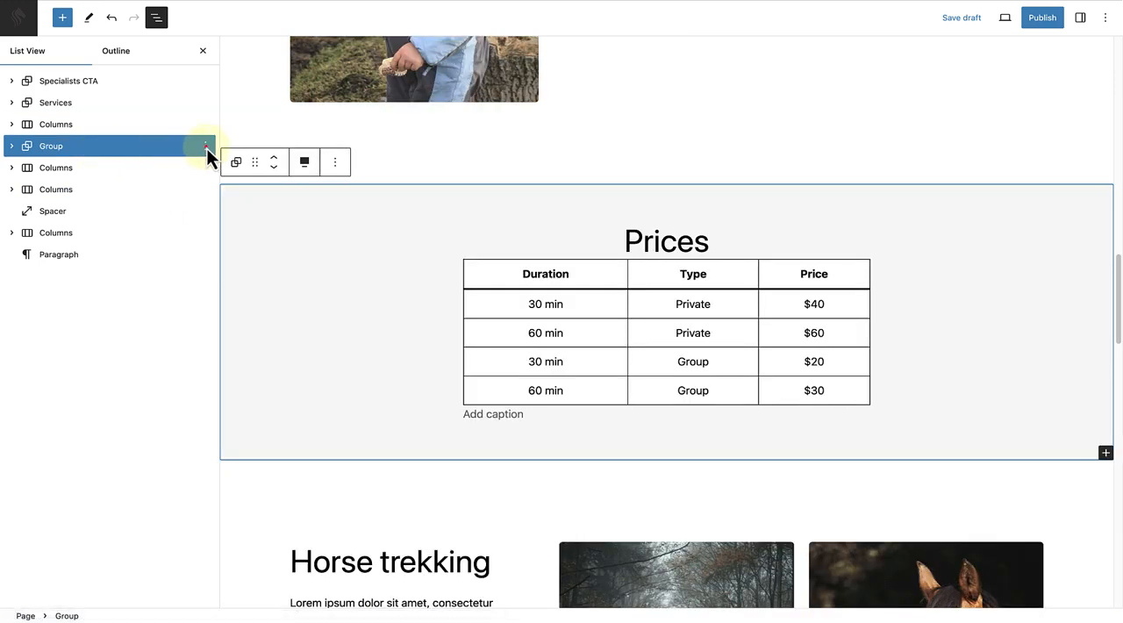
Step: Rename the third Group block to 'Prices'
click(203, 146)
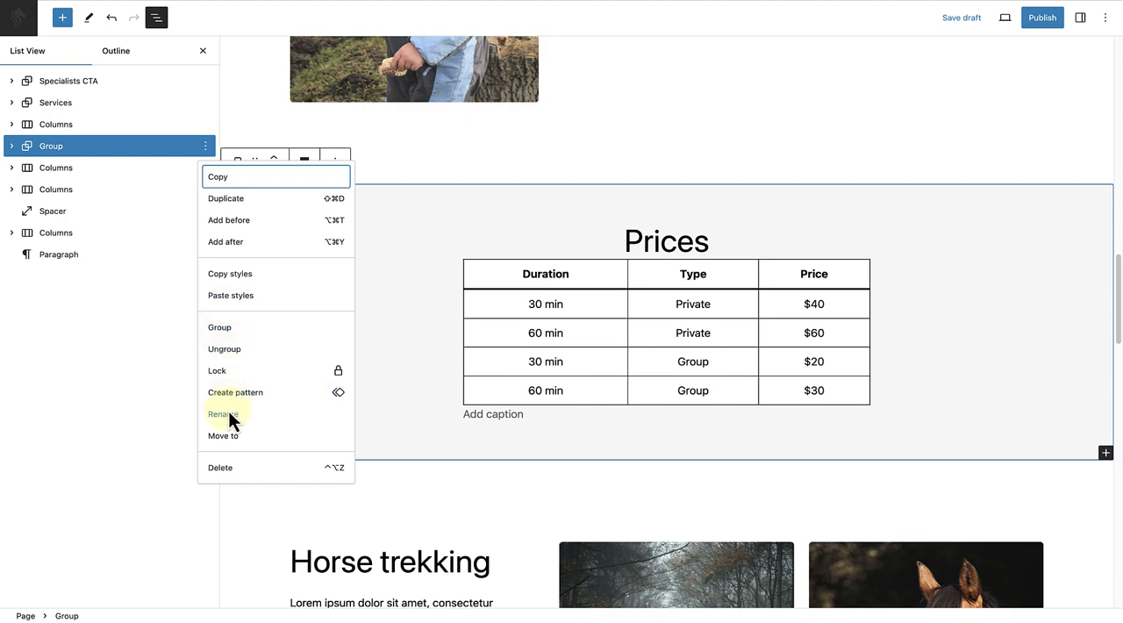
click(221, 414)
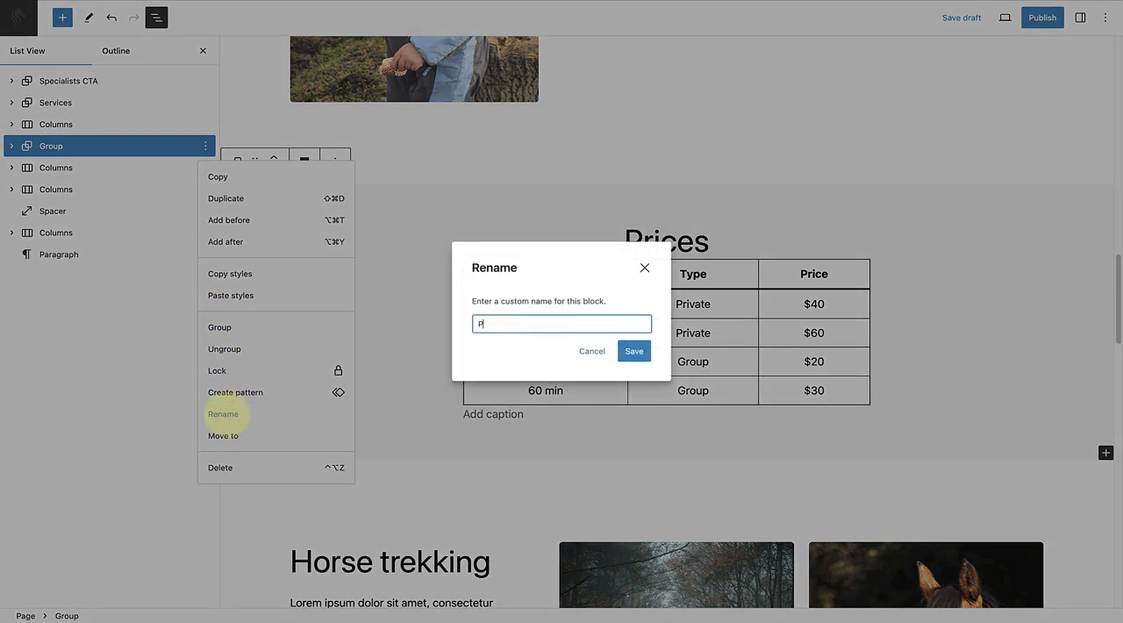
text(Prices)
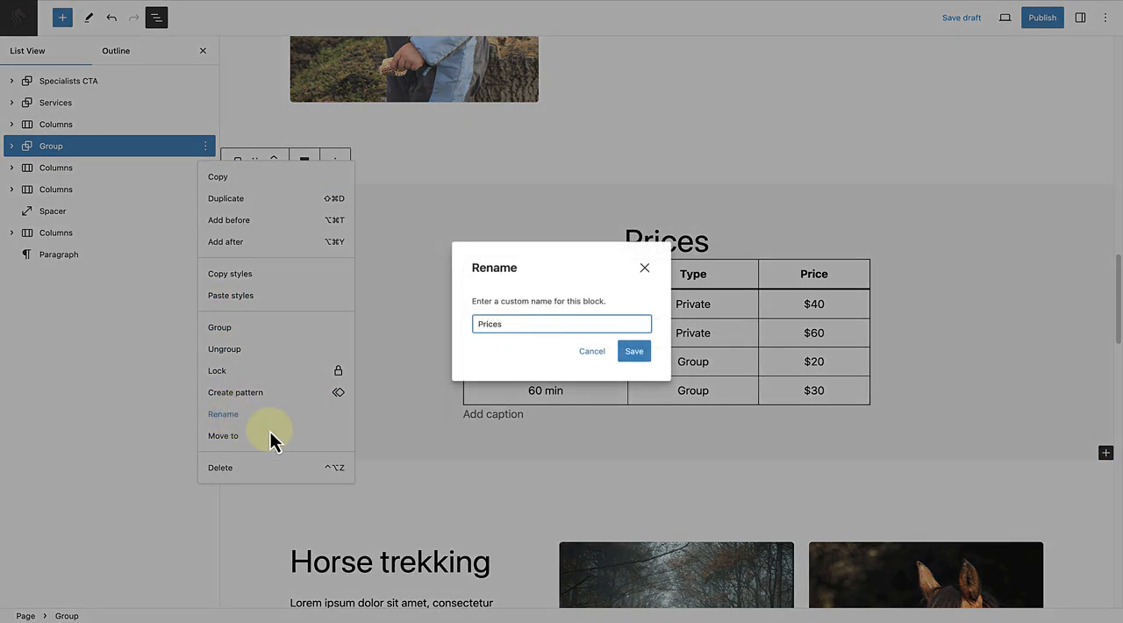
click(633, 351)
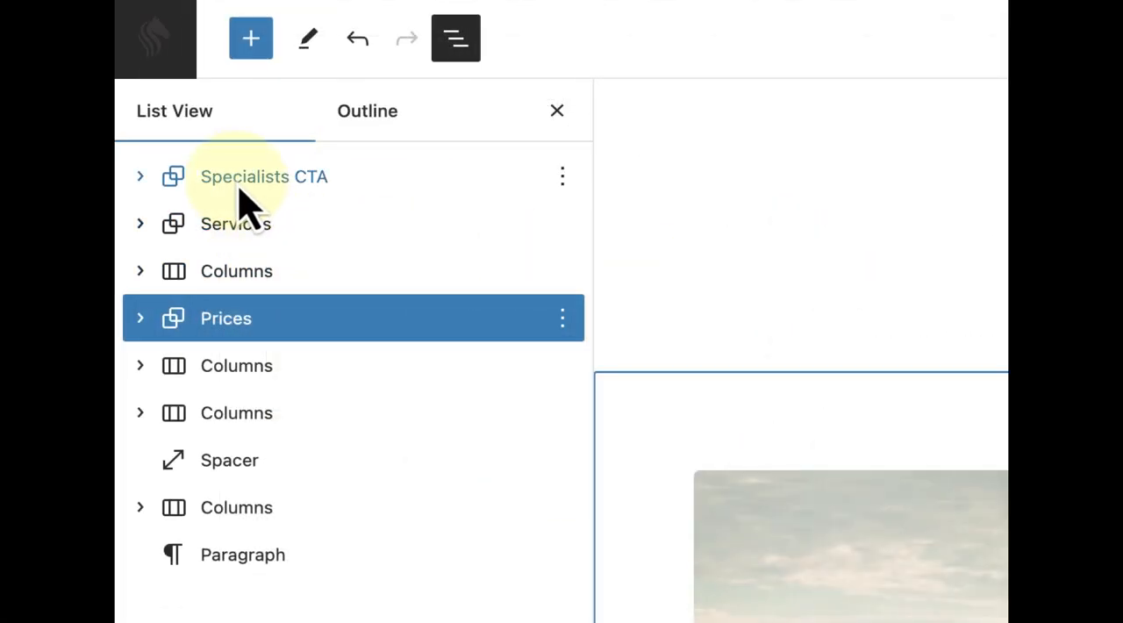
Step: Select the Services group and then the Columns block beneath it in List View
click(263, 176)
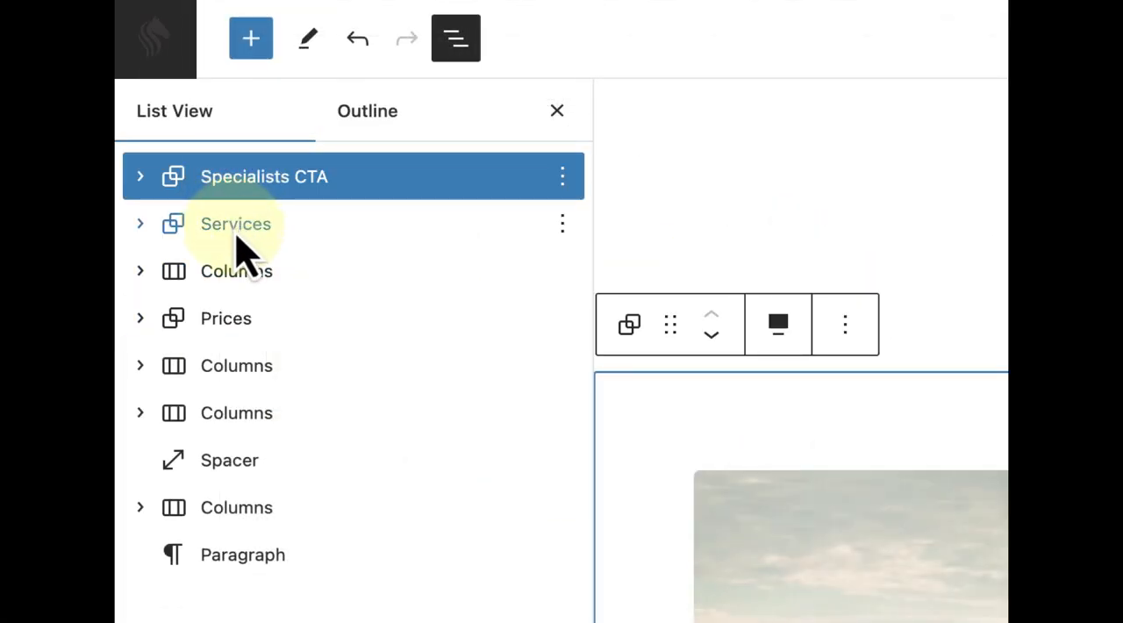
click(235, 224)
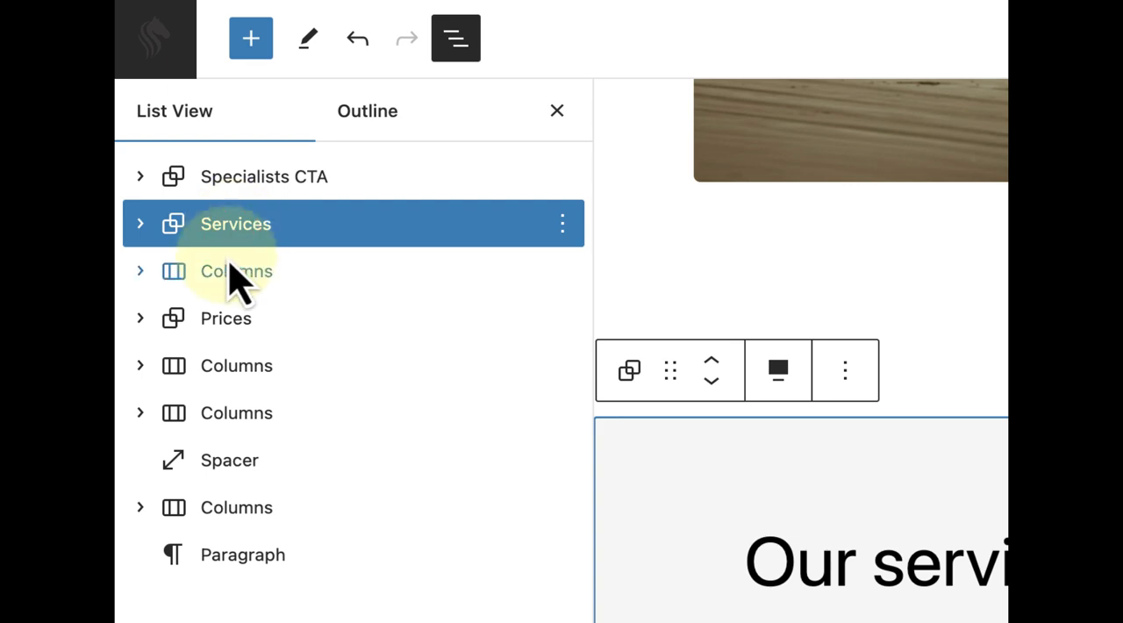
click(224, 319)
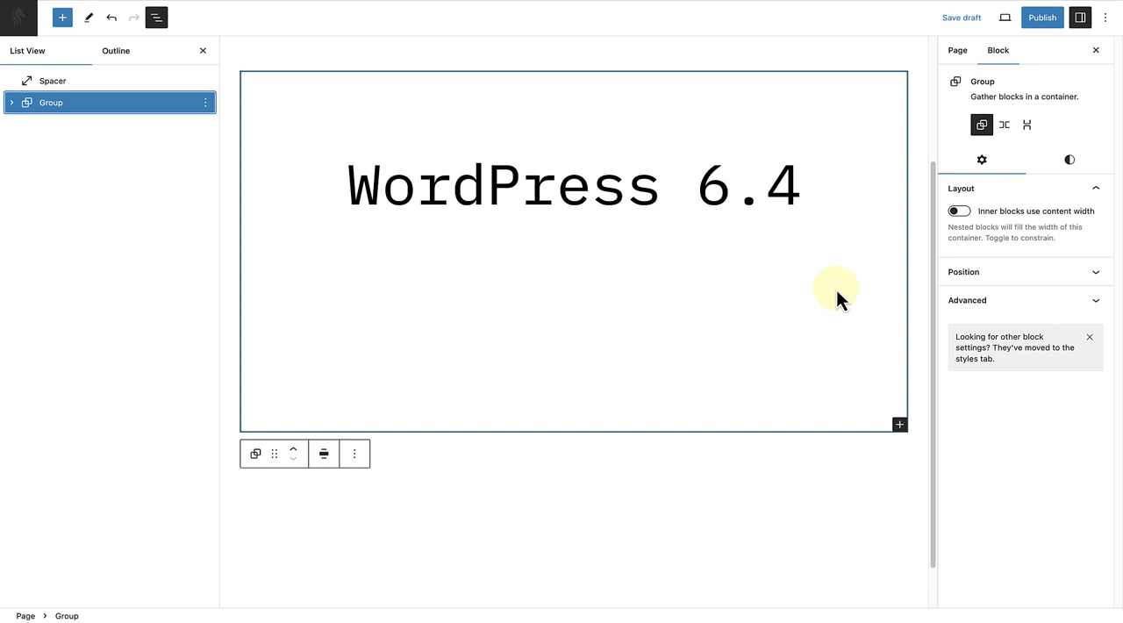
mouse_move(130, 116)
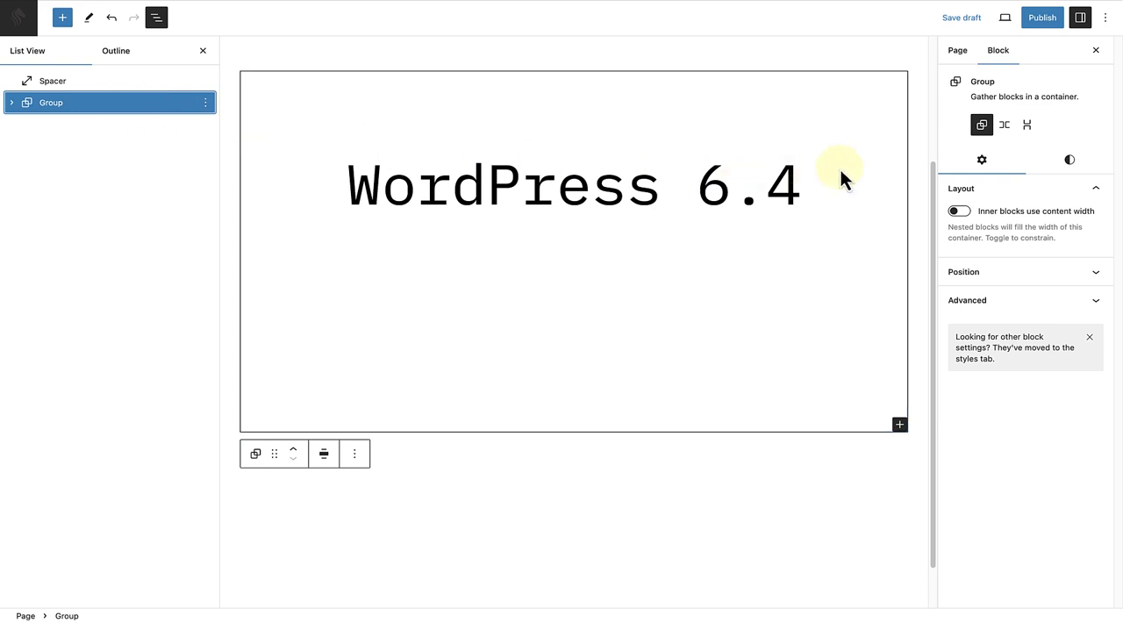
Step: Set the blue misty mountain photo from the Media Library as the group's background image
click(1068, 159)
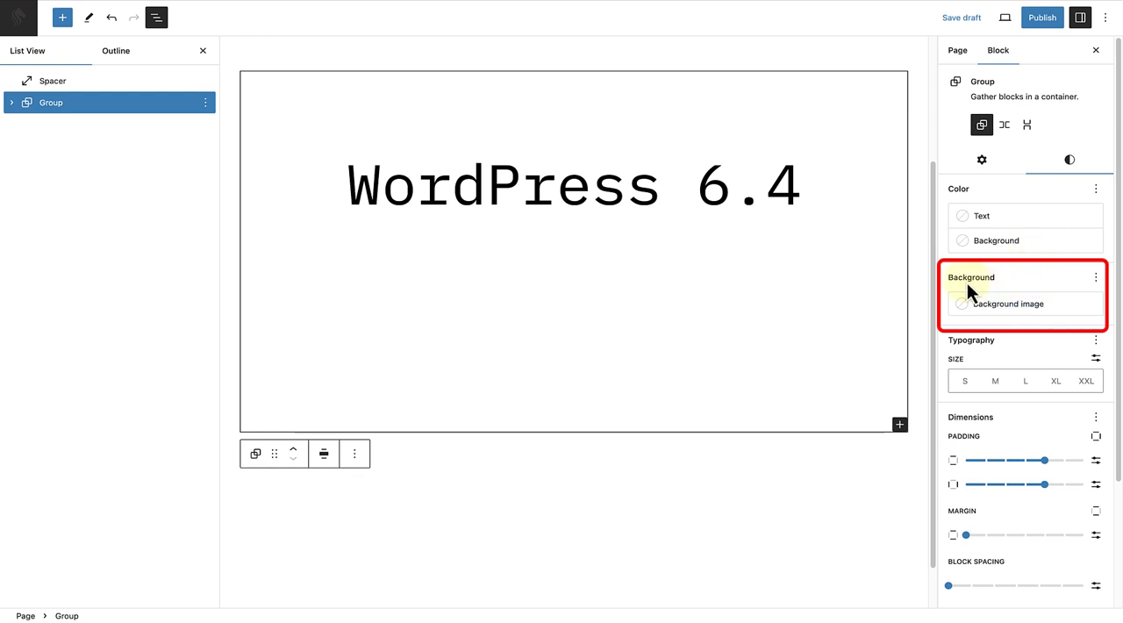
click(1007, 303)
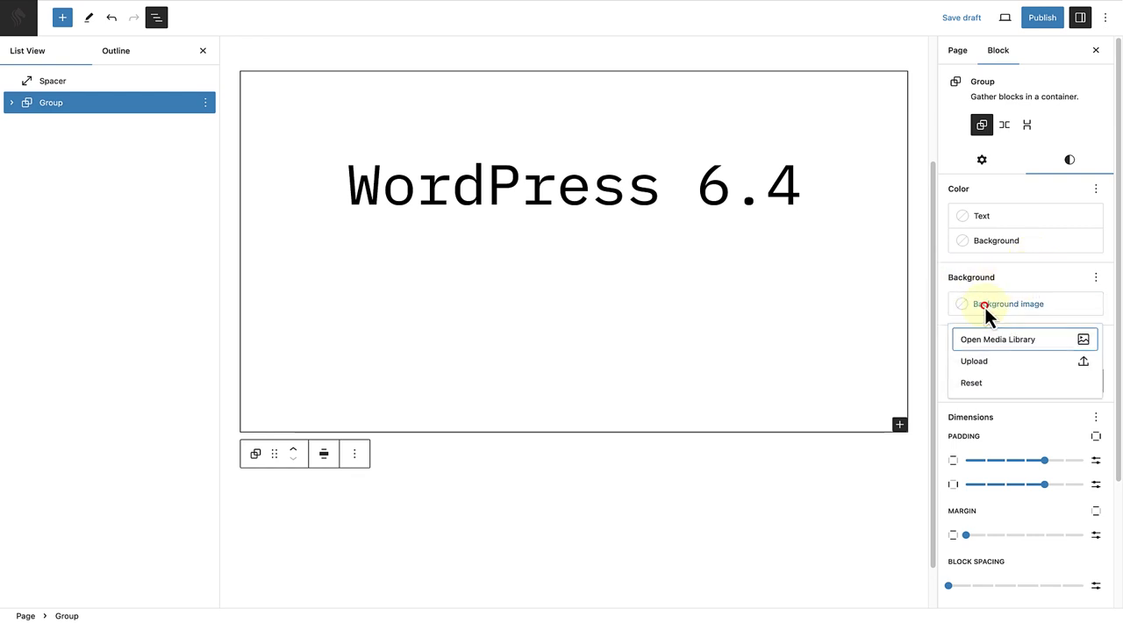
click(1021, 340)
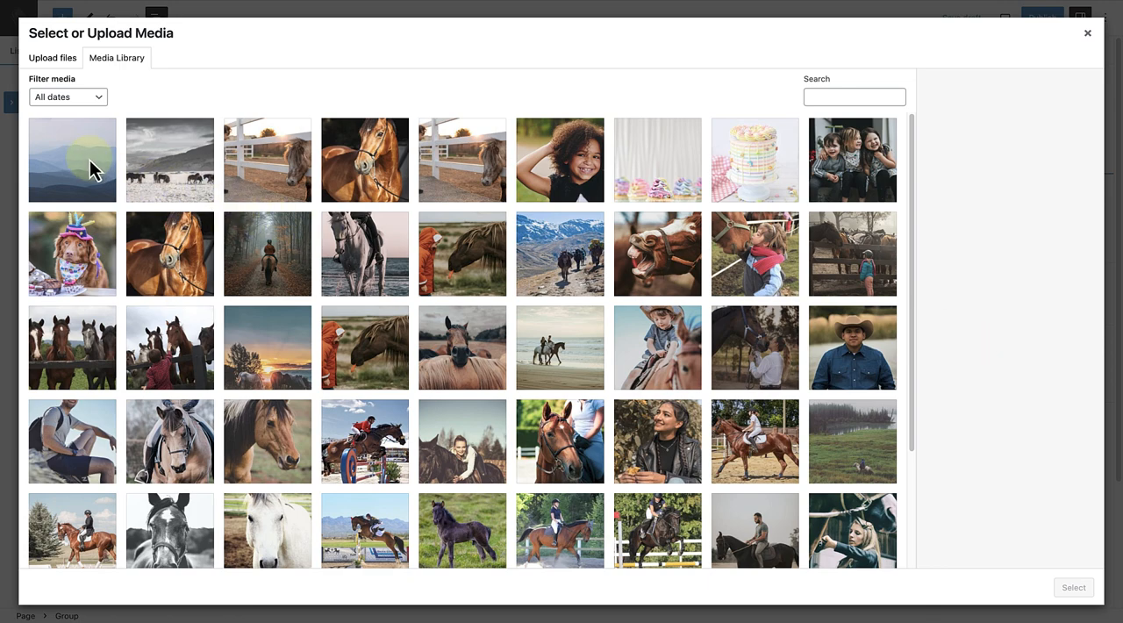
click(72, 158)
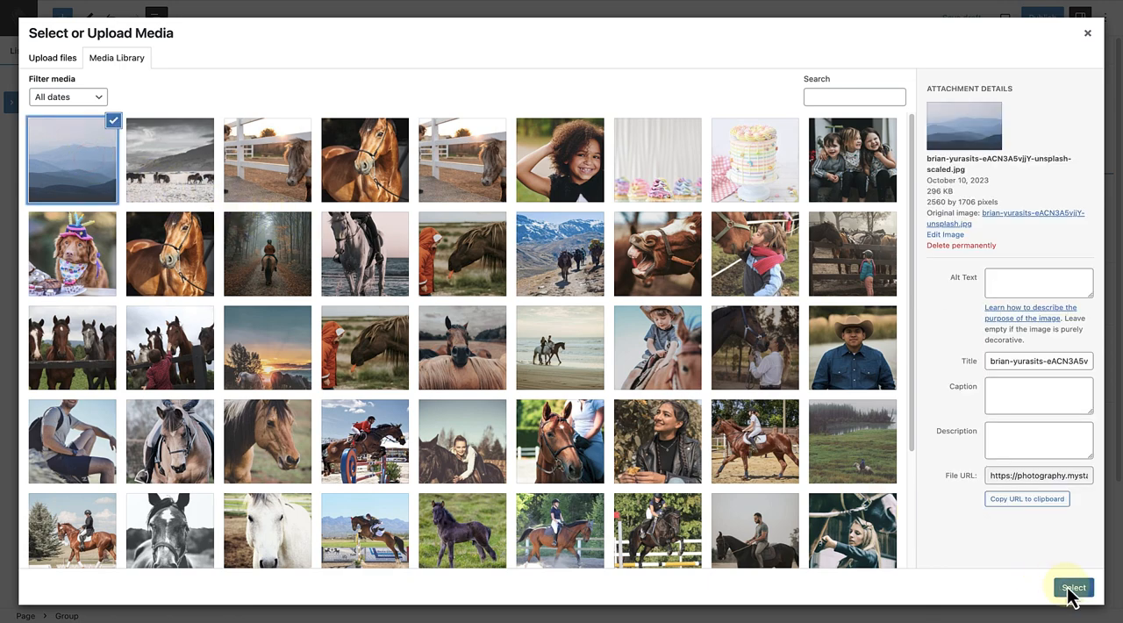
click(1076, 586)
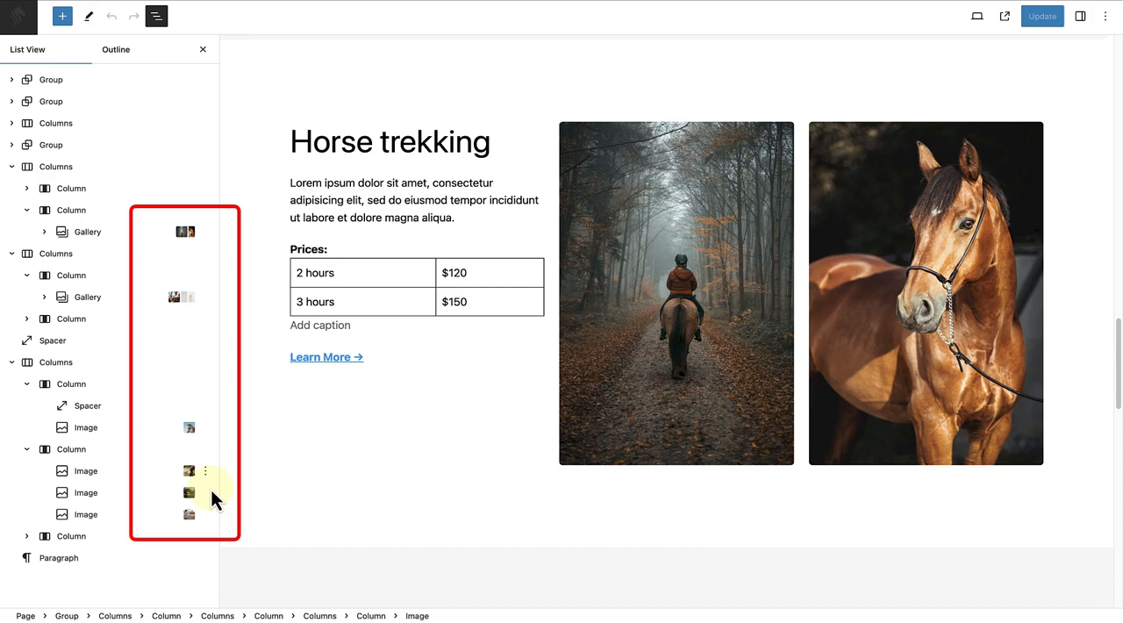
mouse_move(222, 242)
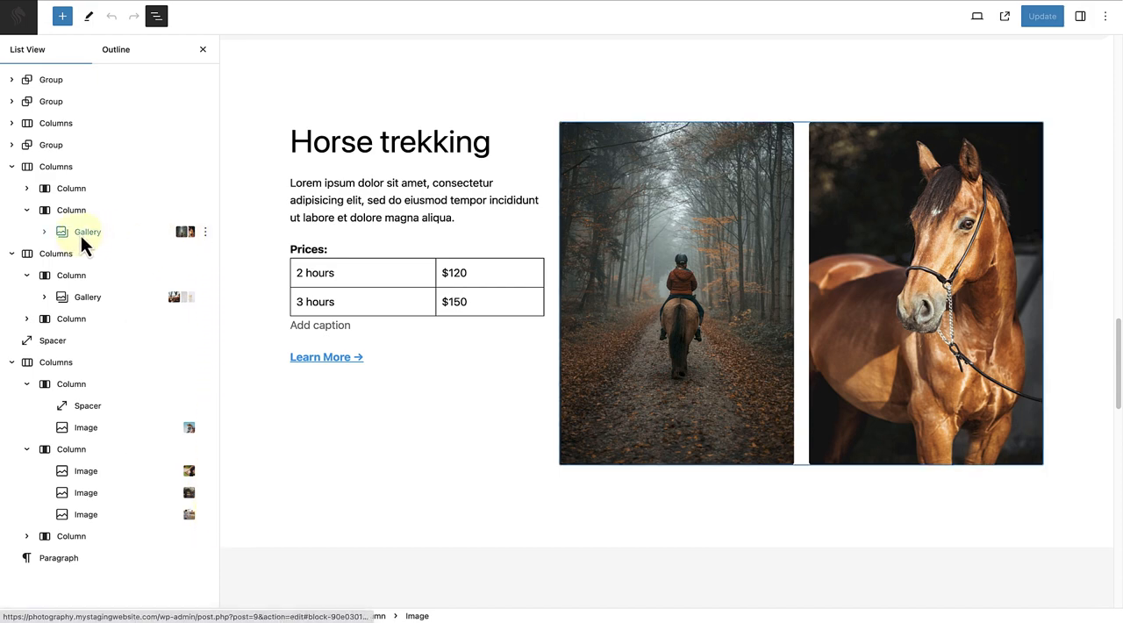
Step: Select the Horse trekking Gallery block, then the second Gallery, in List View
click(86, 232)
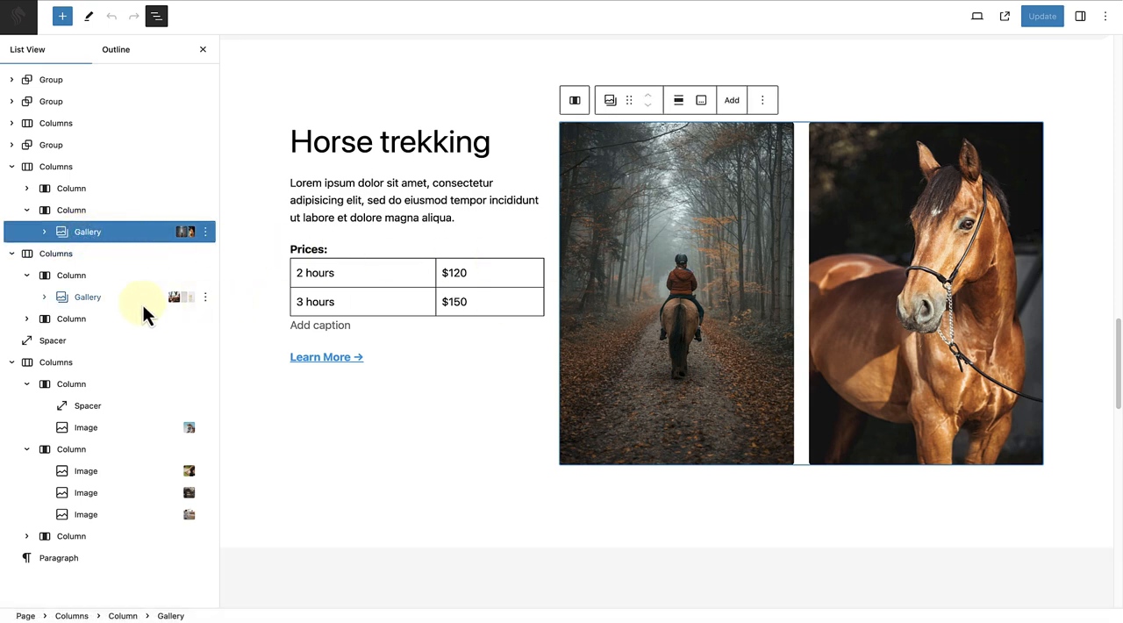
click(87, 297)
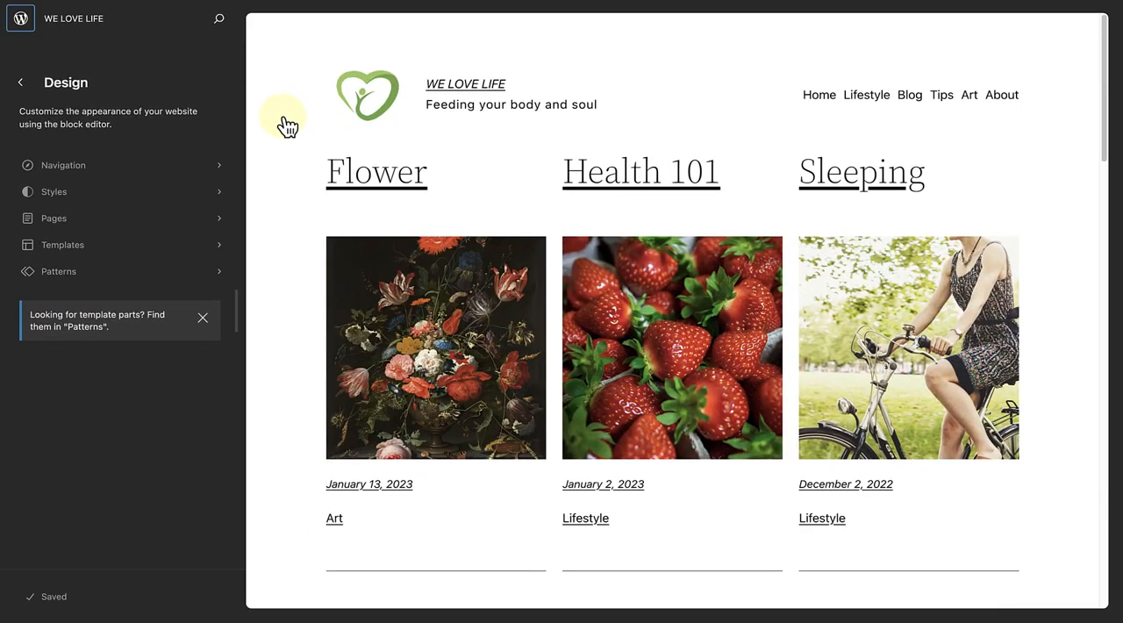
Step: Search the Command Palette for 'New' to list the add-post and add-page commands
click(221, 18)
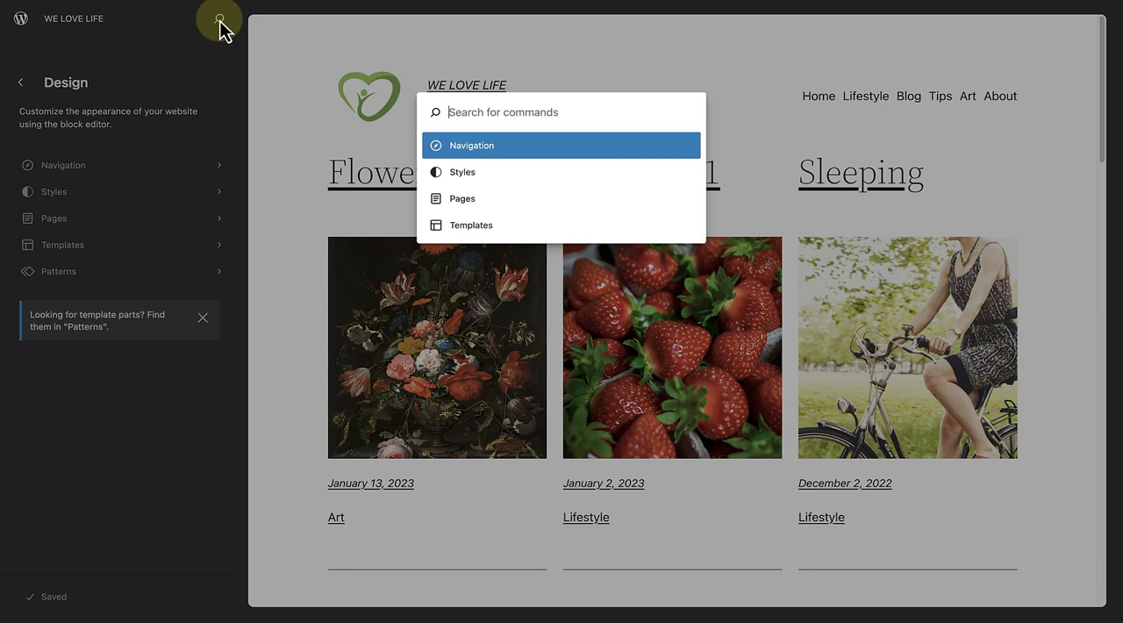
text(New)
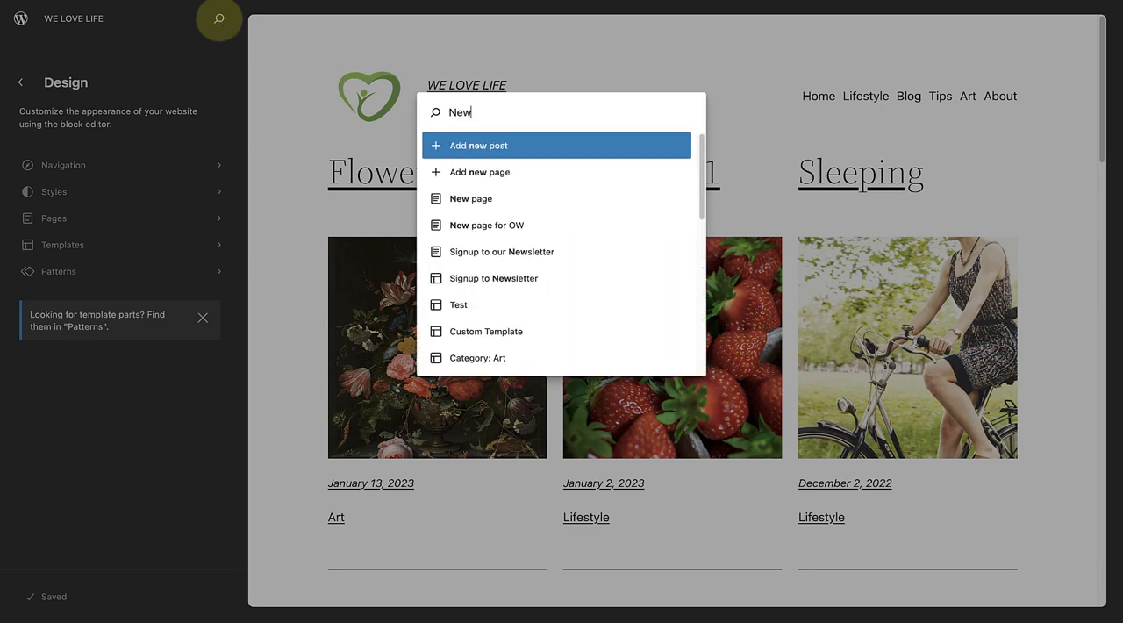
mouse_move(541, 172)
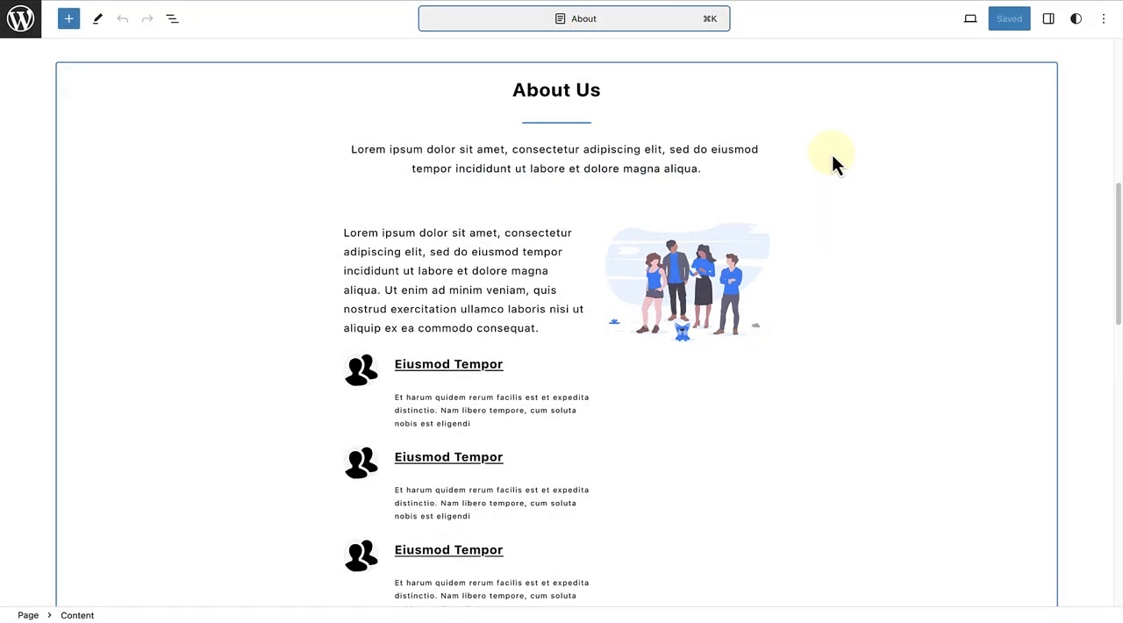
Step: Search the Command Palette for 'List view' to find the block outline toggle
click(574, 17)
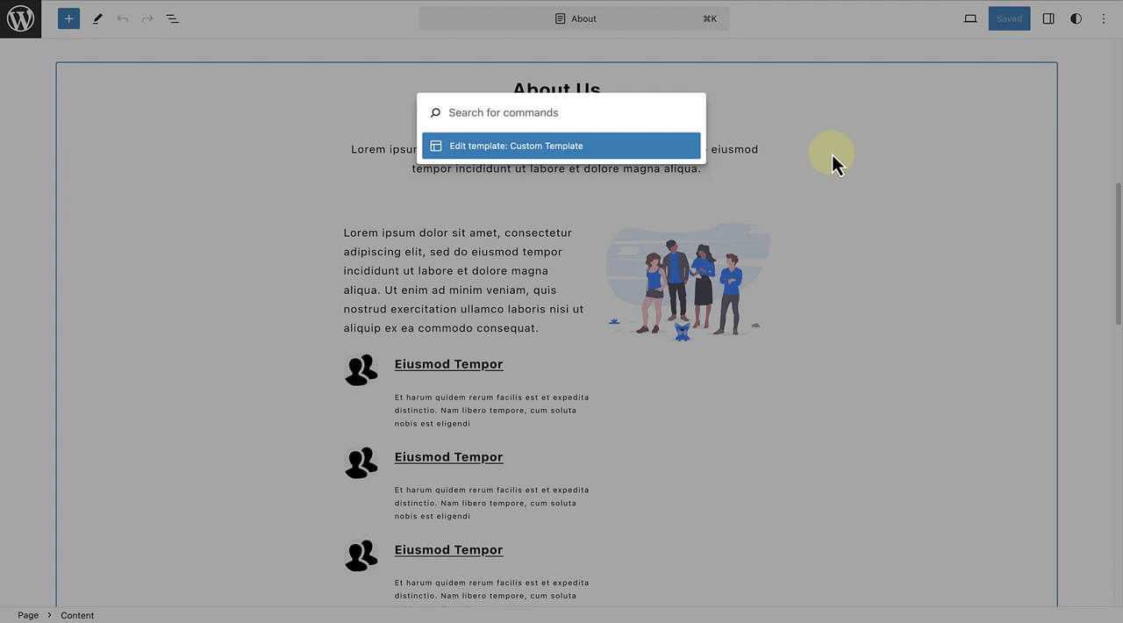
text(List v)
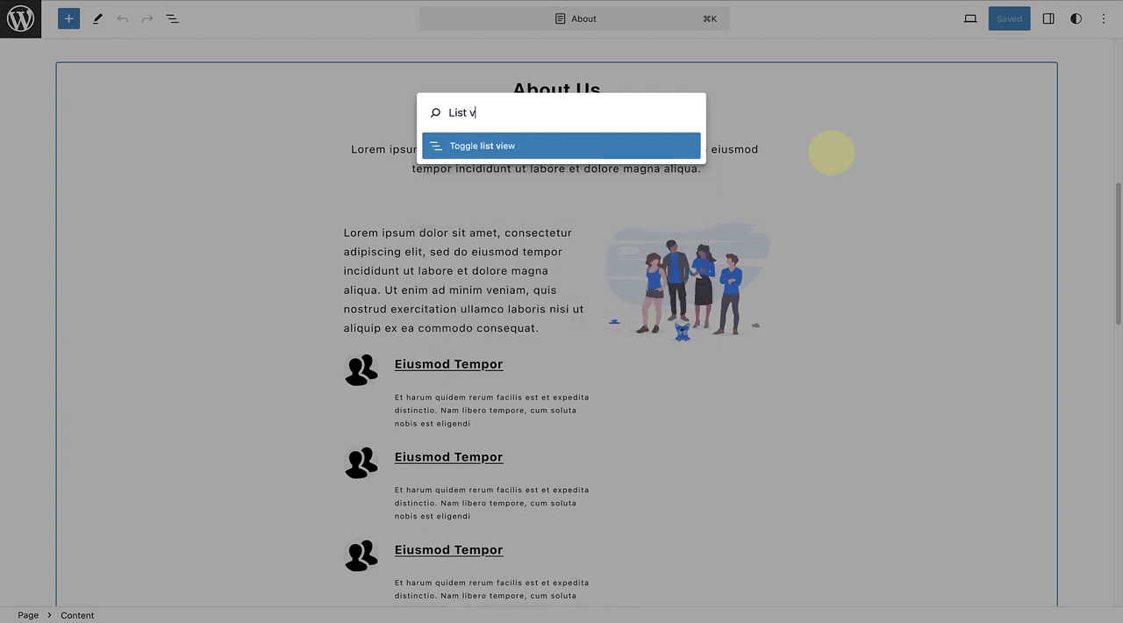
text(iew)
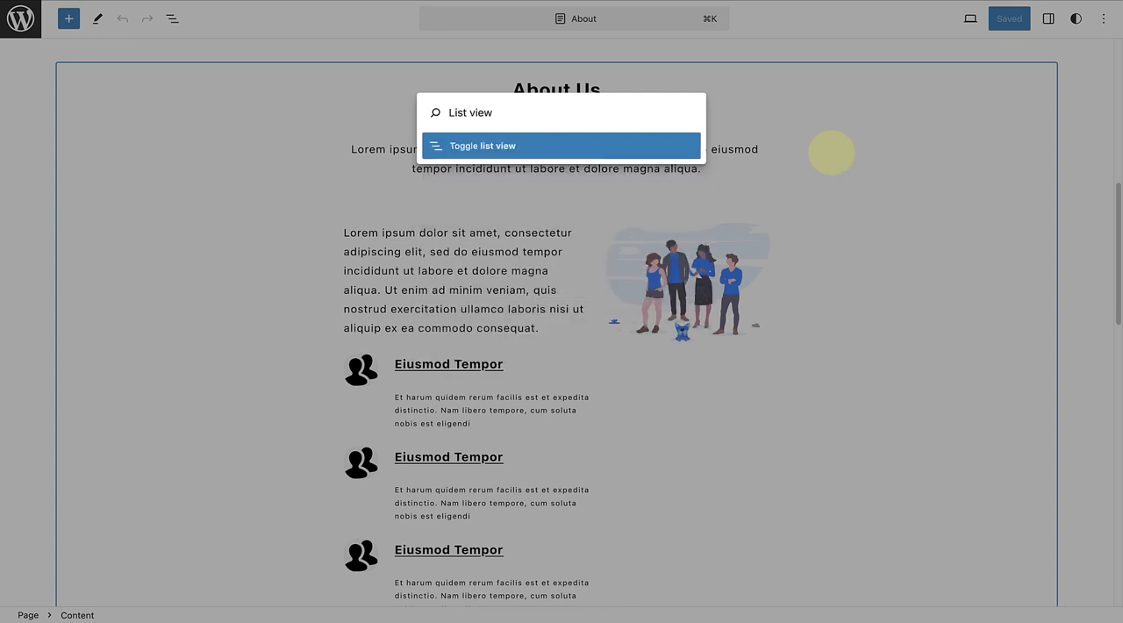
Step: Search for 'Hide', then correct it to 'Ope' to find breadcrumb and panel commands
text(H)
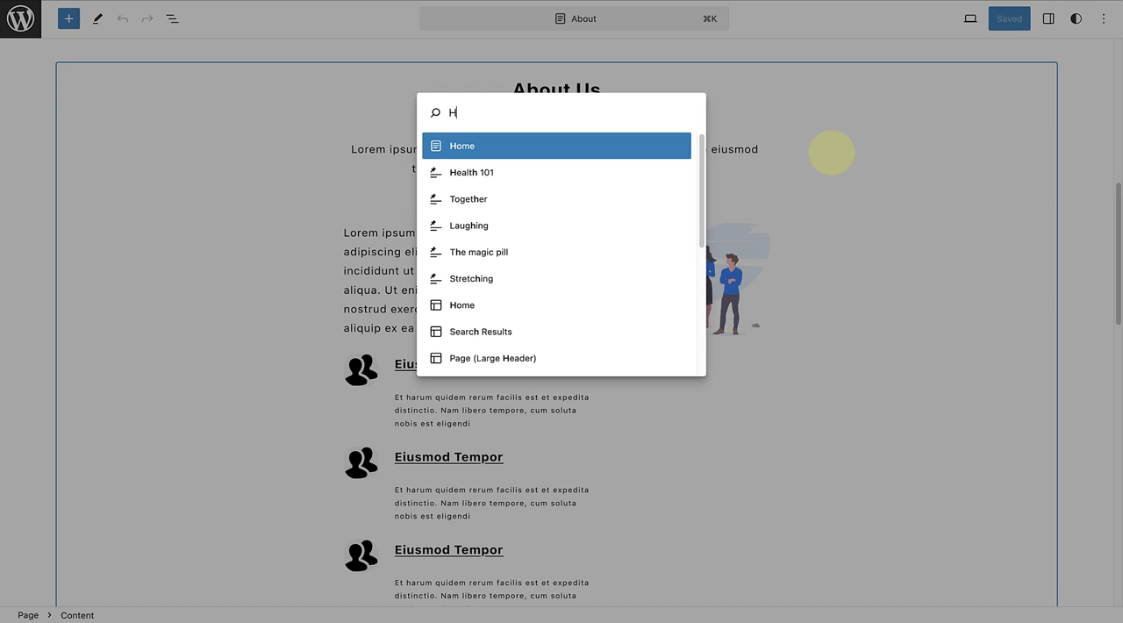
text(ide)
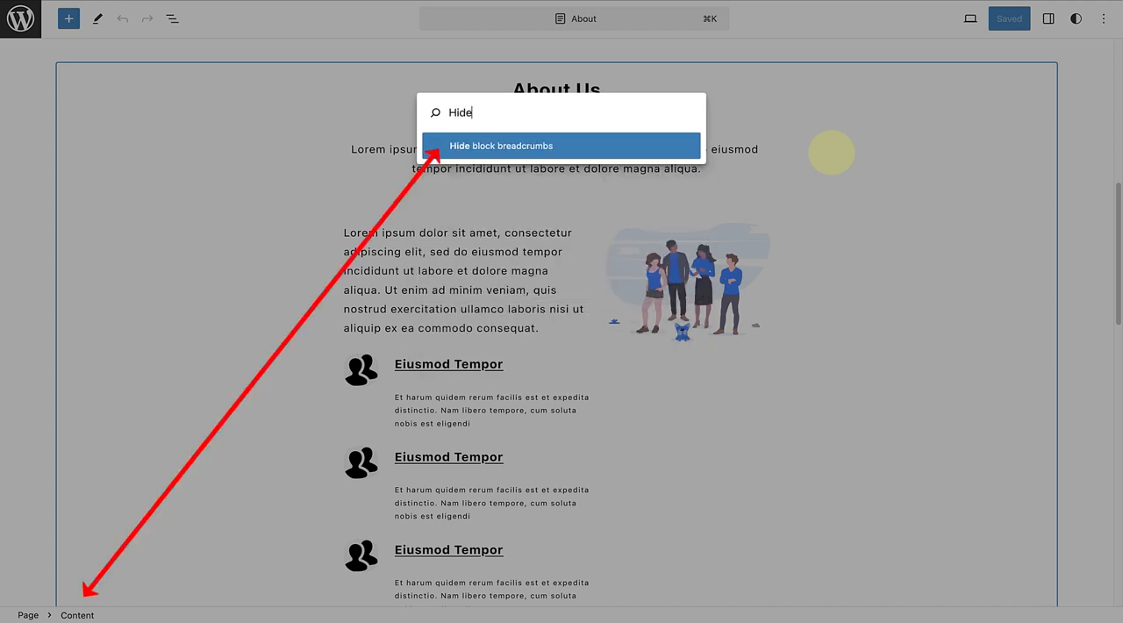
key(Backspace)
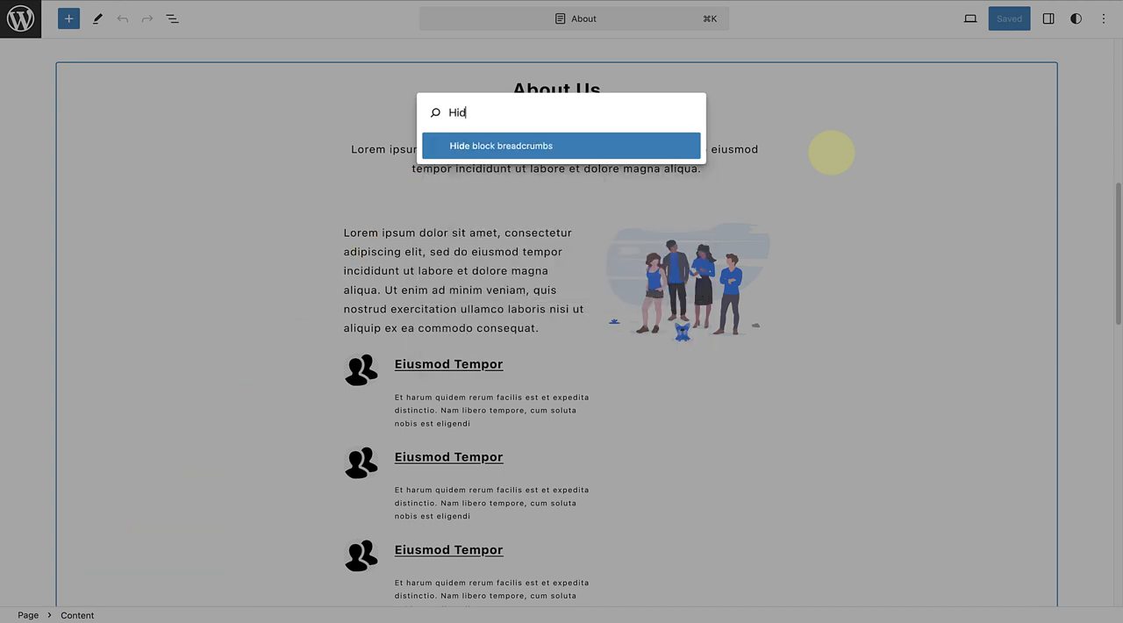
text(Ope)
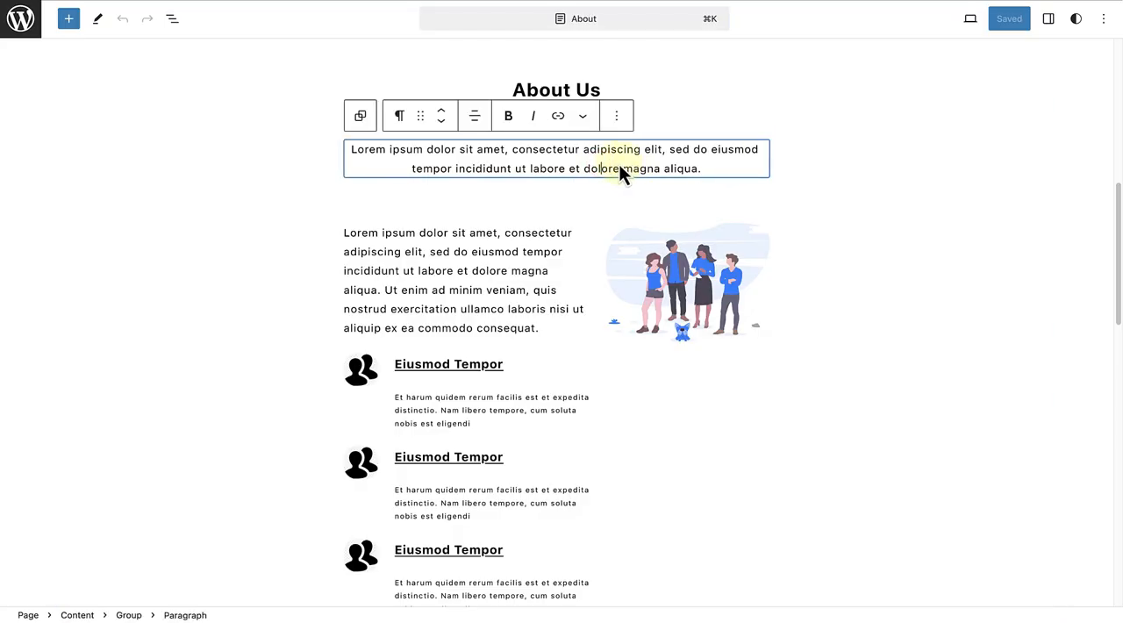
Step: With the intro paragraph selected, search commands for 'Add', 'Duplicate' and 'Transform'
click(582, 17)
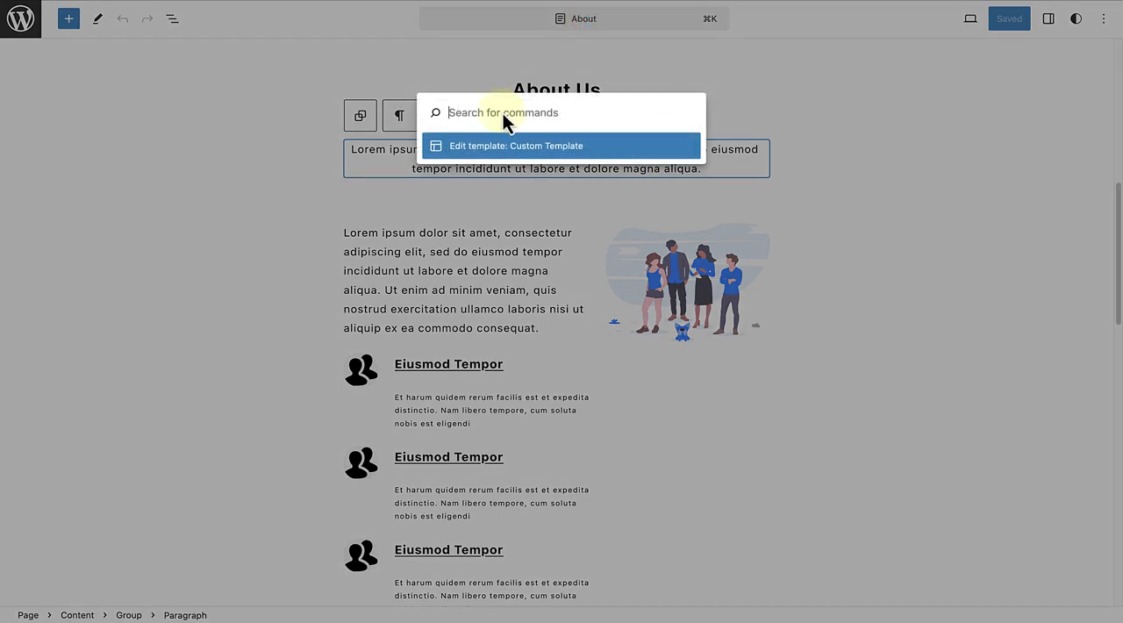
text(Add)
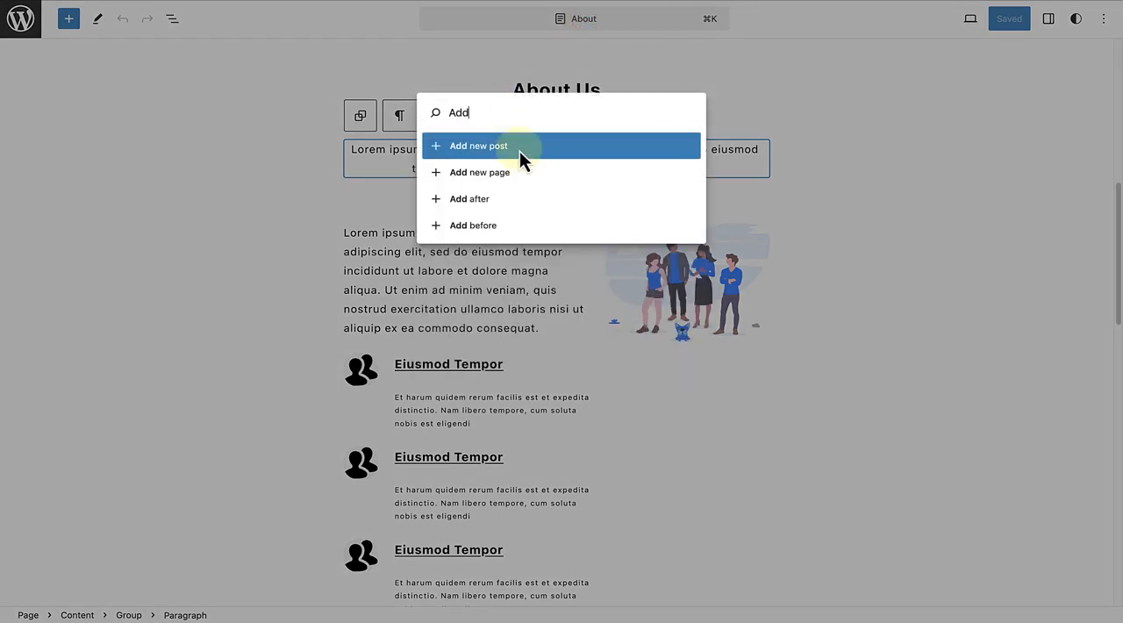
mouse_move(516, 239)
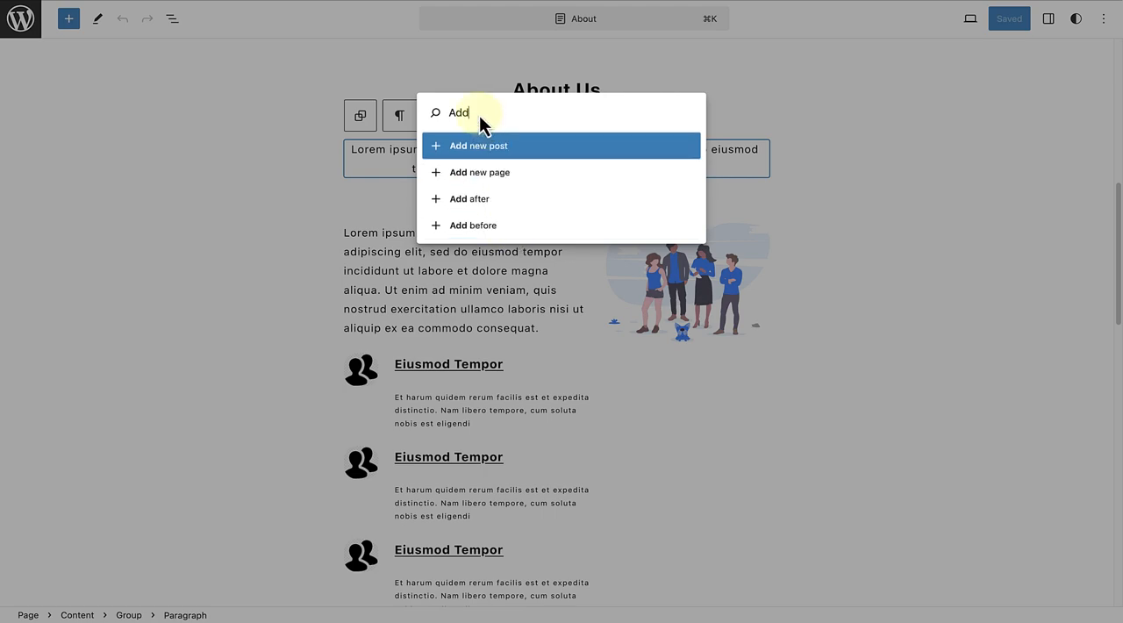
text(D)
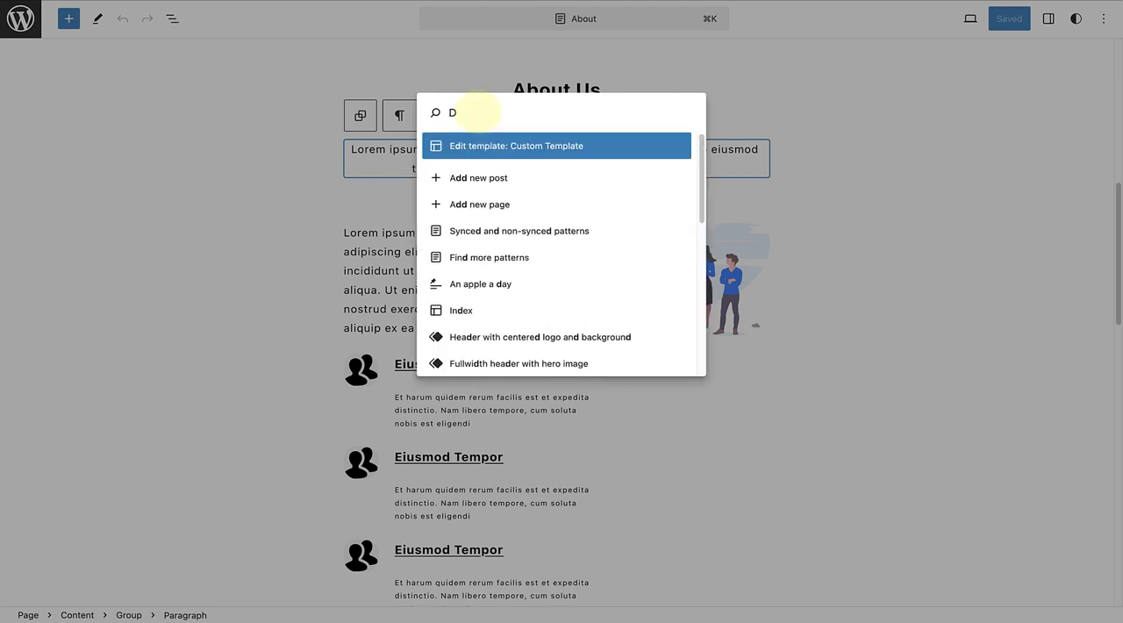
text(uplicate)
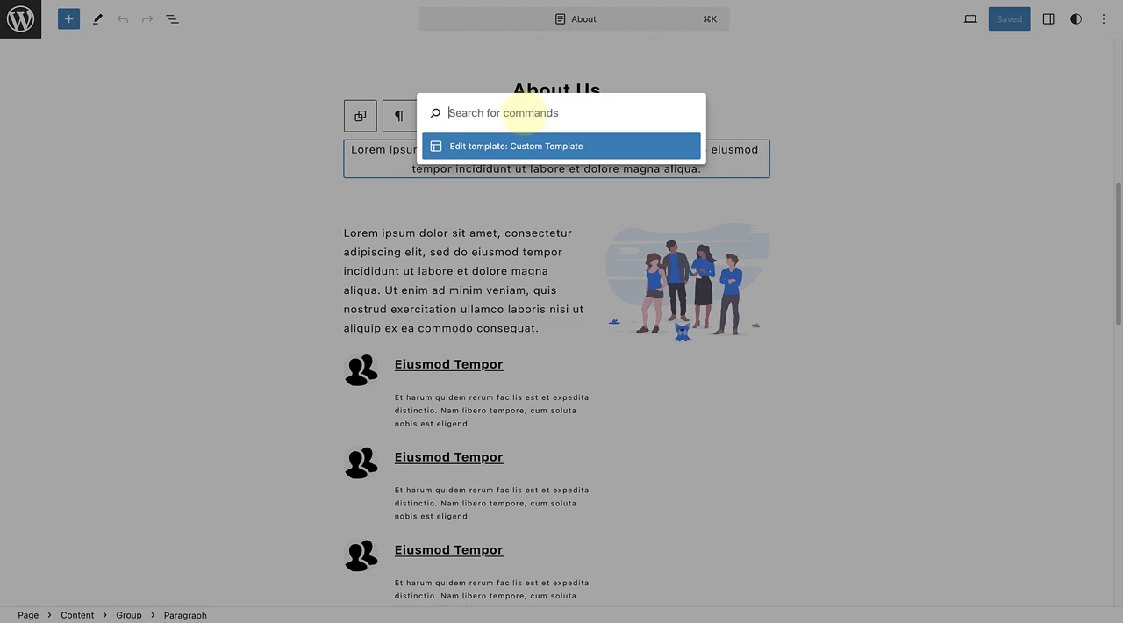
text(Transform)
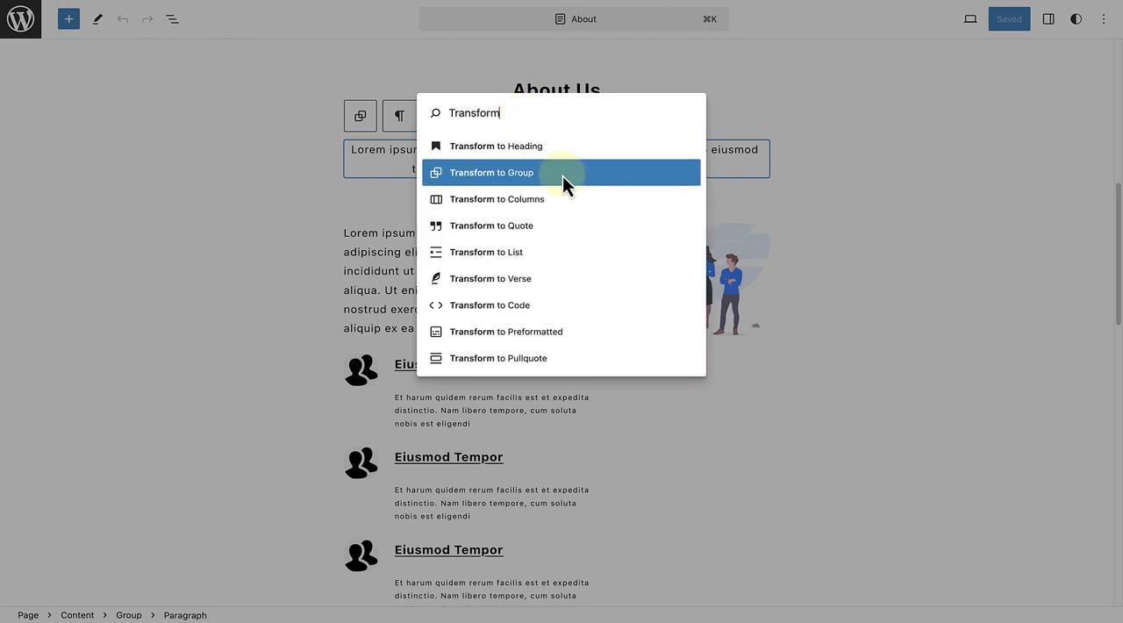
mouse_move(586, 288)
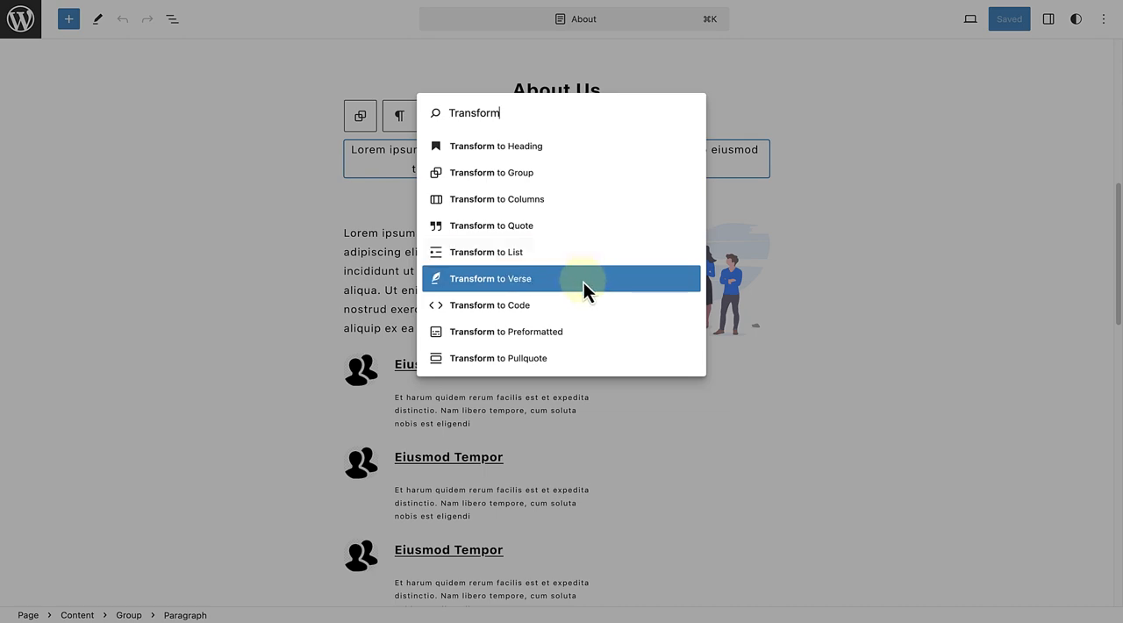
mouse_move(600, 339)
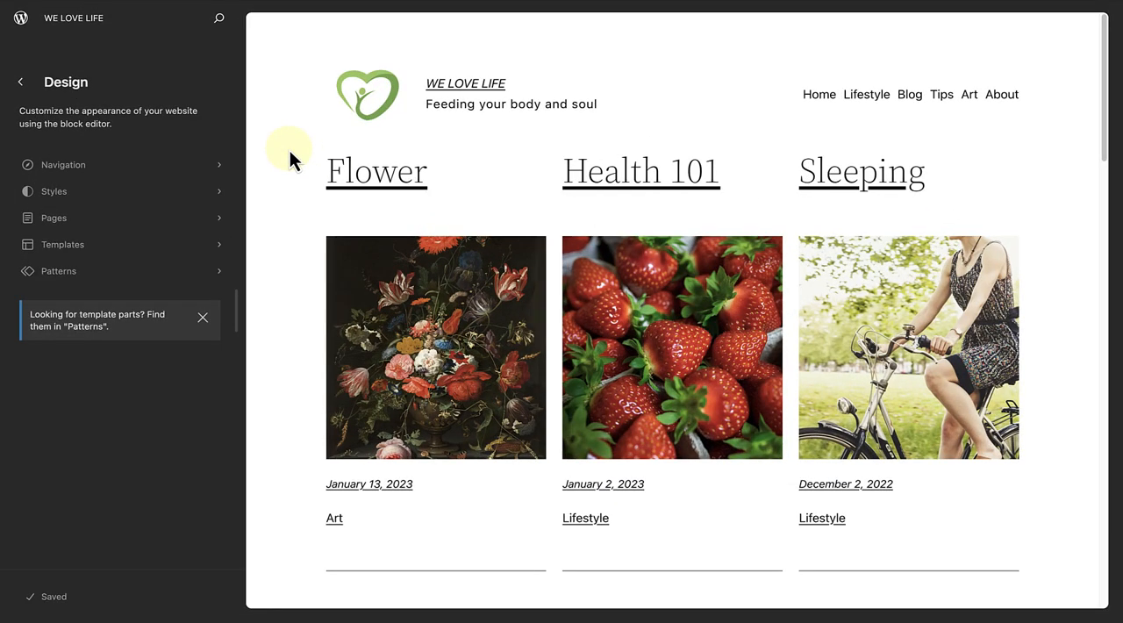
mouse_move(119, 283)
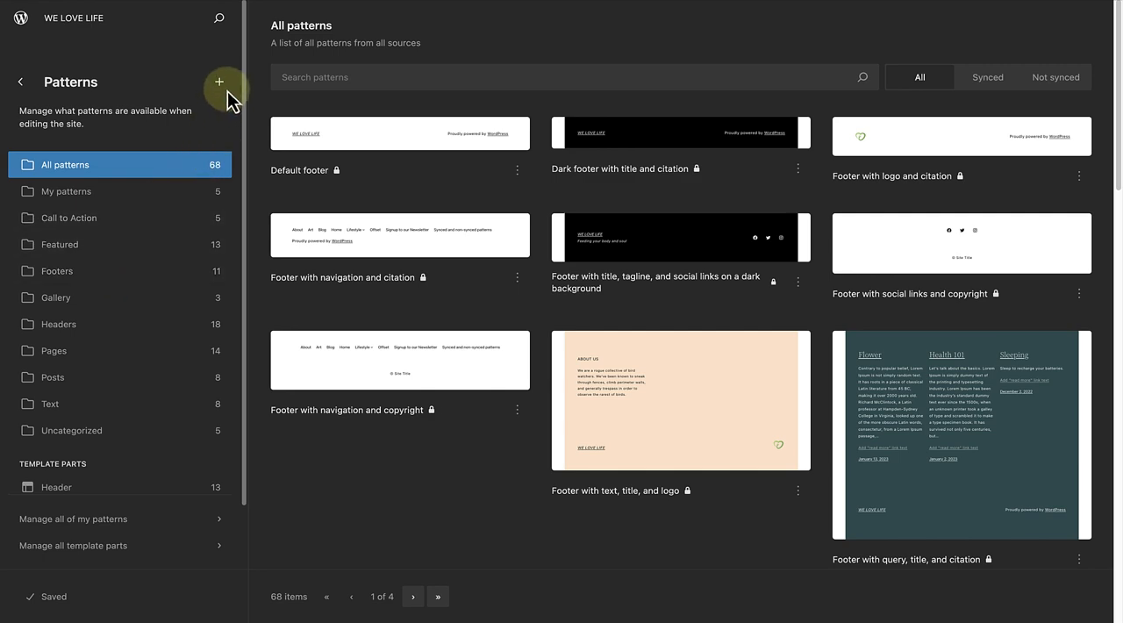
Step: Start a new pattern with Create pattern from the Patterns library's + menu
click(221, 81)
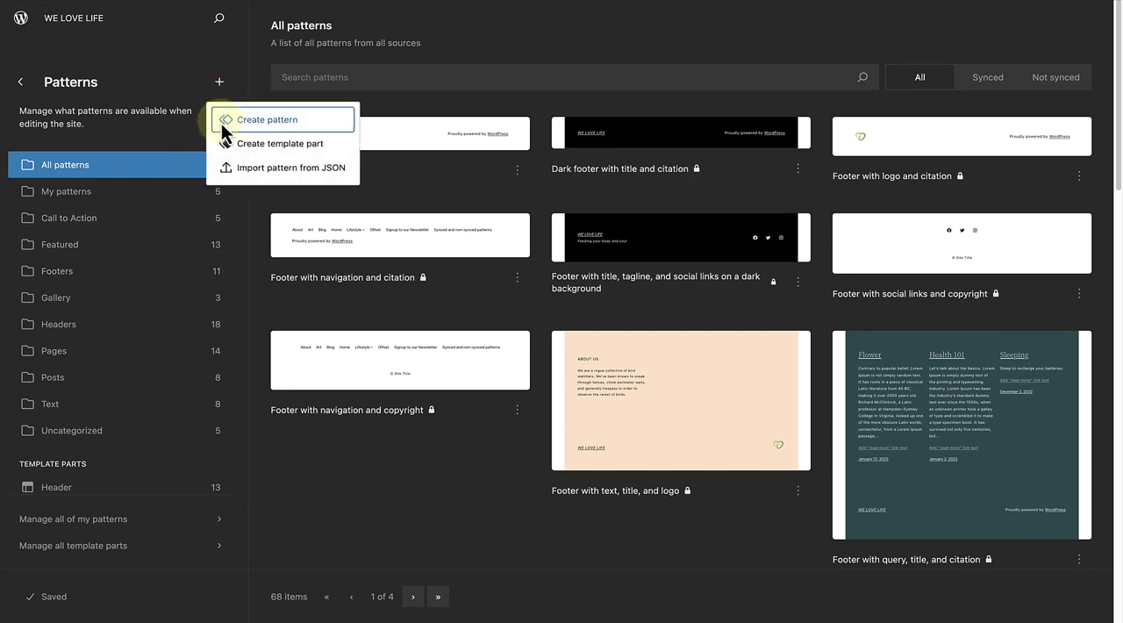
mouse_move(260, 134)
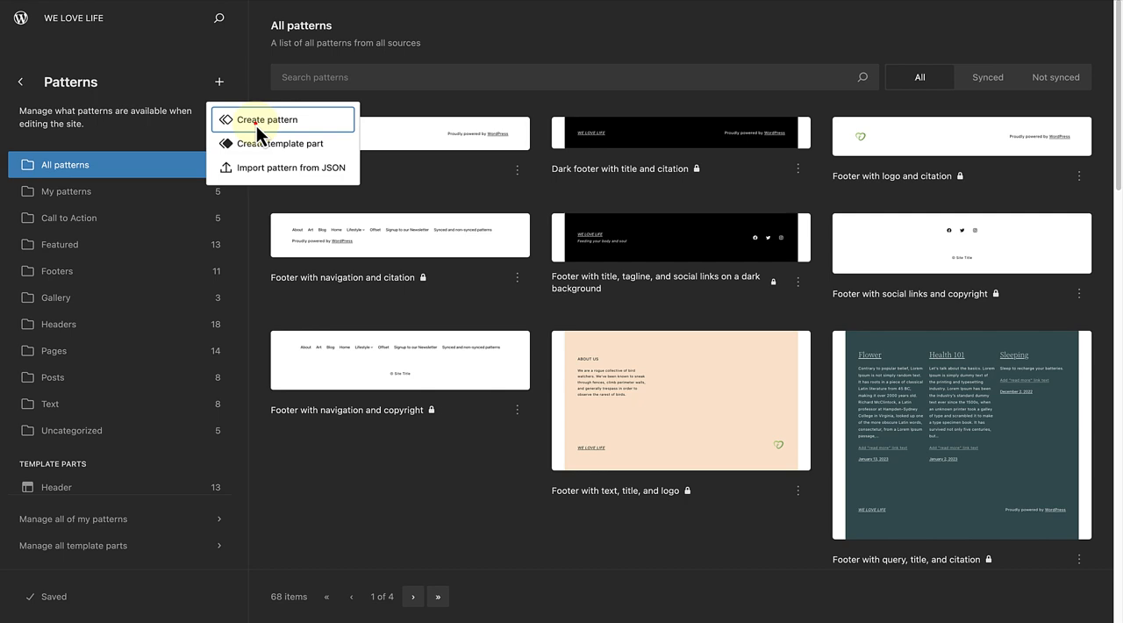
click(266, 120)
text(Contact)
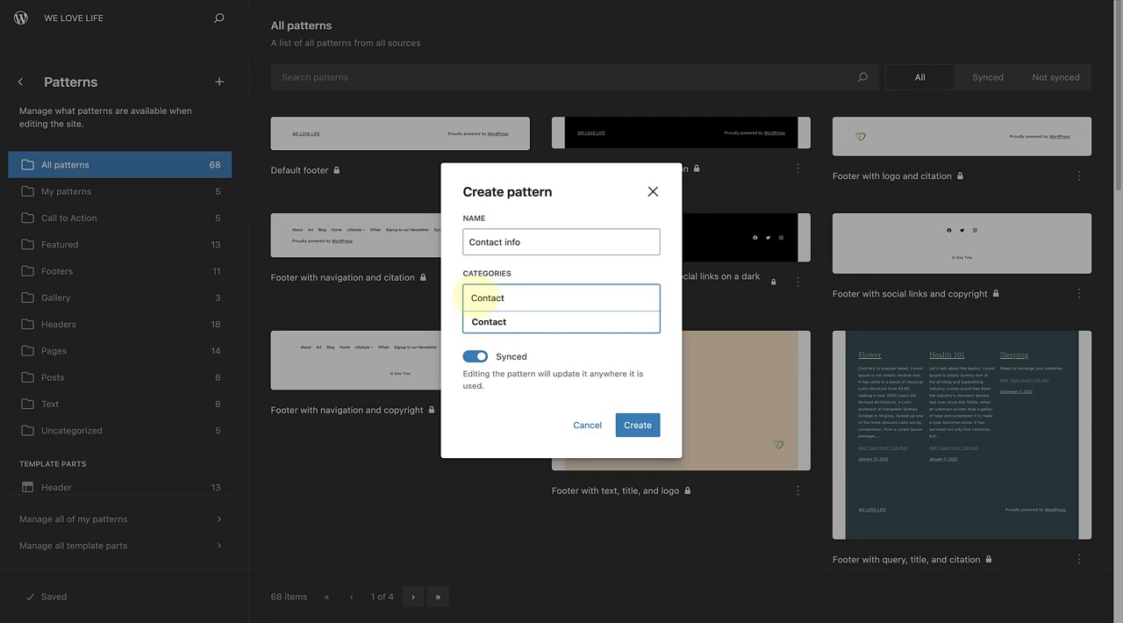
mouse_move(512, 330)
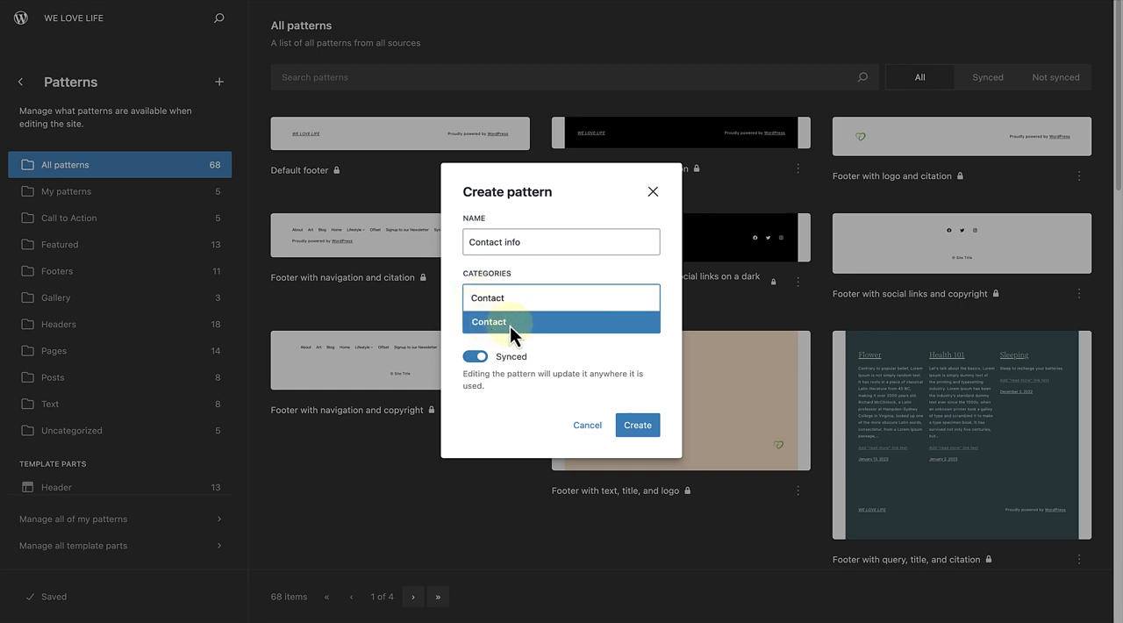
mouse_move(484, 335)
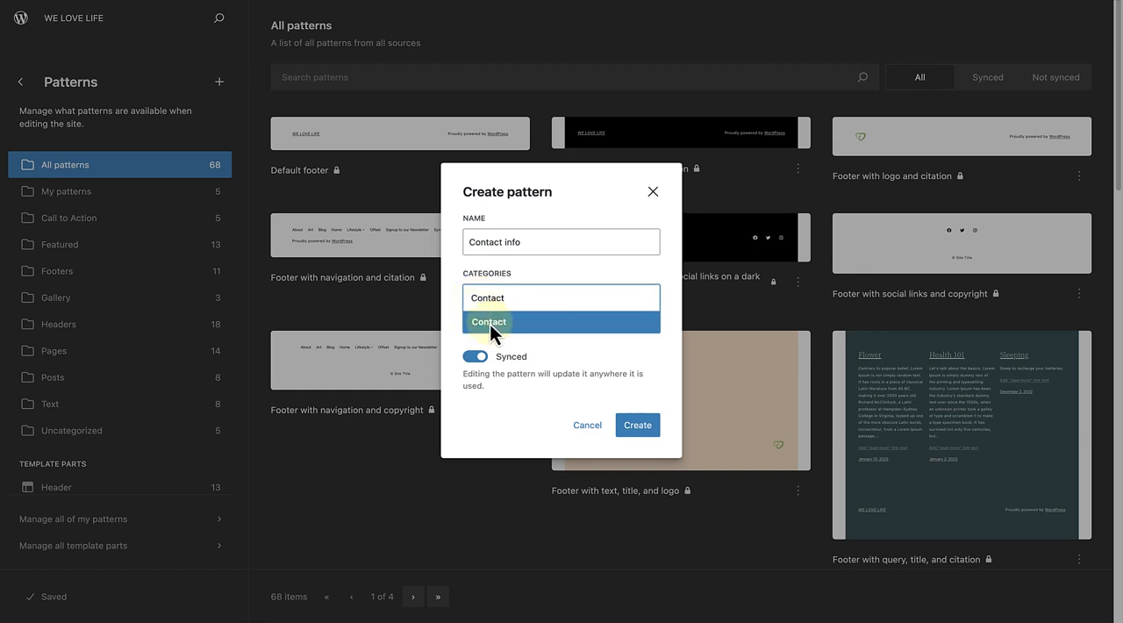
Step: Create the synced 'Contact info' pattern filed under the Contact category
click(487, 323)
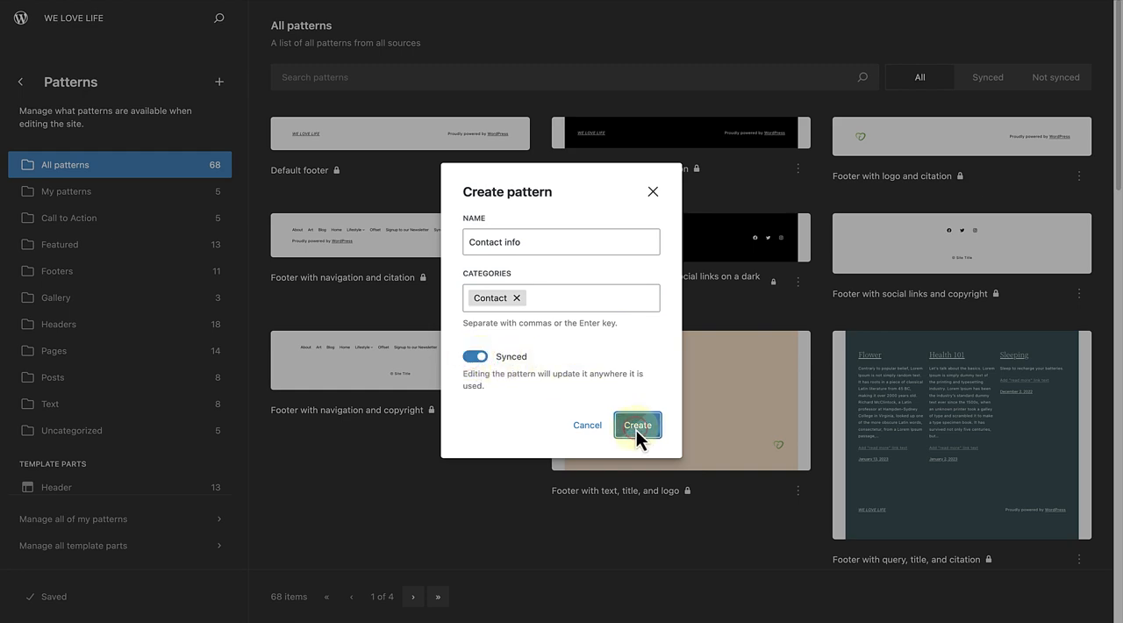
click(637, 425)
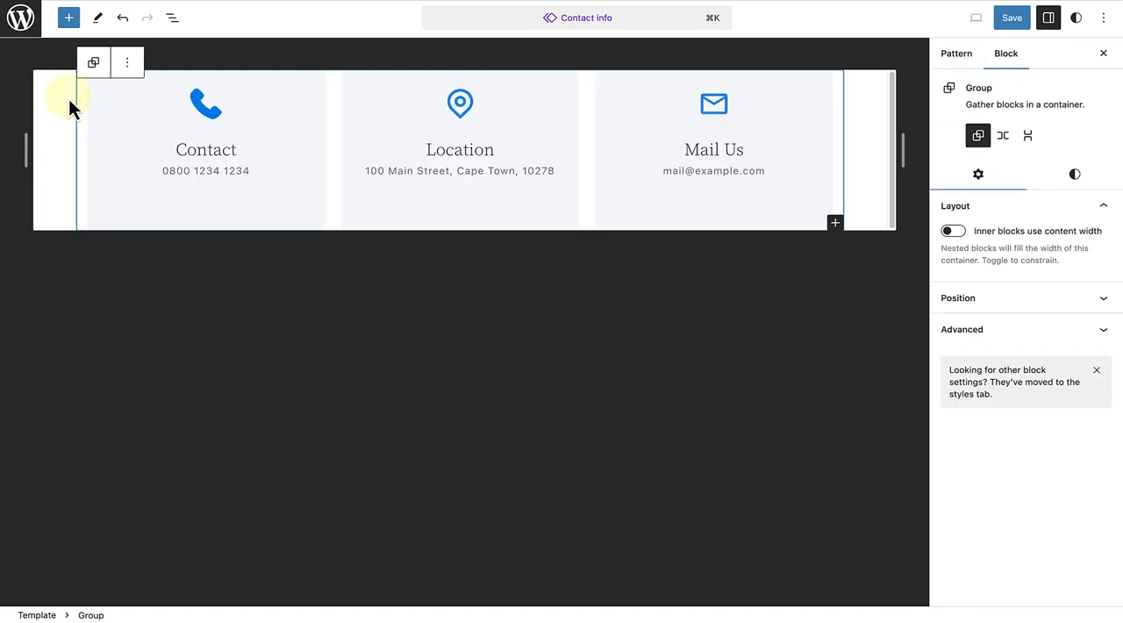
Step: Check the pattern's categories and save the Contact info pattern
click(955, 53)
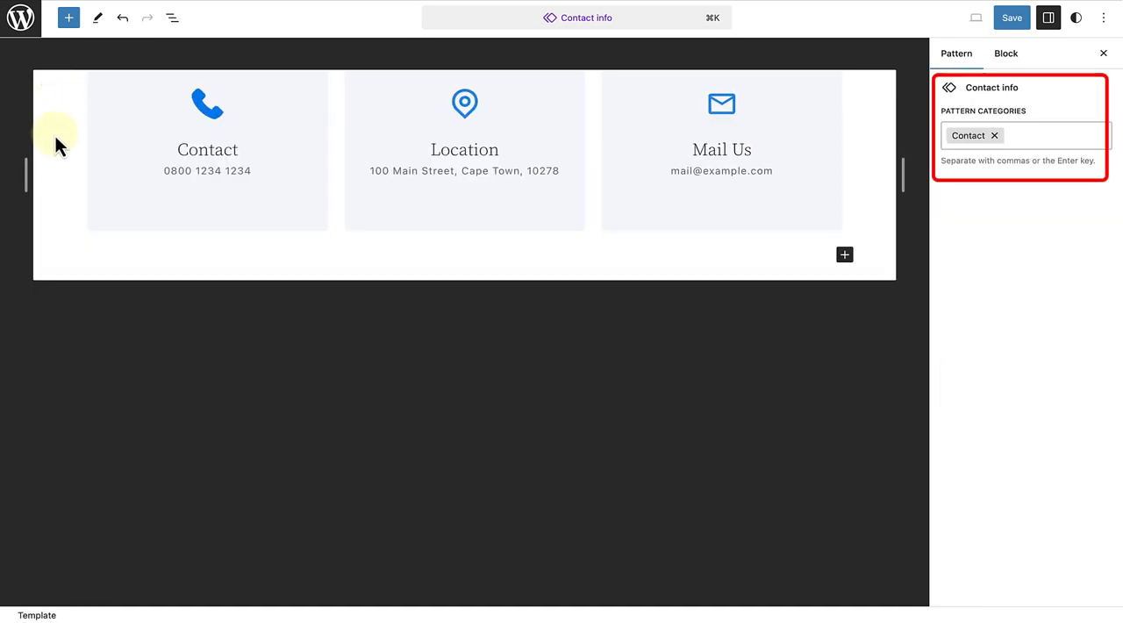
mouse_move(962, 184)
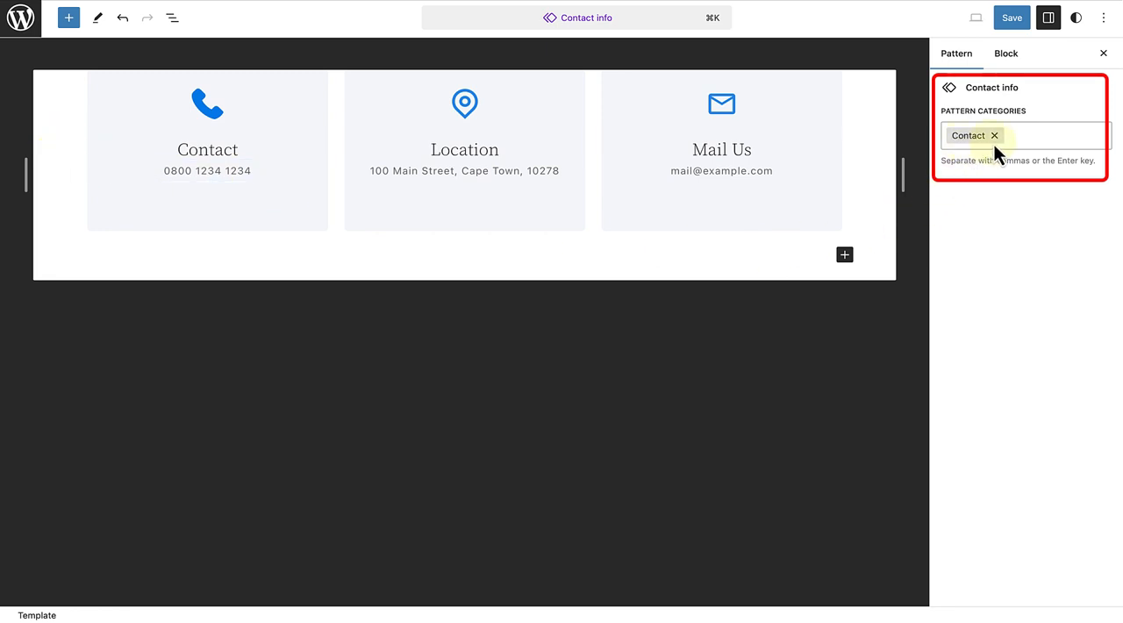
click(993, 17)
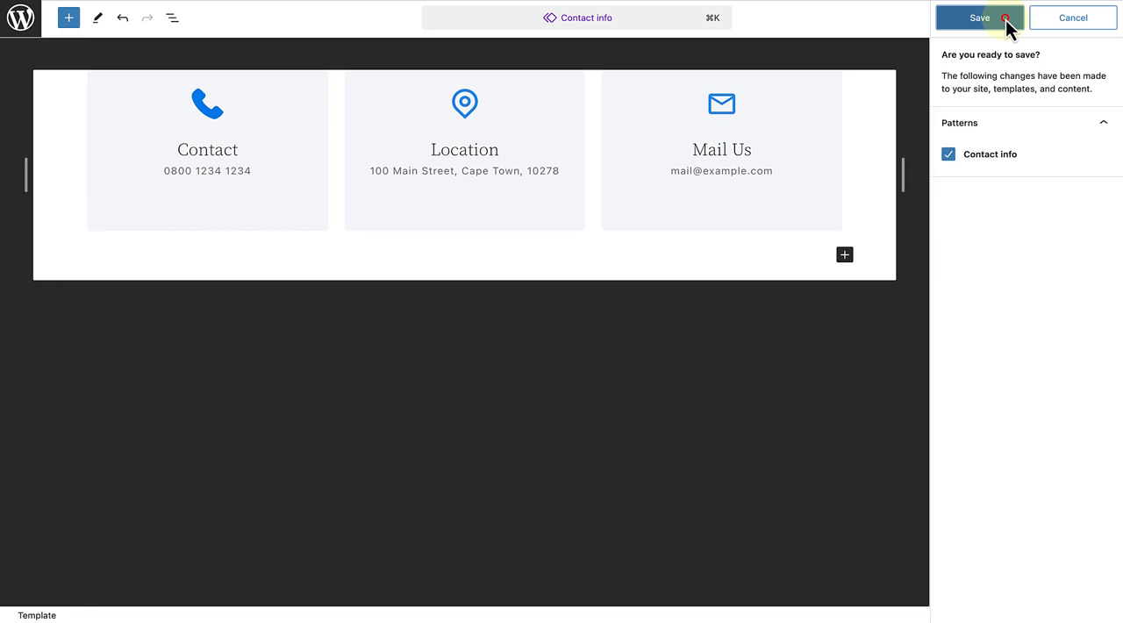
click(979, 18)
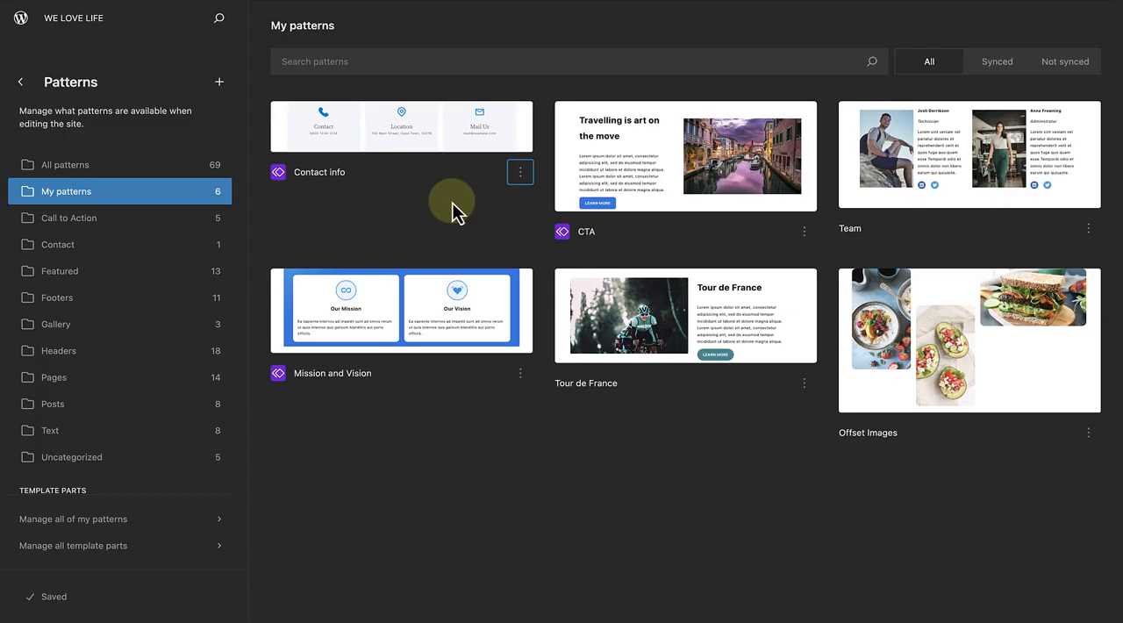
mouse_move(418, 140)
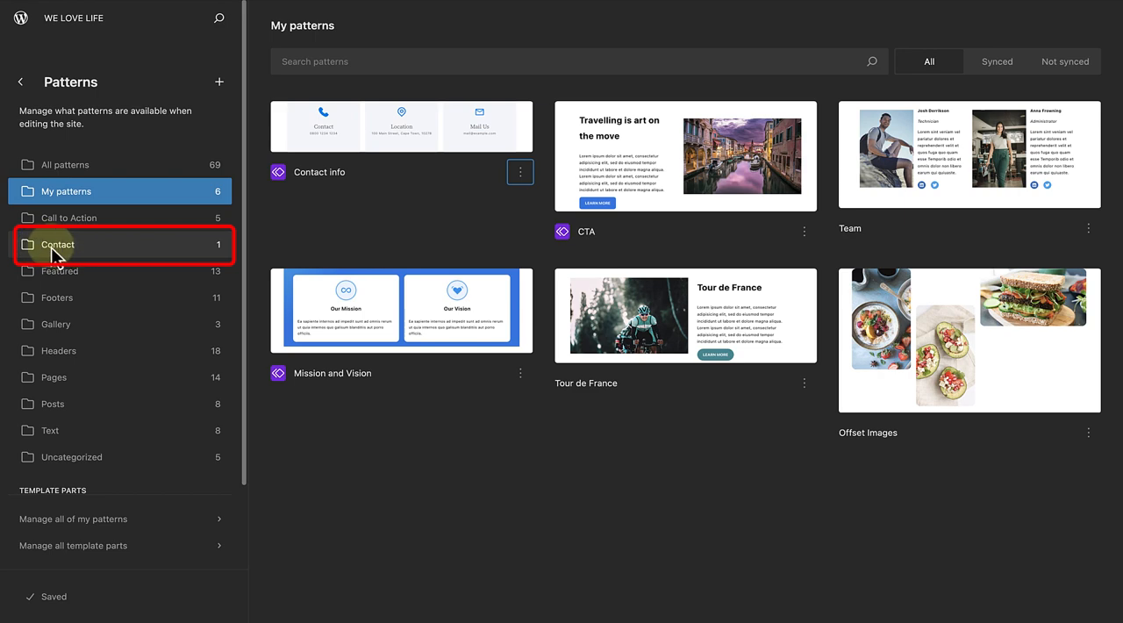
Step: Show the Contact pattern category, now holding one pattern
click(56, 244)
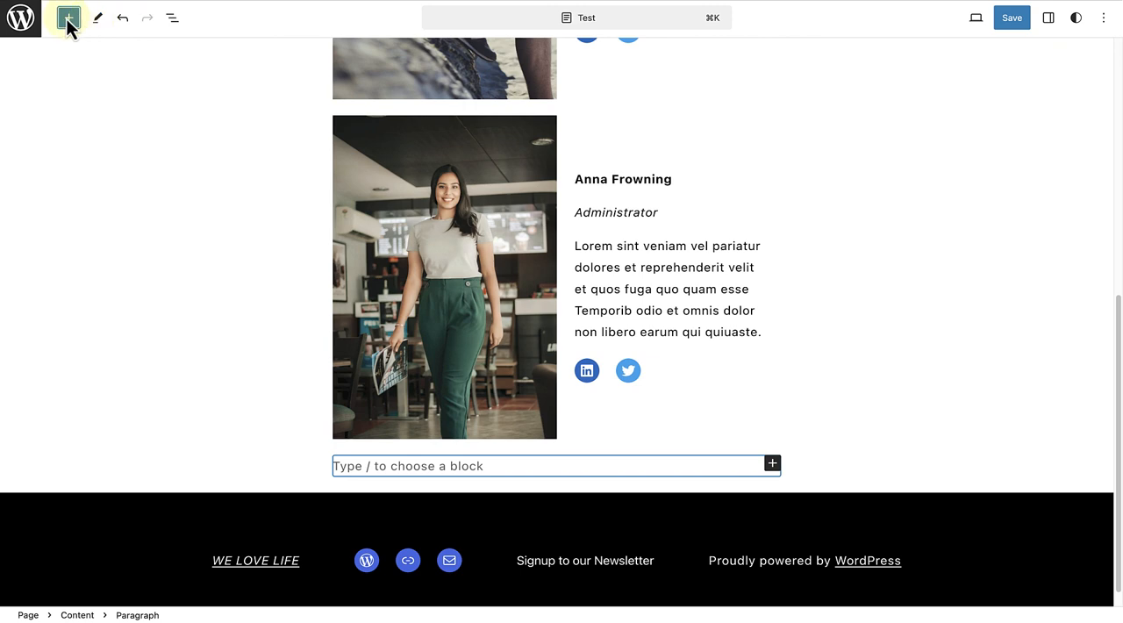
Step: Browse the inserter's Patterns and look through the Contact category
click(65, 19)
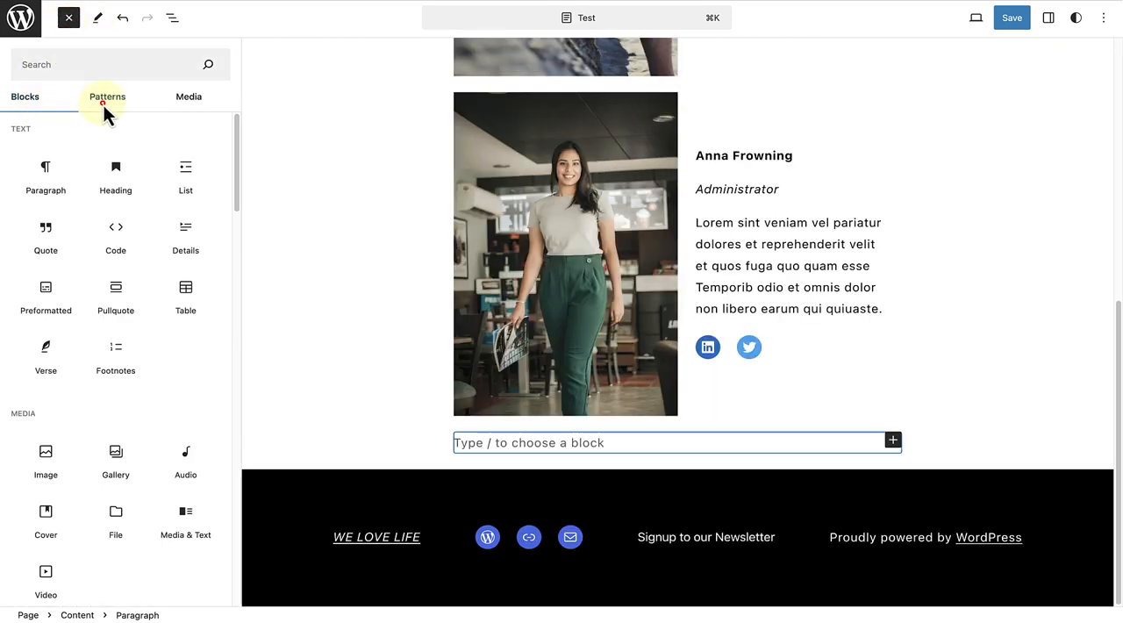
click(108, 96)
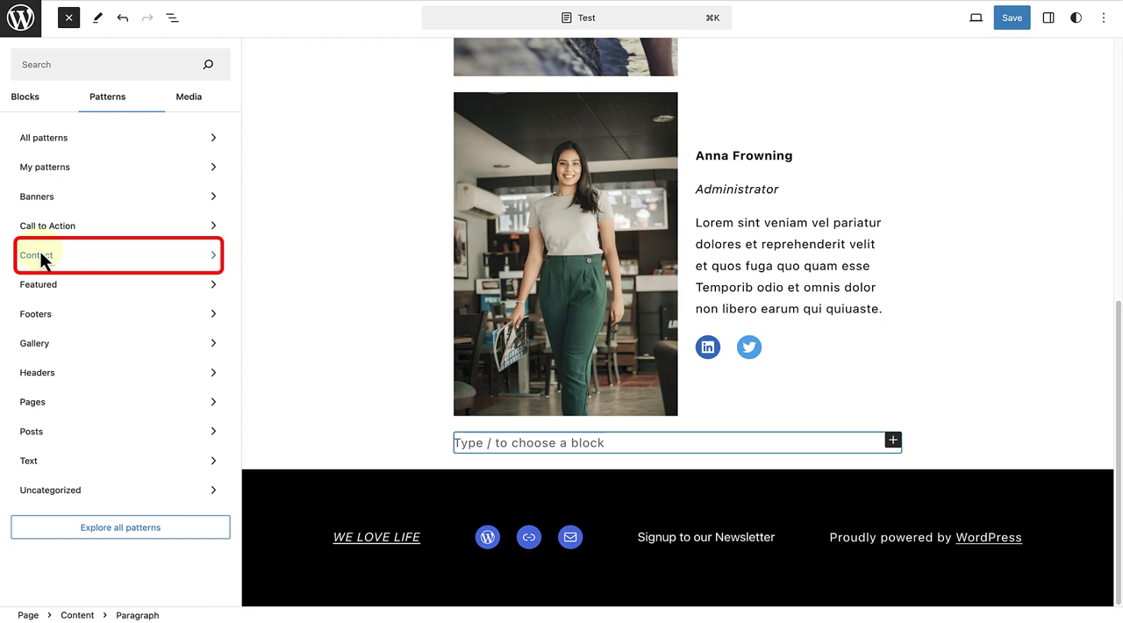
click(35, 255)
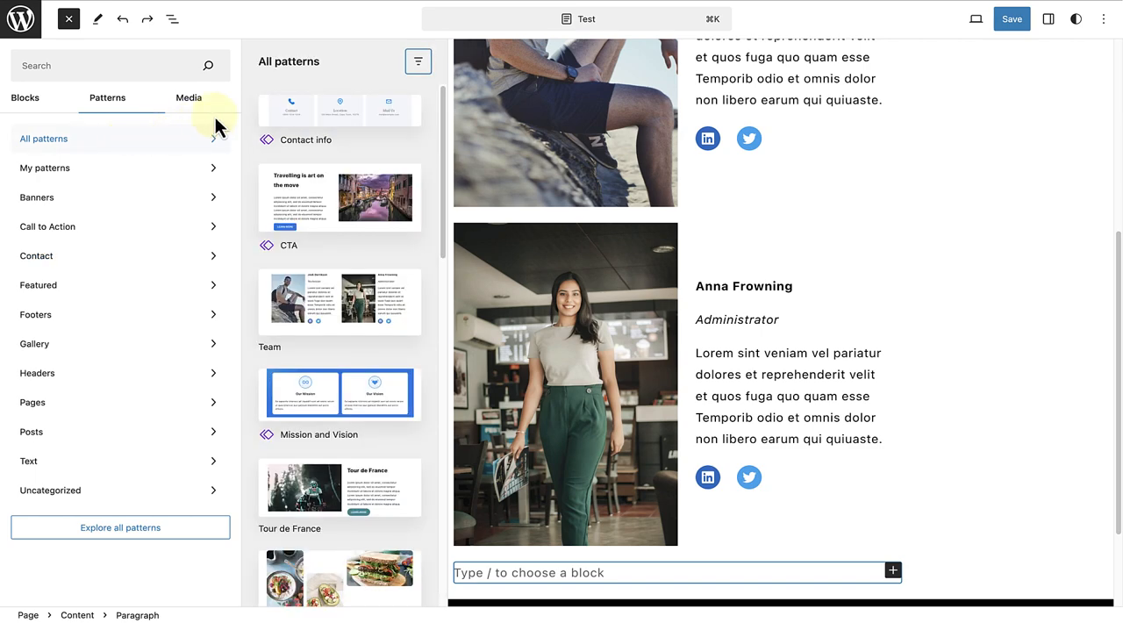
Step: Filter the pattern list to those from Theme & Plugins, then change the source again
click(416, 61)
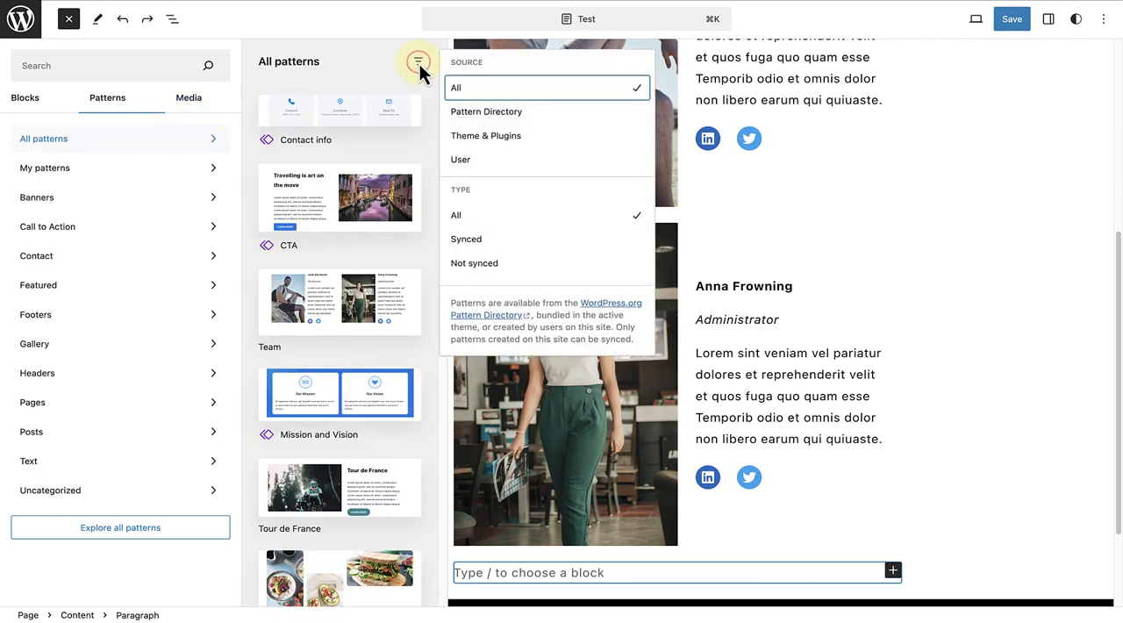
mouse_move(486, 112)
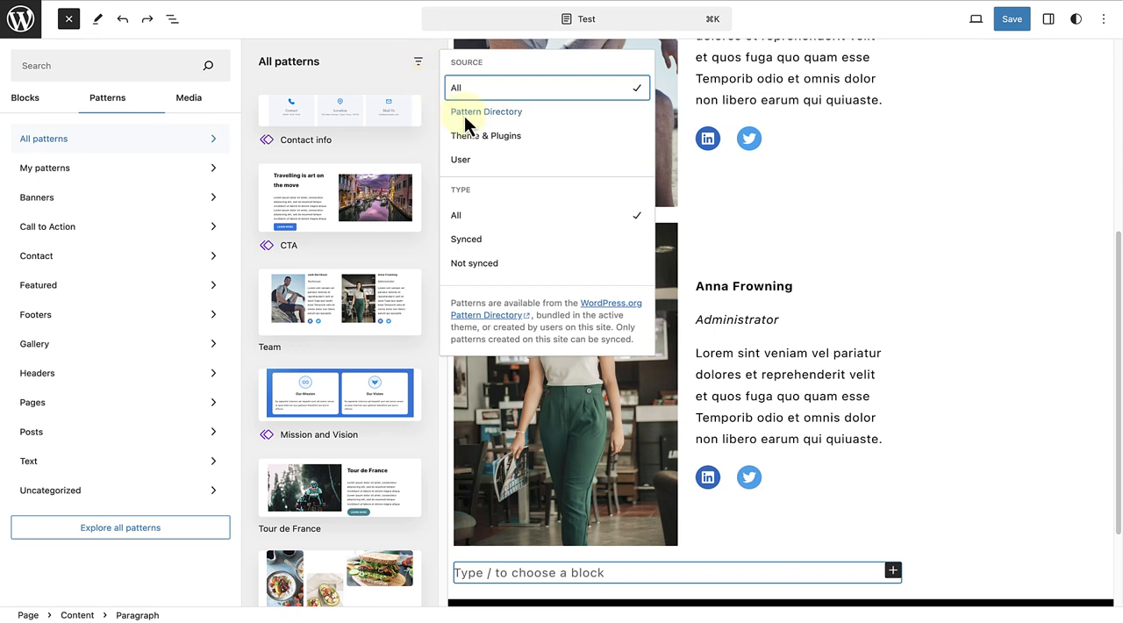
click(485, 135)
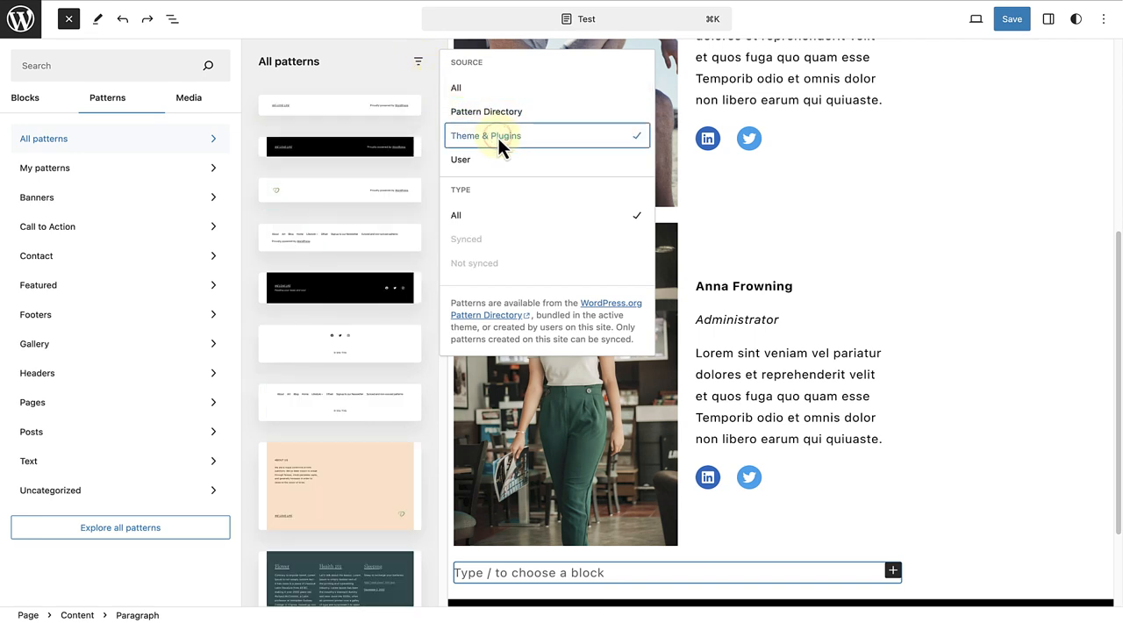
click(460, 158)
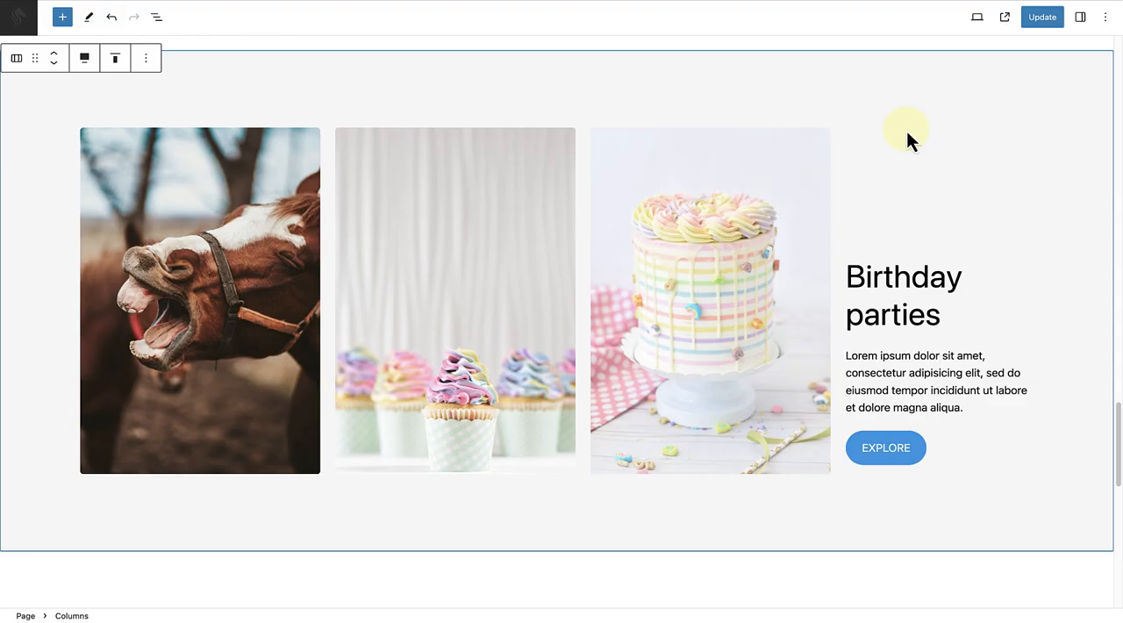
Step: Align the Birthday parties Columns block to Full width
click(84, 58)
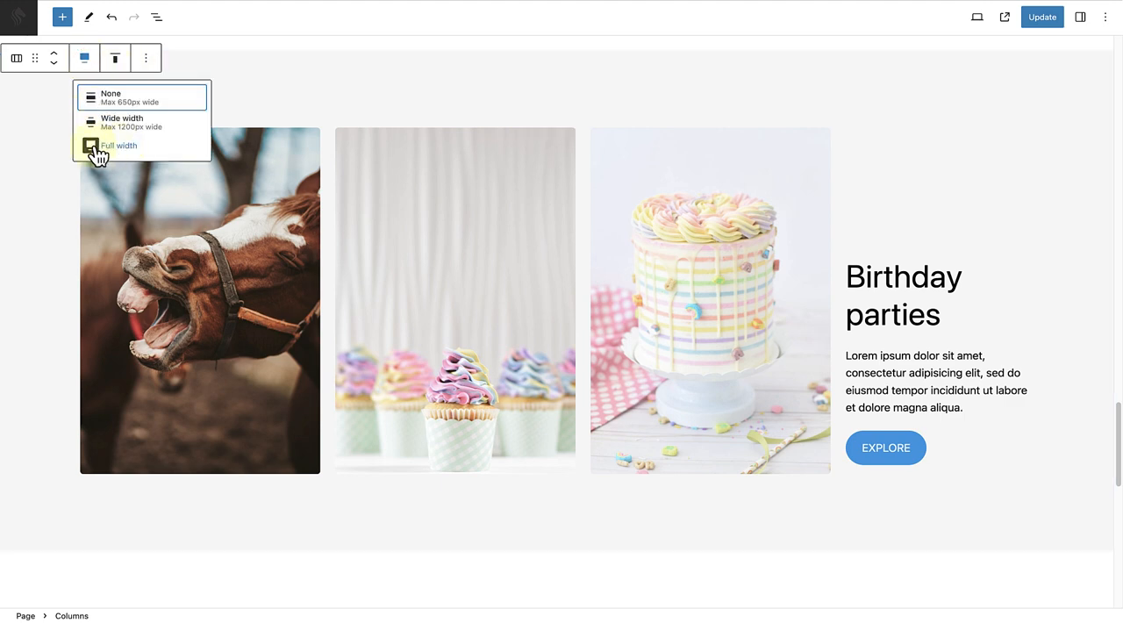
click(146, 58)
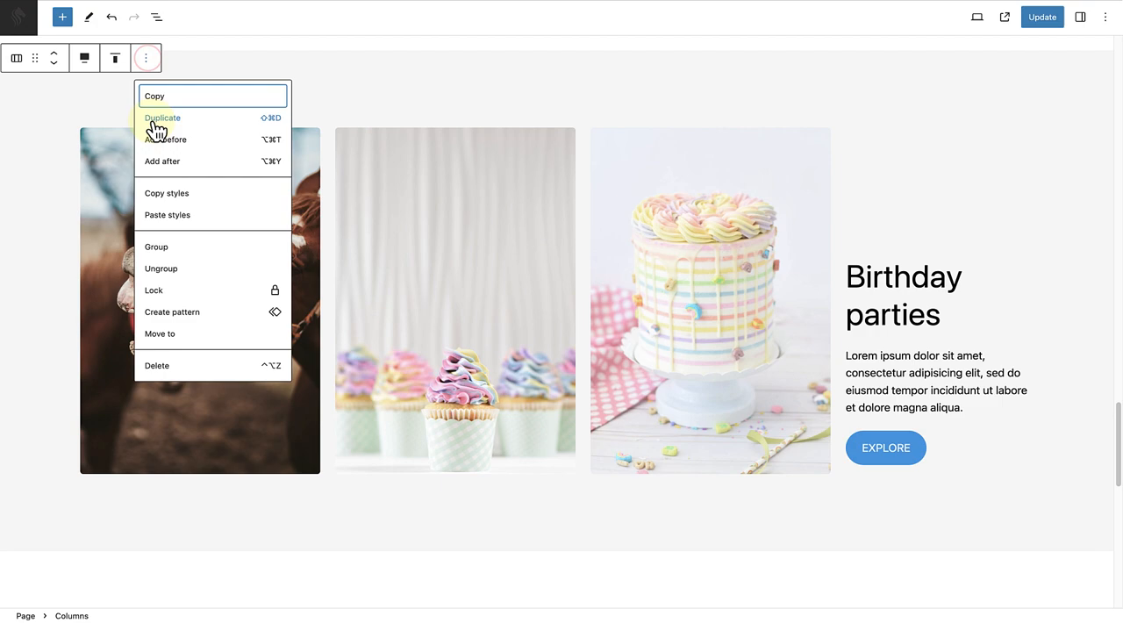
Step: Start a pattern from the columns and name it 'Four column CTA'
click(171, 313)
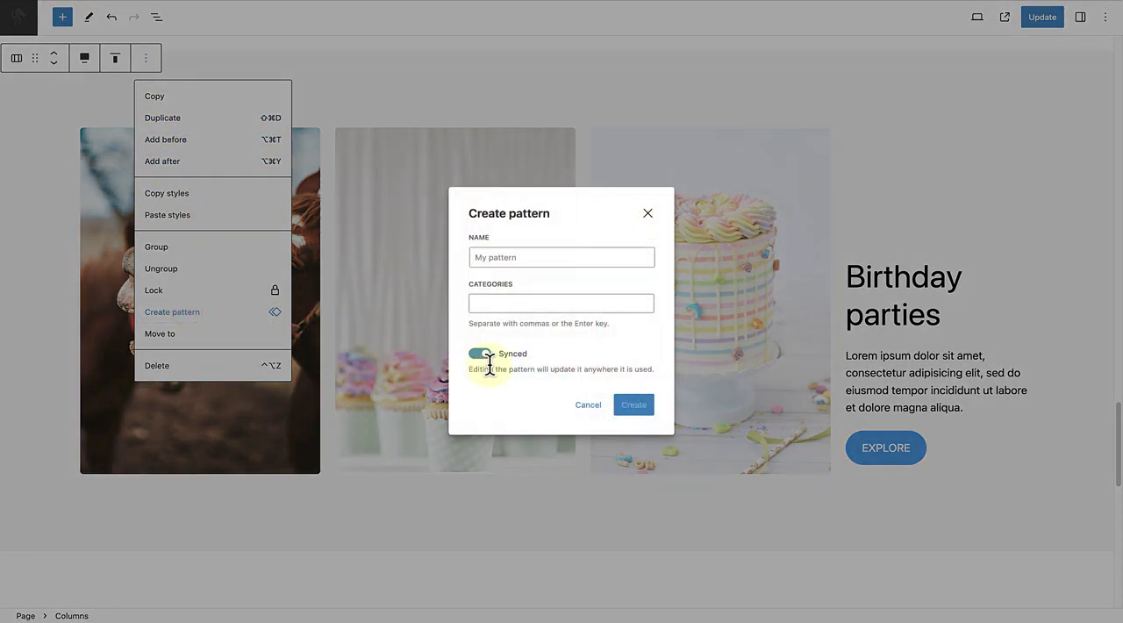
click(561, 256)
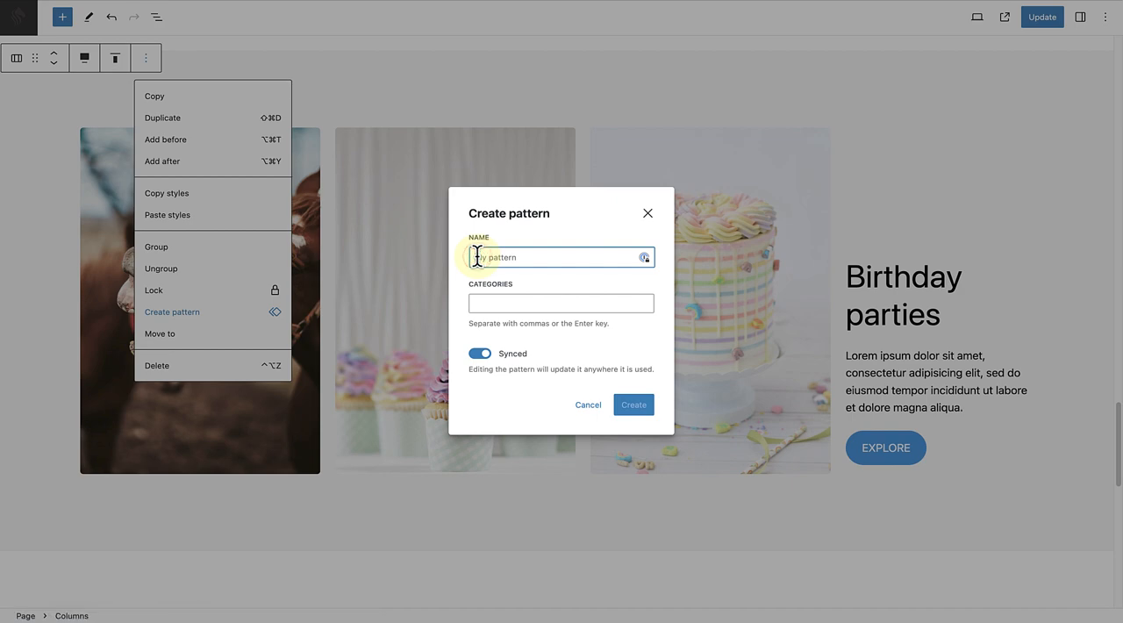
text(Four)
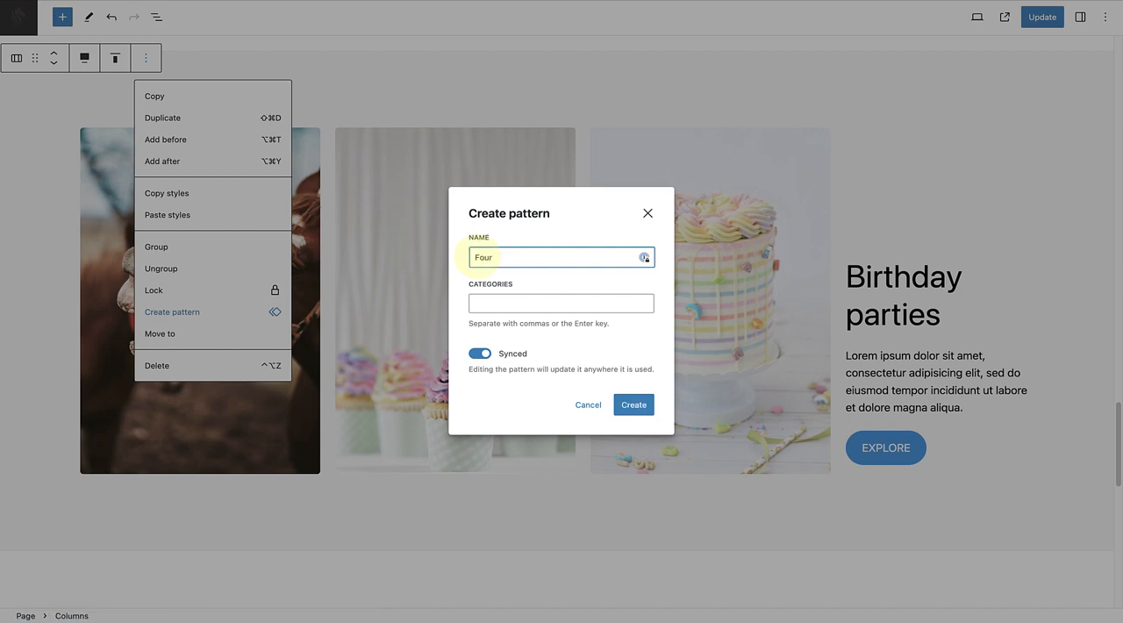
text(column CTA)
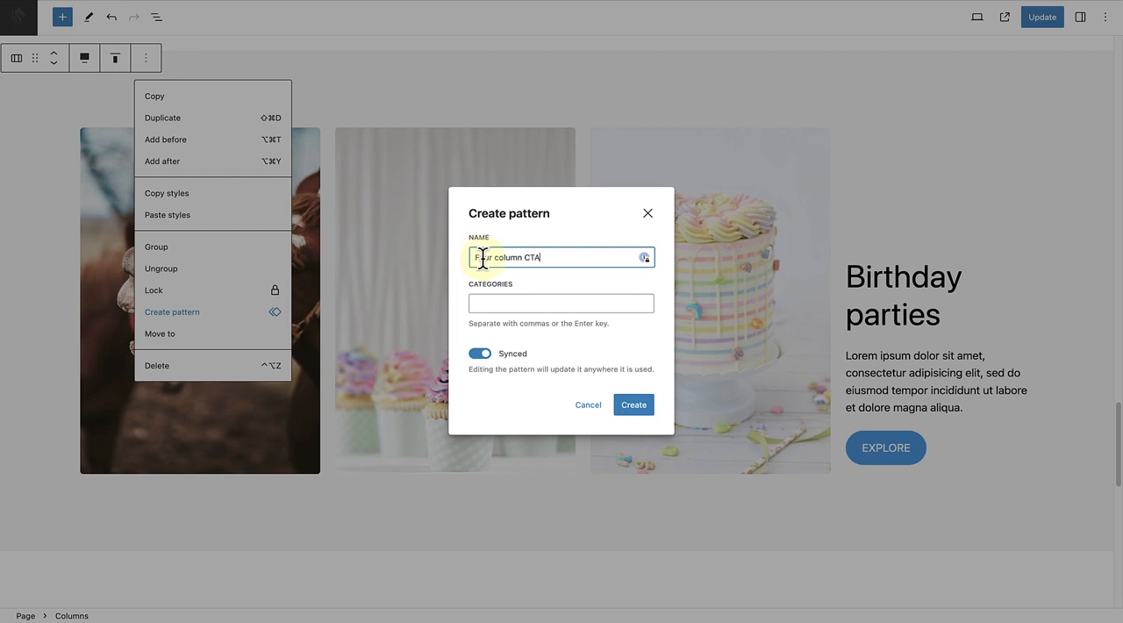
Step: File it under the Full width category and create it as a synced pattern
click(562, 302)
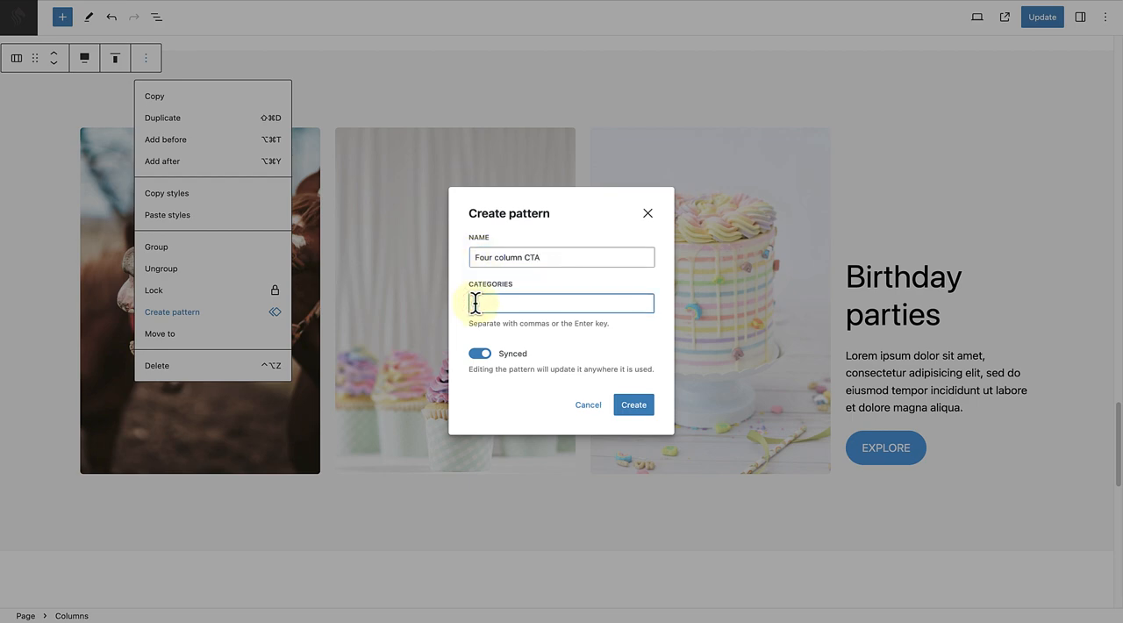
text(Full)
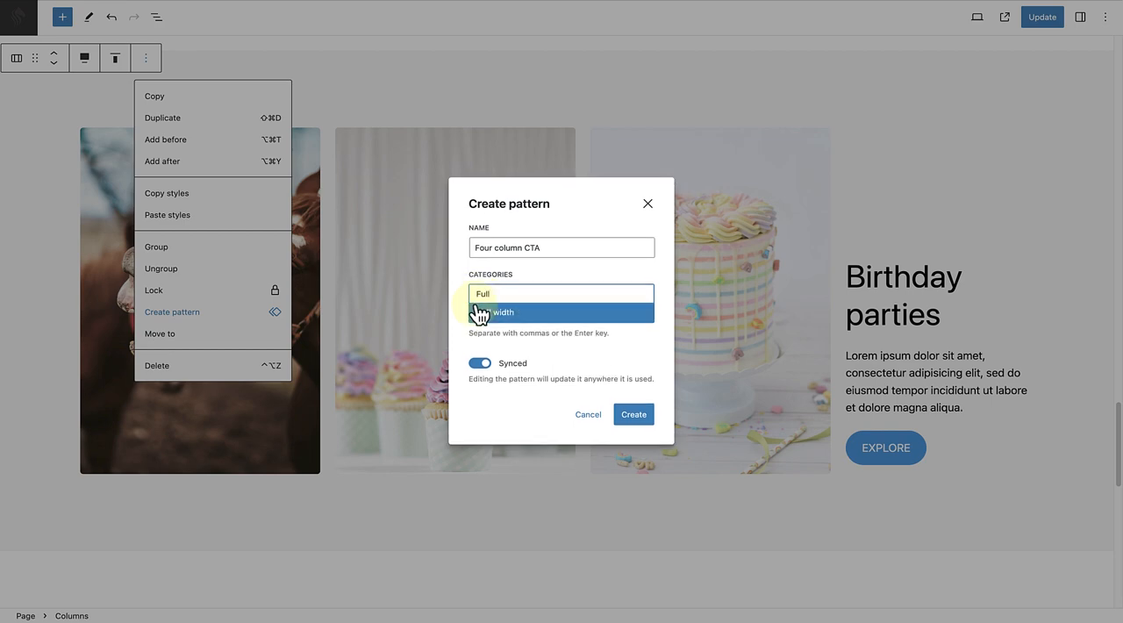
click(504, 312)
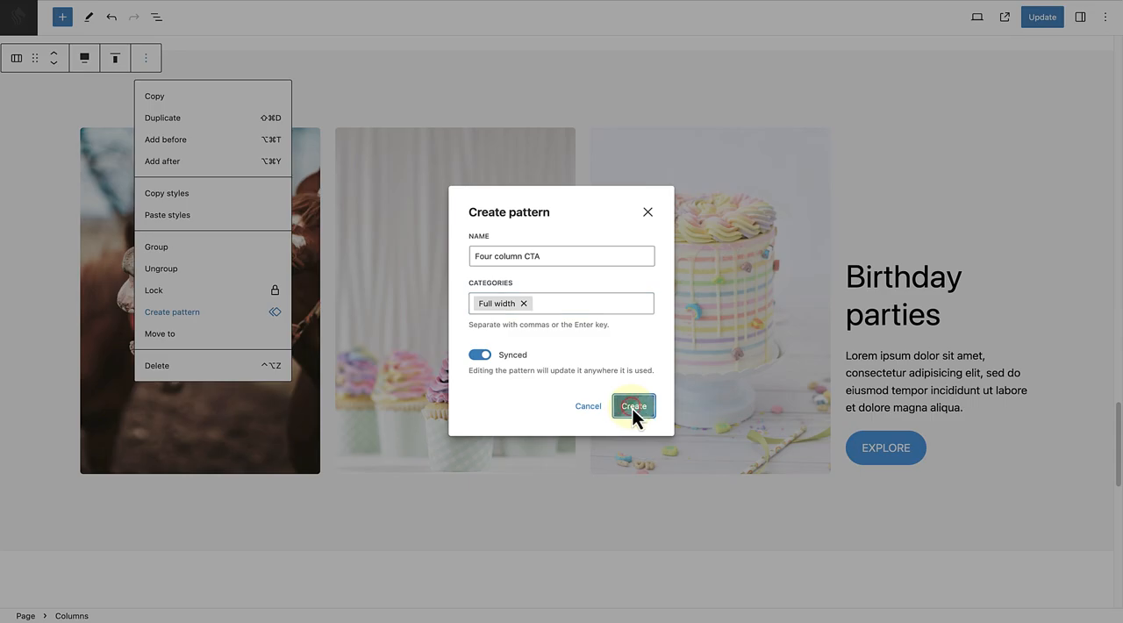
click(633, 407)
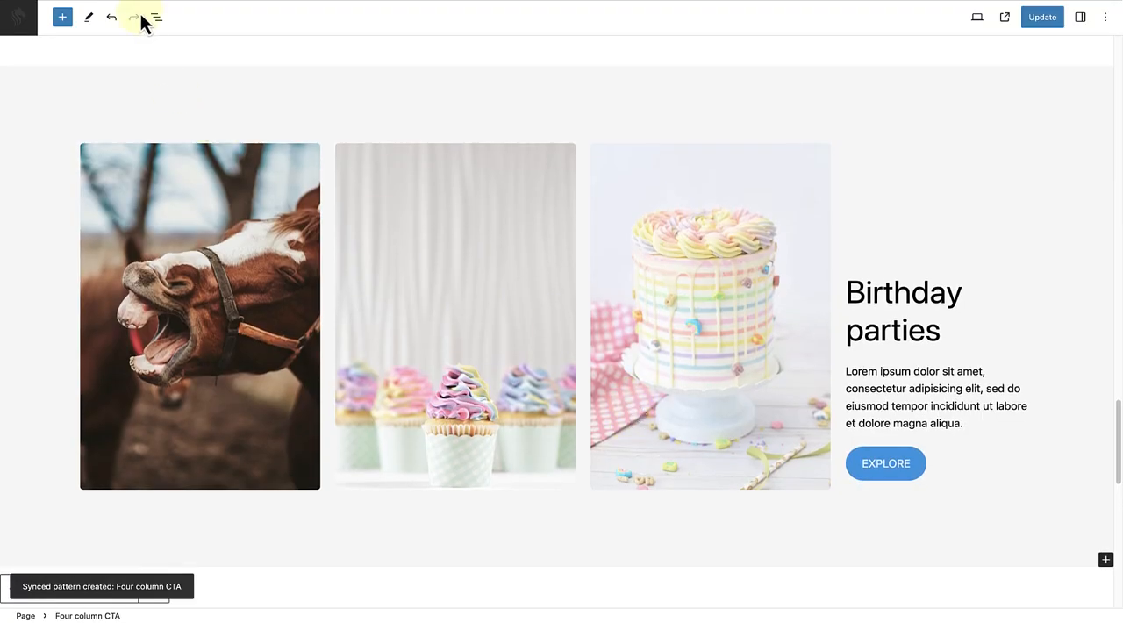
Step: Insert the Four column CTA pattern via the /Four slash inserter
click(156, 17)
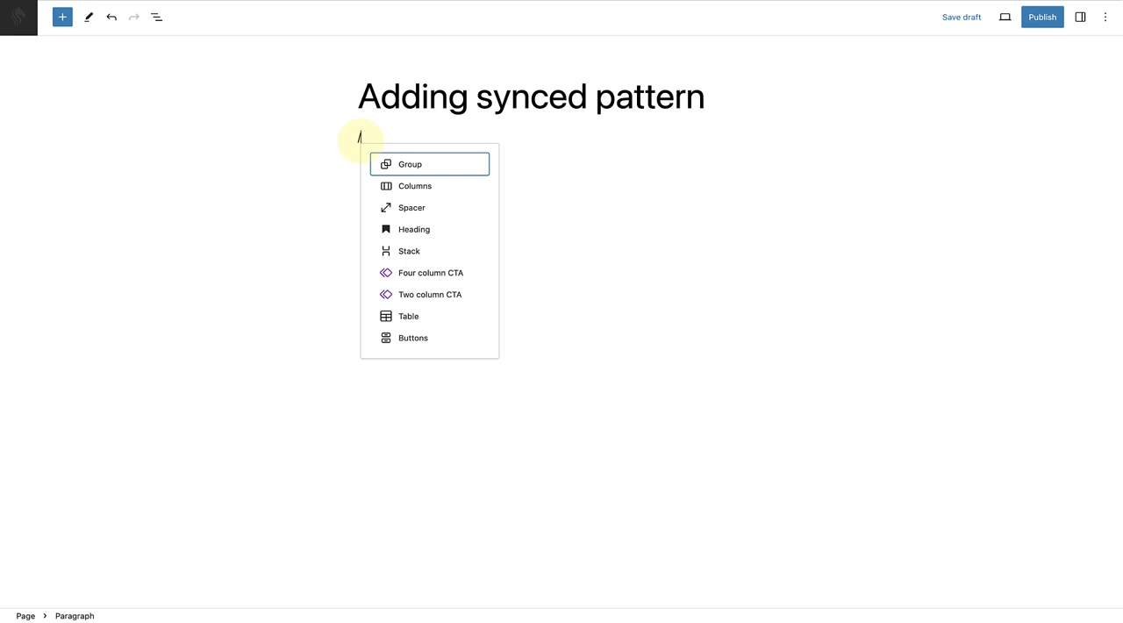
text(Four)
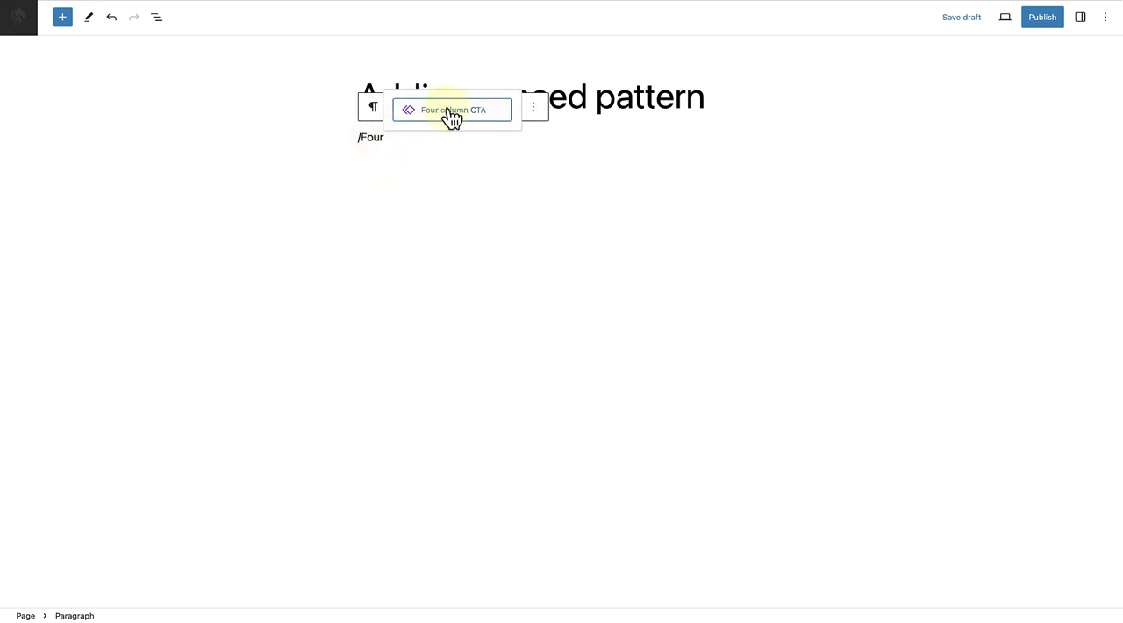
click(451, 109)
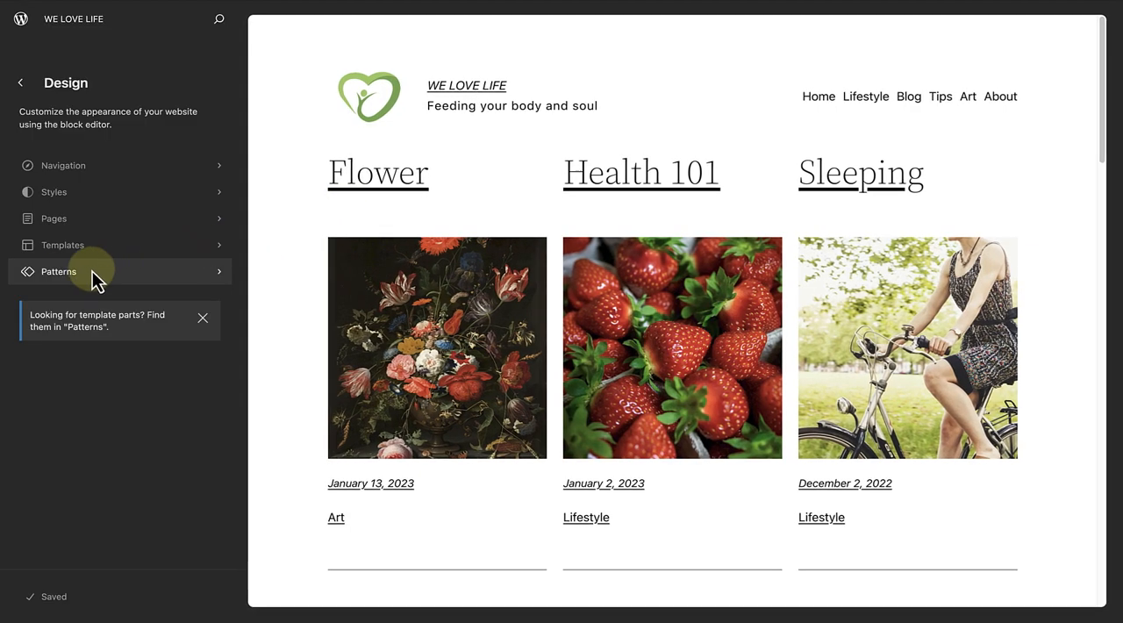
Step: Show My patterns in the library and bring up the Team pattern's actions
click(58, 271)
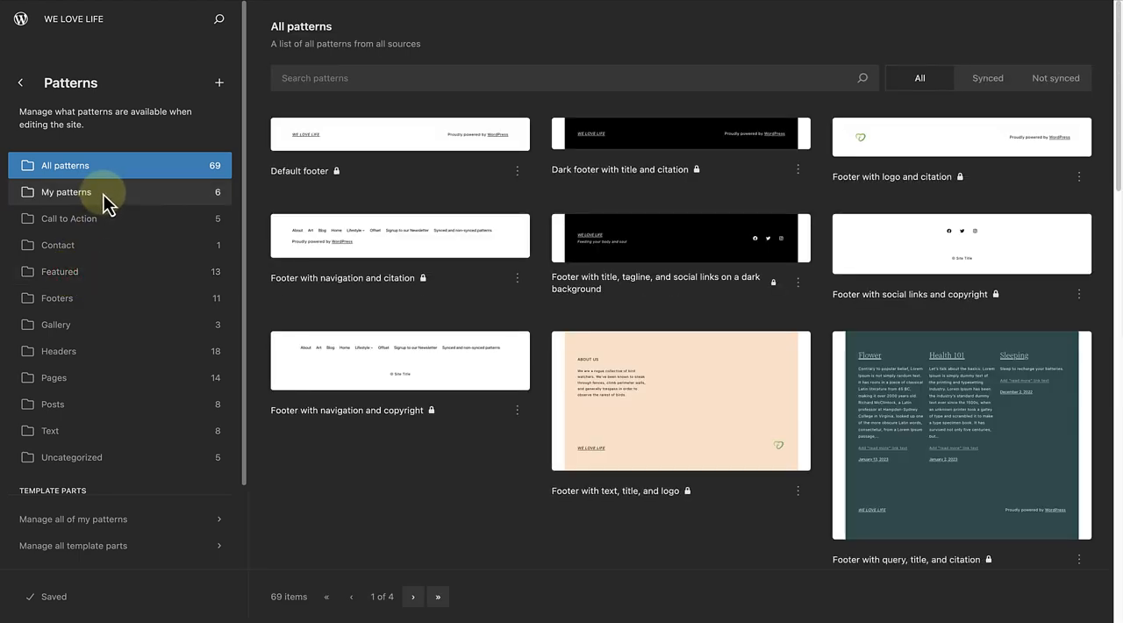
click(65, 192)
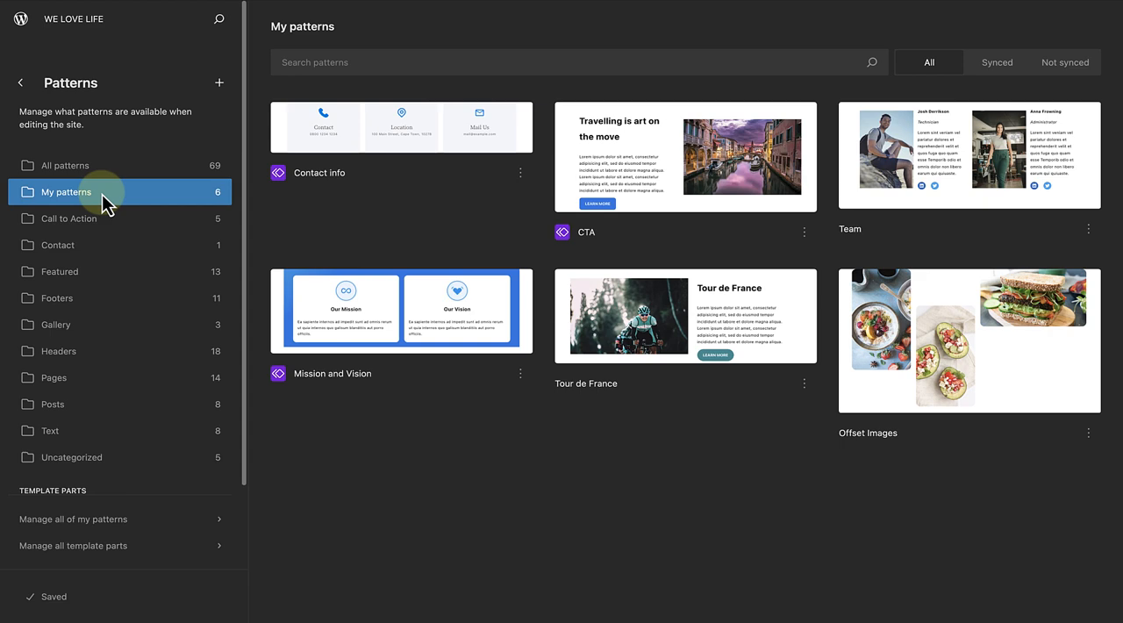
mouse_move(814, 218)
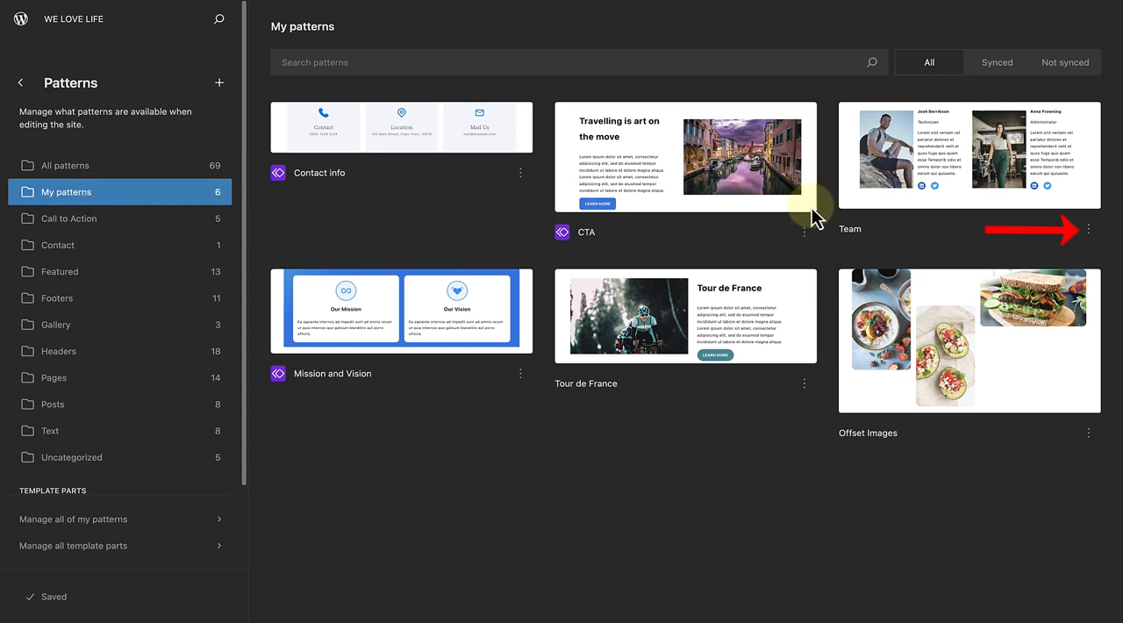
mouse_move(1088, 228)
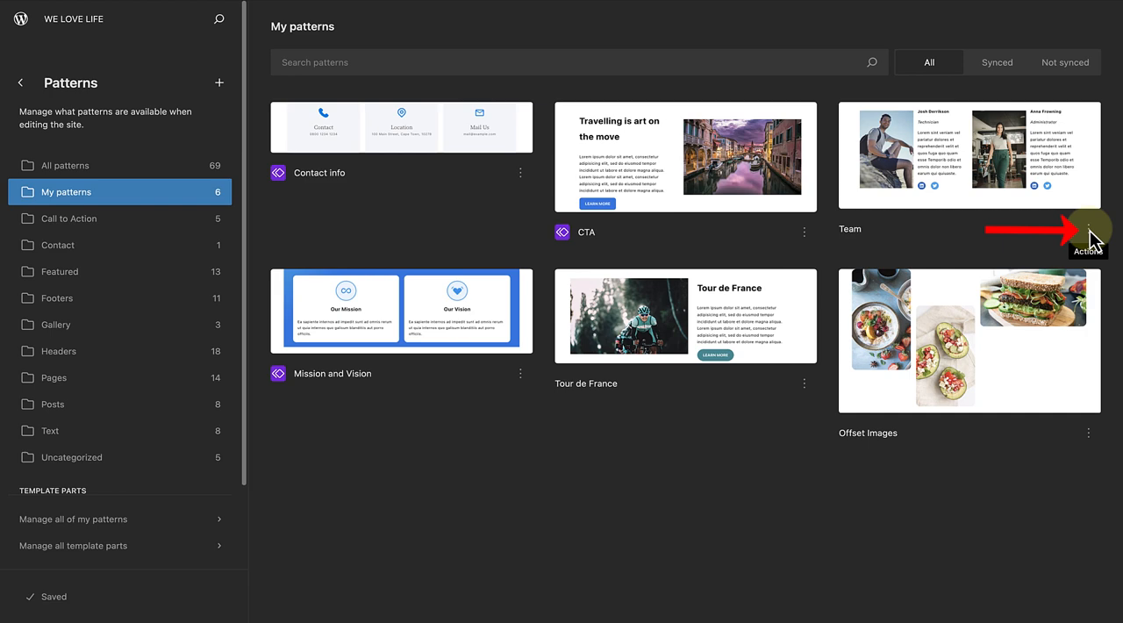
click(1088, 228)
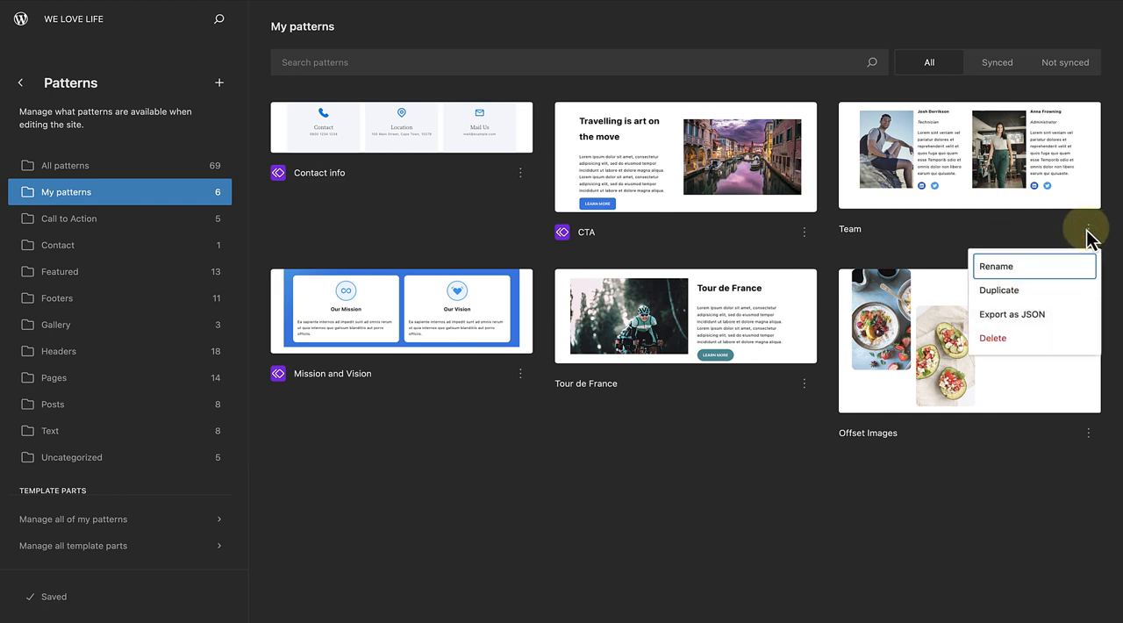
mouse_move(1029, 325)
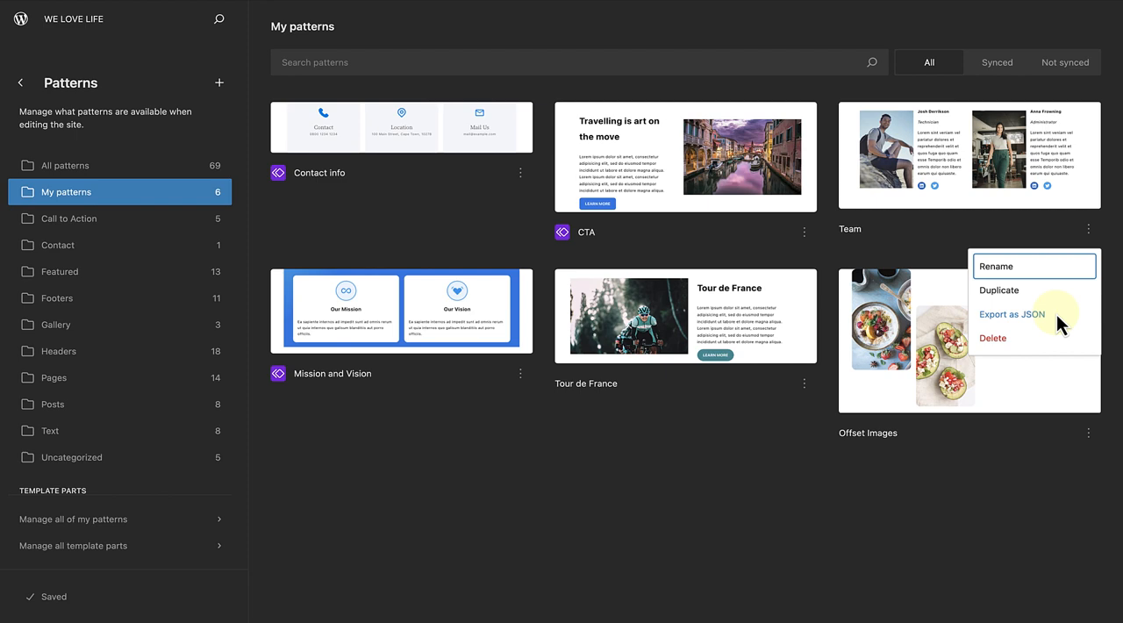
mouse_move(220, 82)
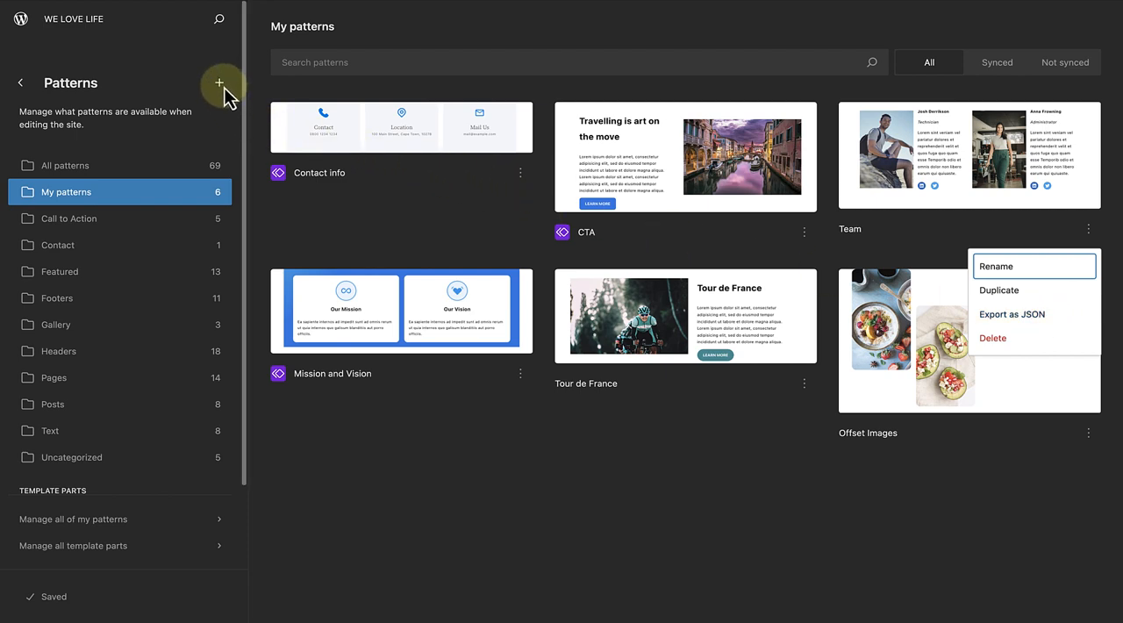
Step: Show the add options: create pattern, template part, or import from JSON
click(221, 82)
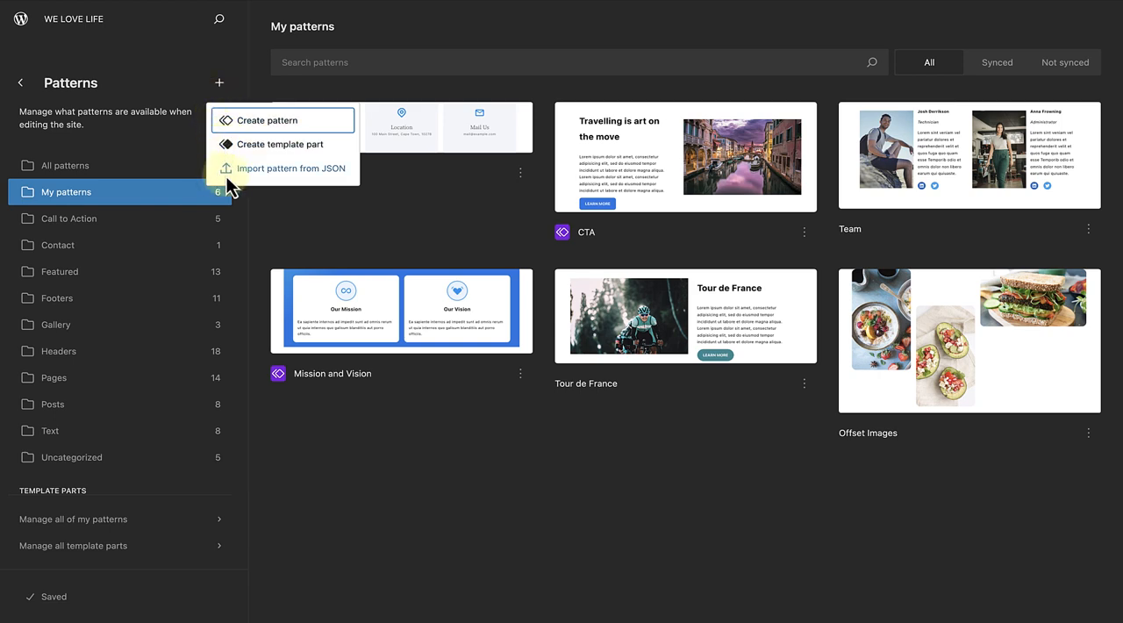
mouse_move(295, 182)
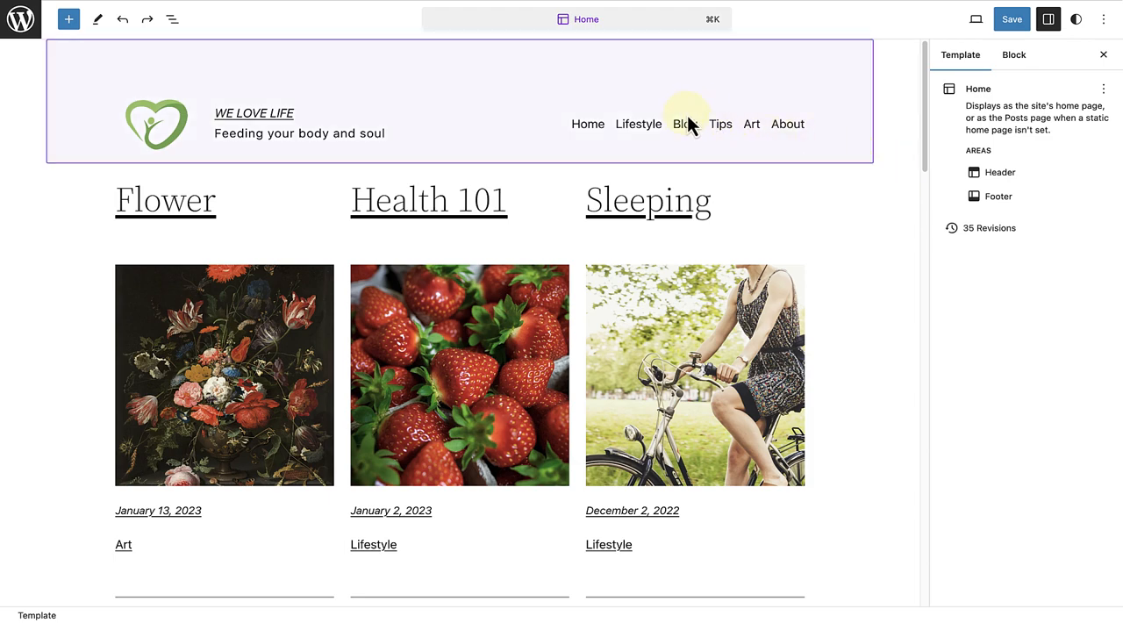
Step: Add a 'Book Now' link to the header navigation, creating a Book Now draft page
click(658, 123)
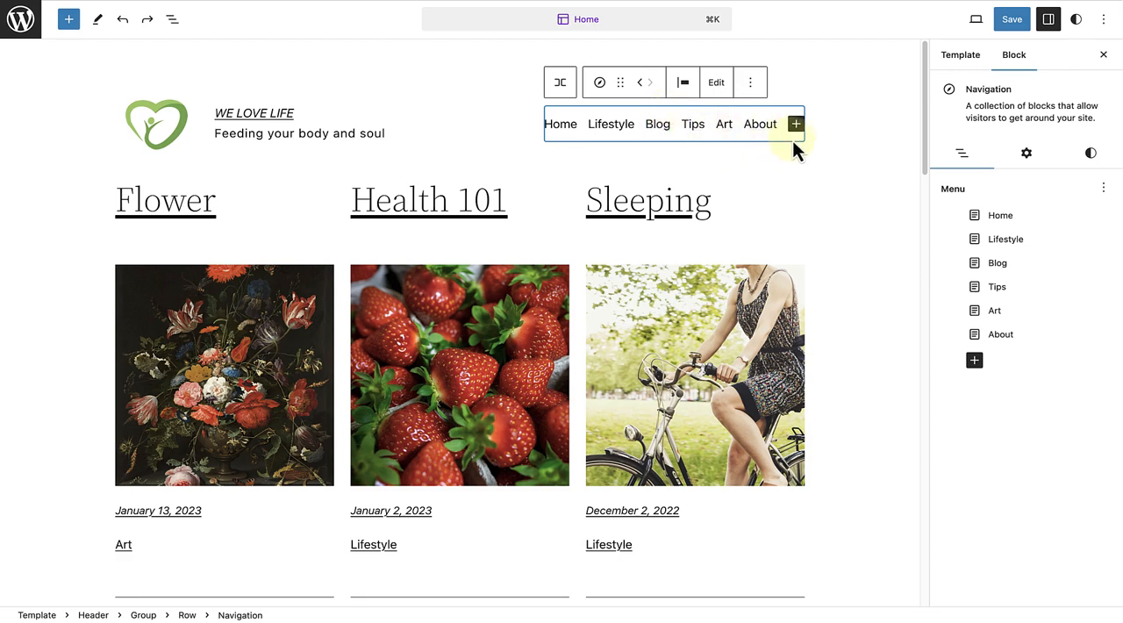
mouse_move(794, 123)
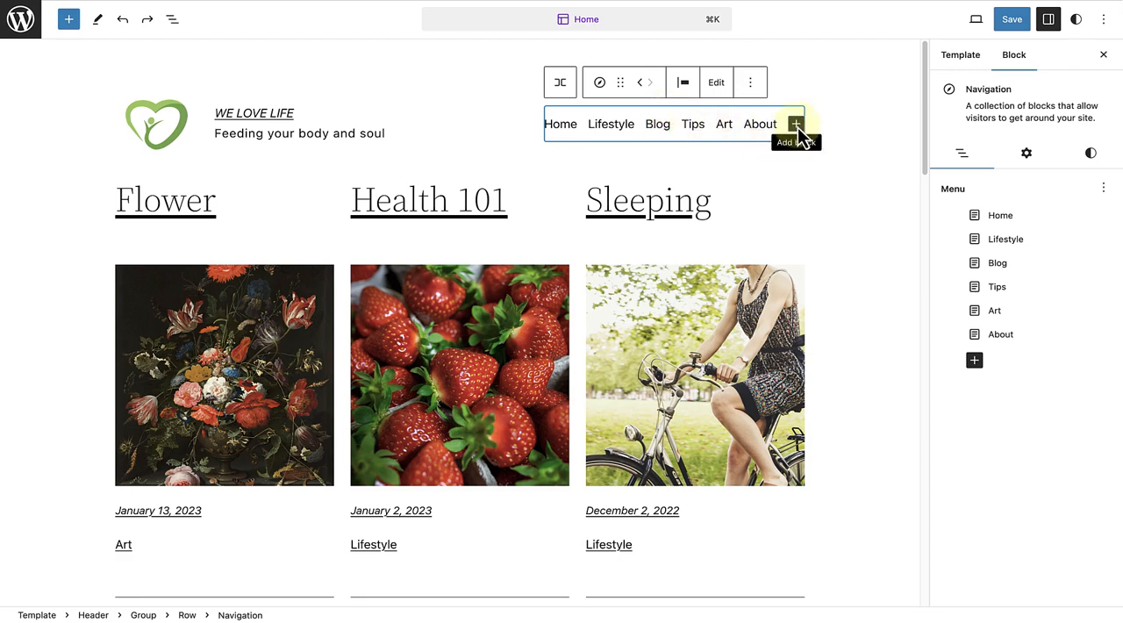
click(795, 122)
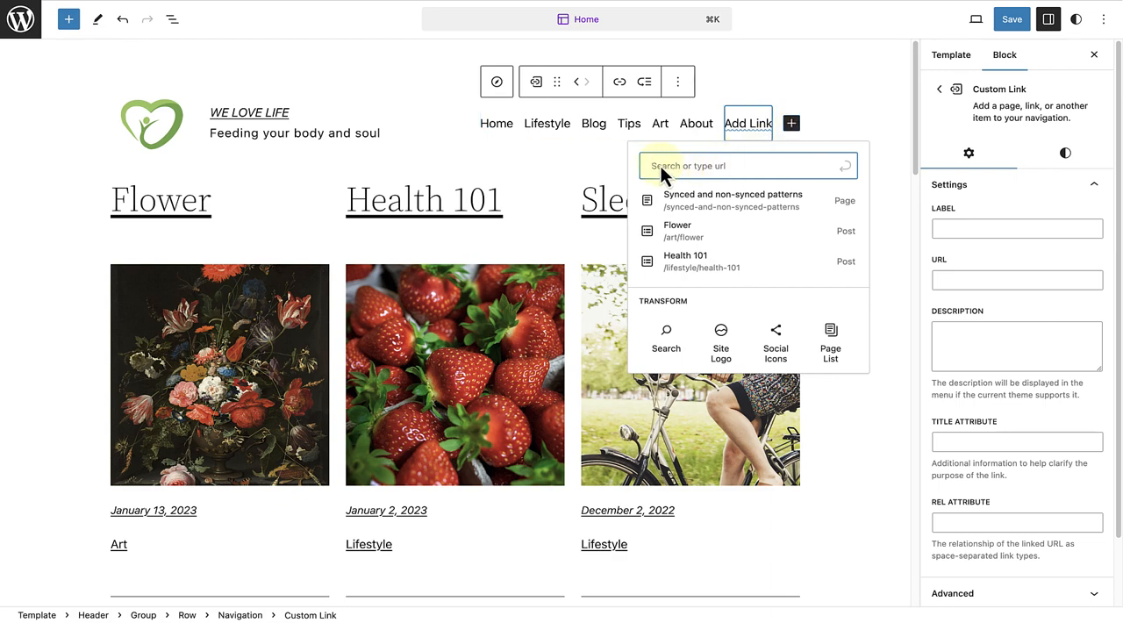
text(Book)
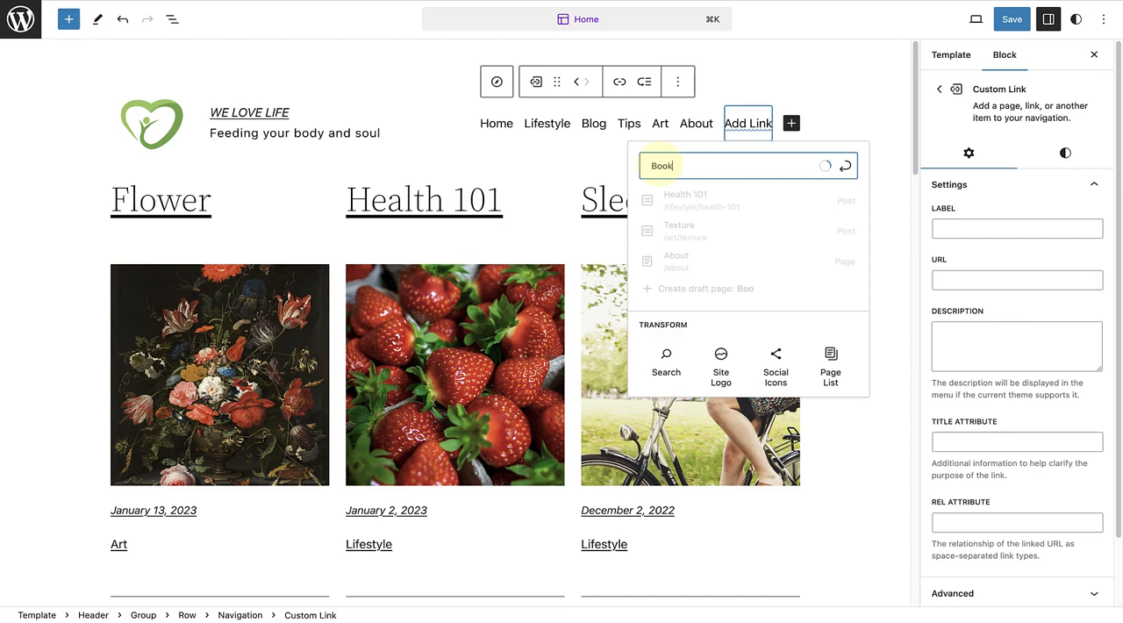
text(Now)
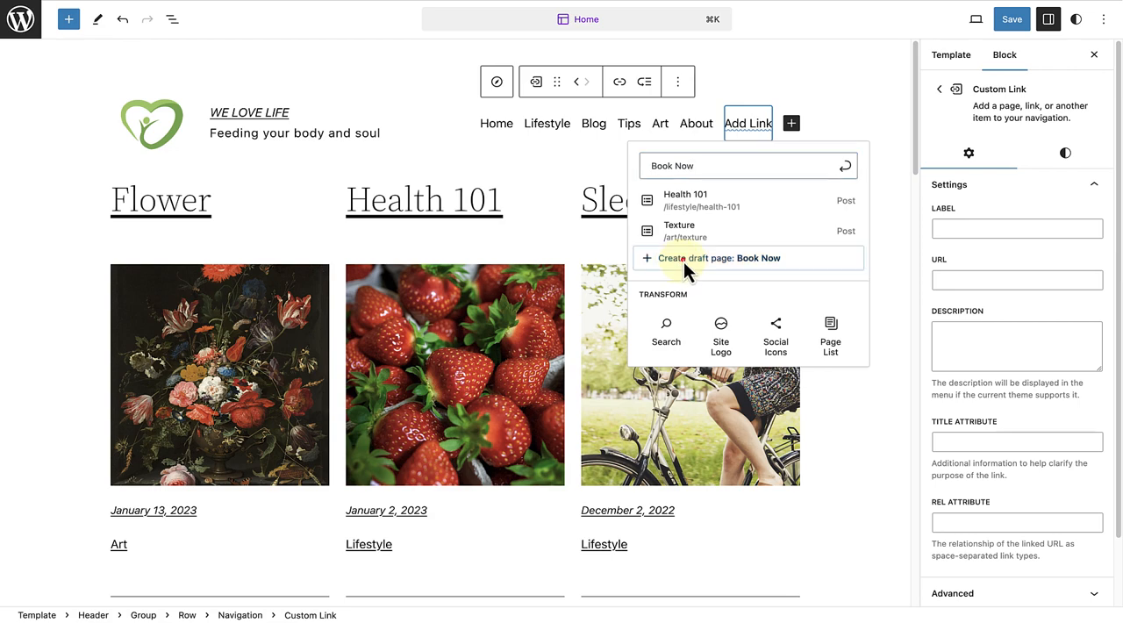
click(711, 258)
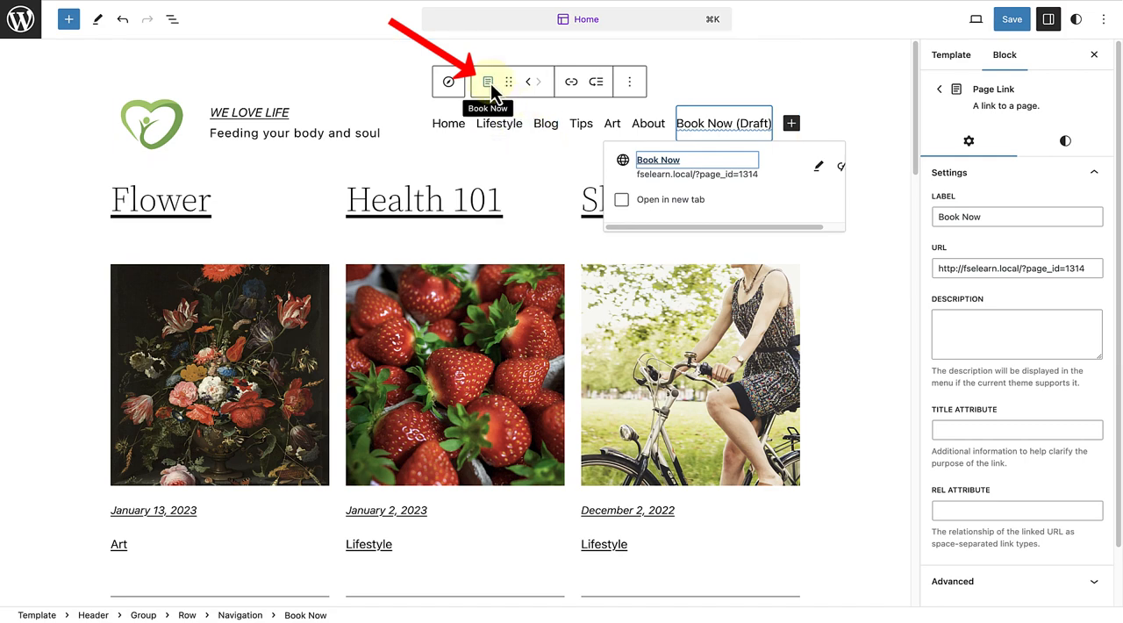
Step: Transform the Book Now menu link into a Buttons block and reselect the new button
click(488, 80)
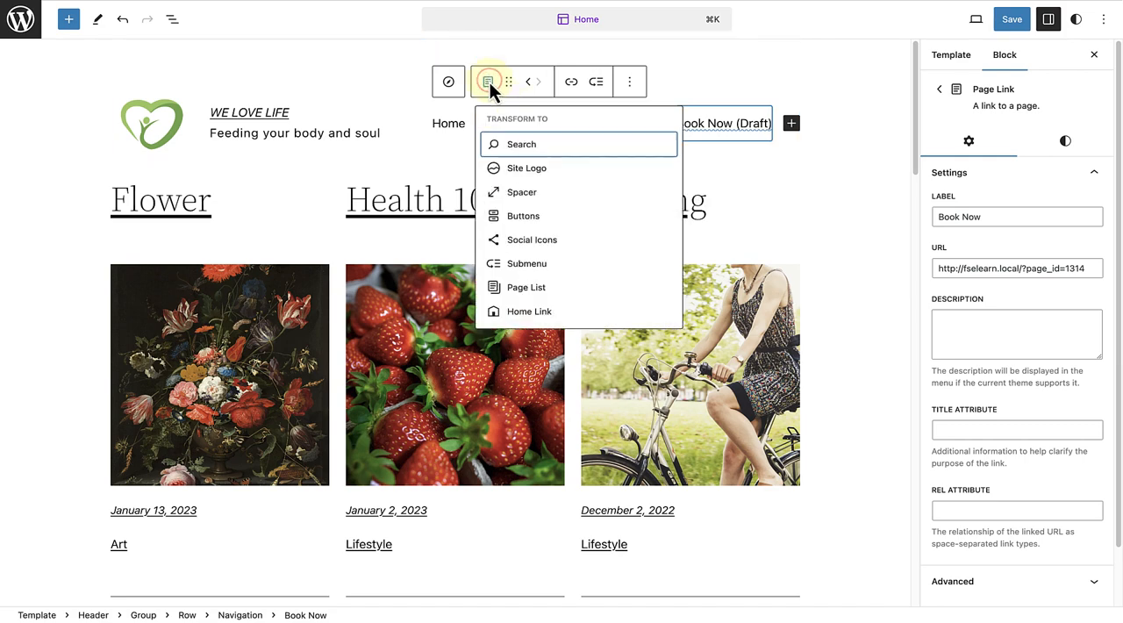
mouse_move(502, 172)
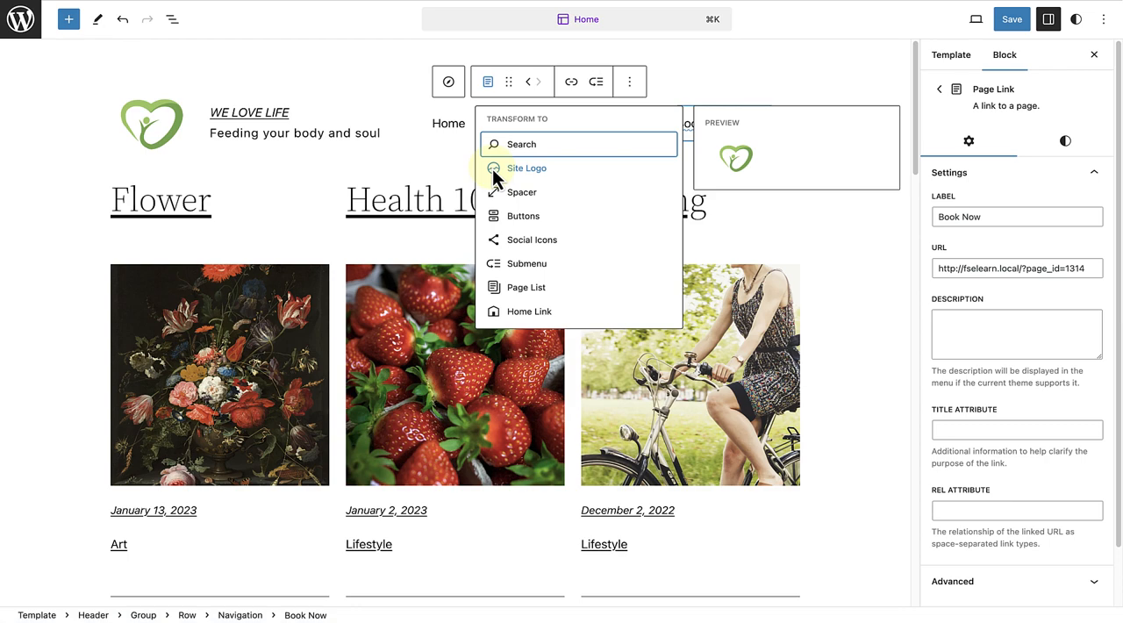
mouse_move(523, 215)
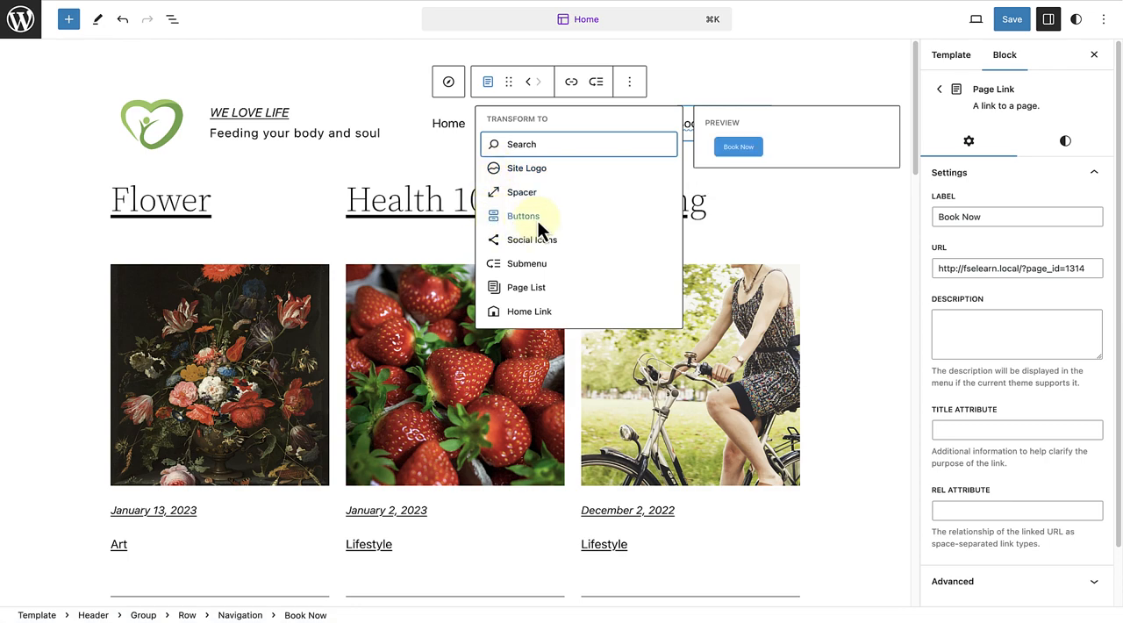
mouse_move(523, 220)
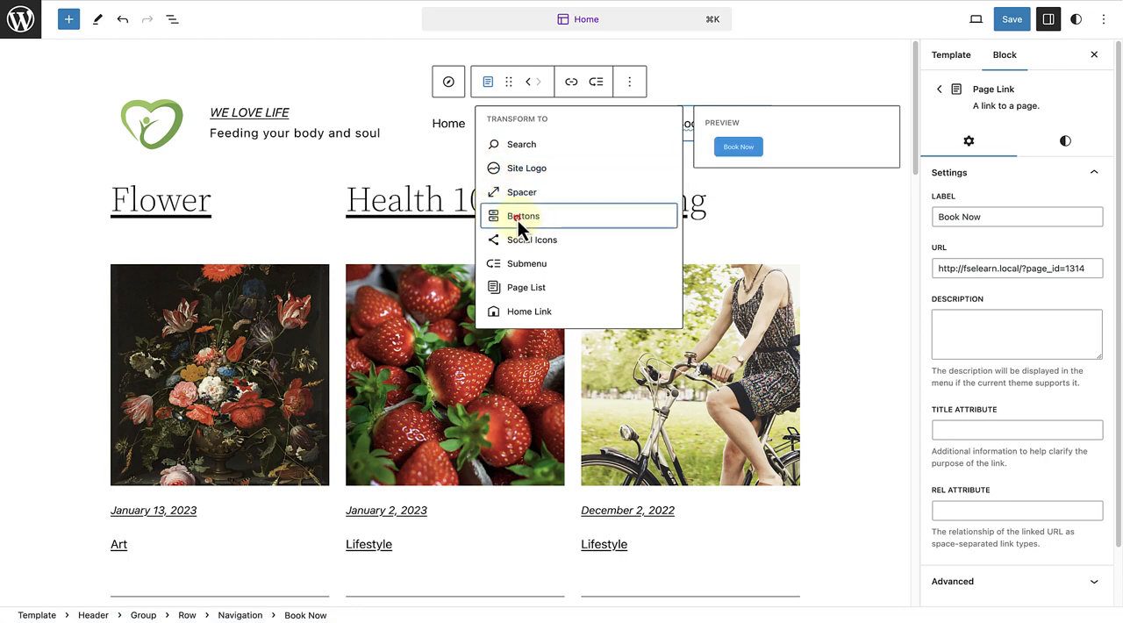
click(519, 216)
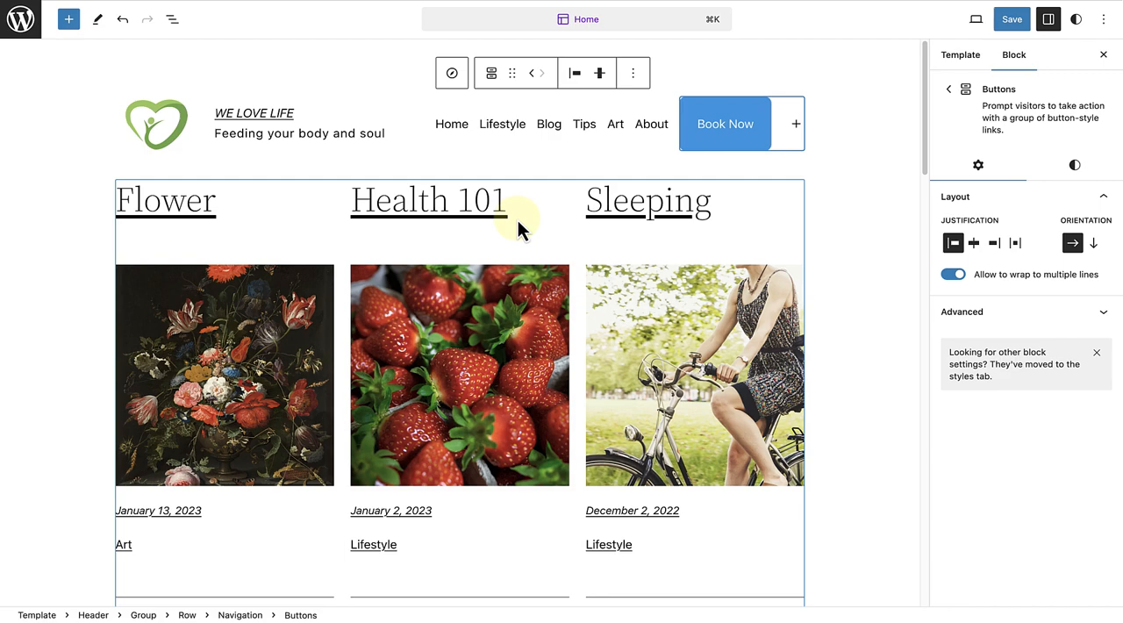
click(652, 123)
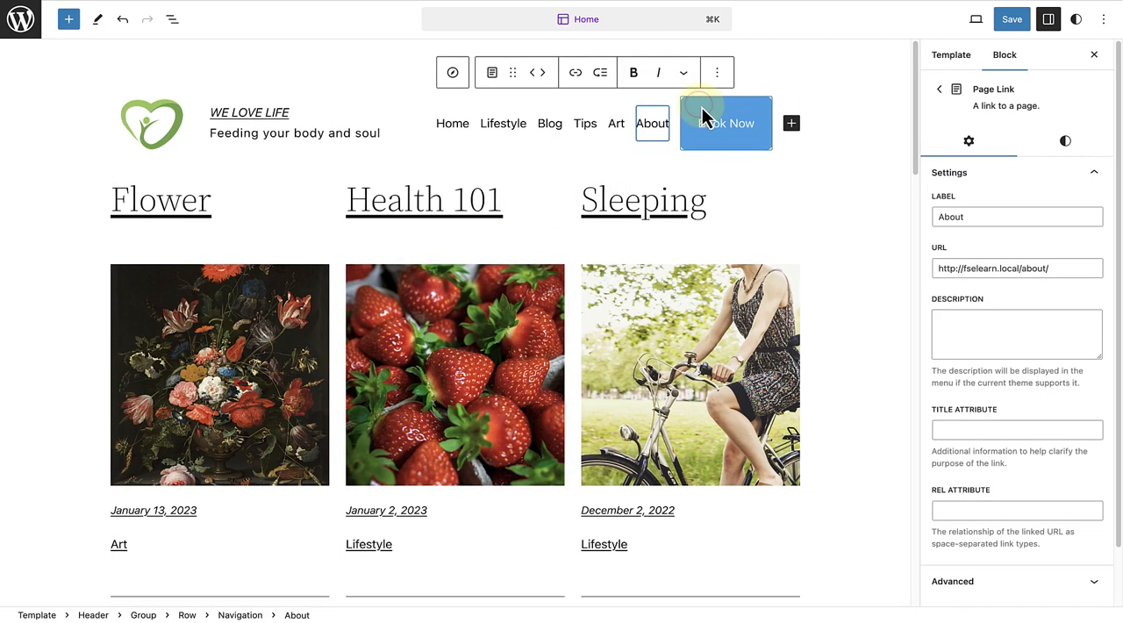
click(727, 123)
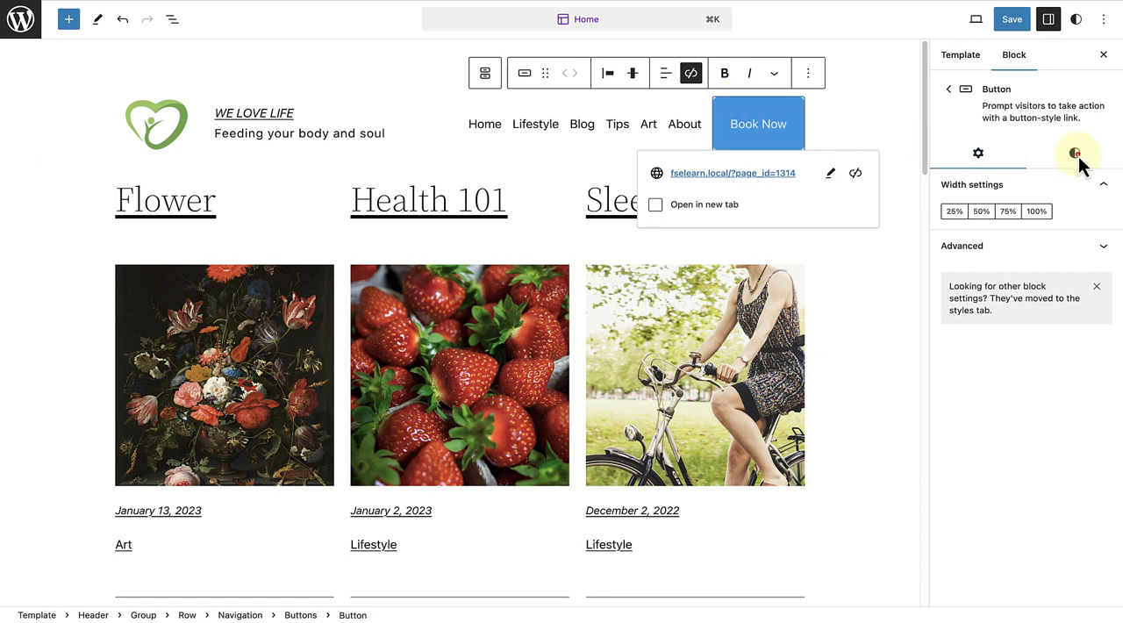
Step: Set the Book Now button's background colour to the green swatch via Styles > Color
click(1067, 153)
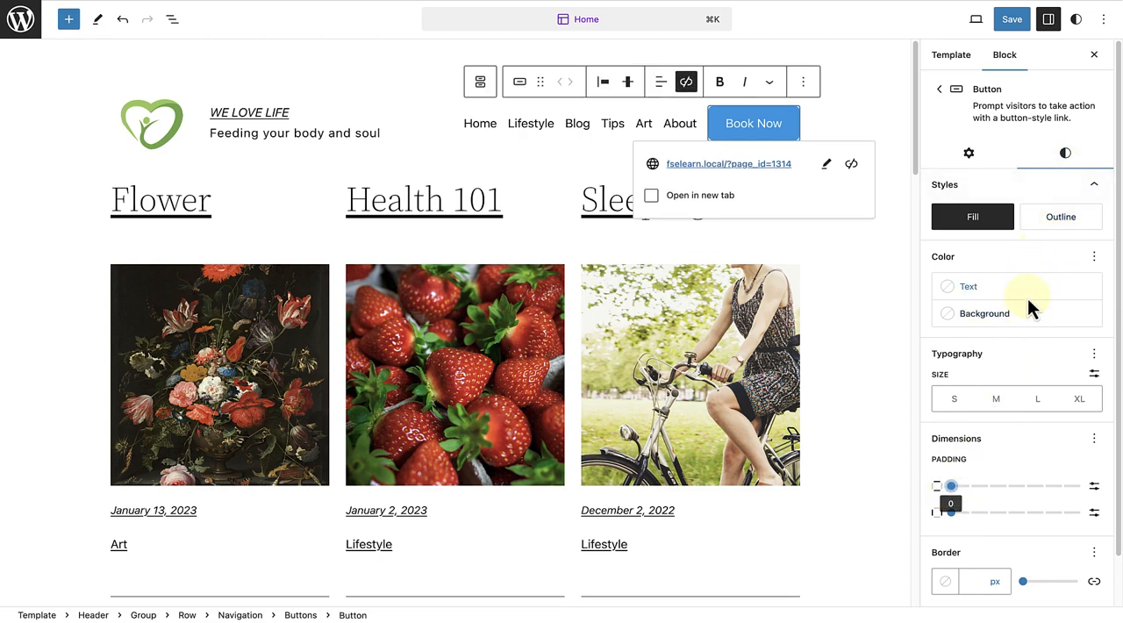
click(982, 312)
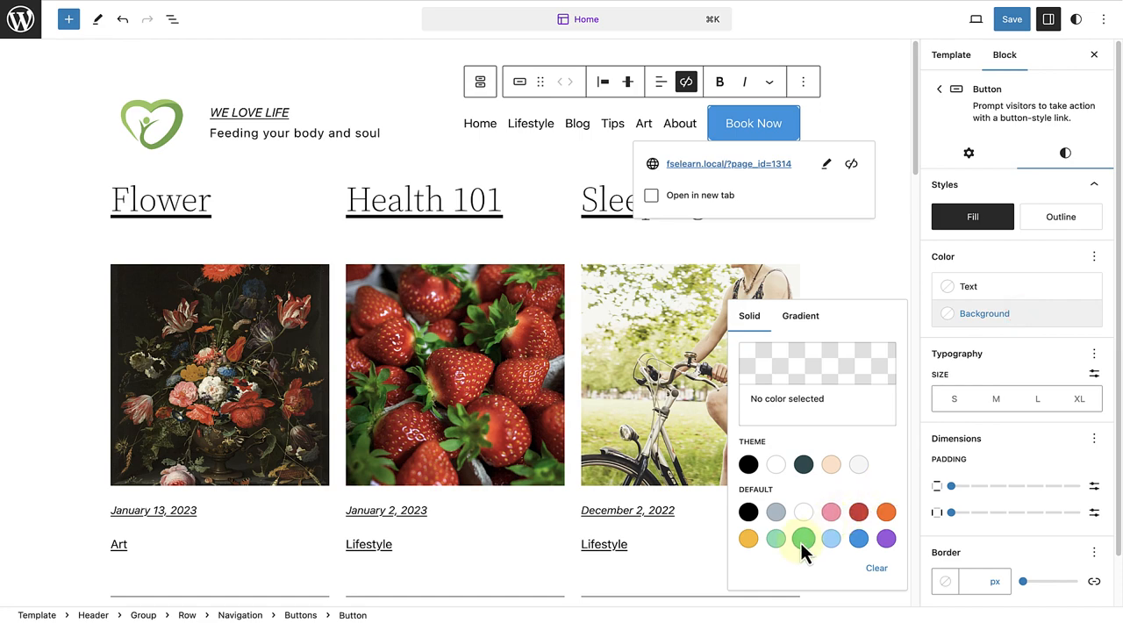
click(803, 537)
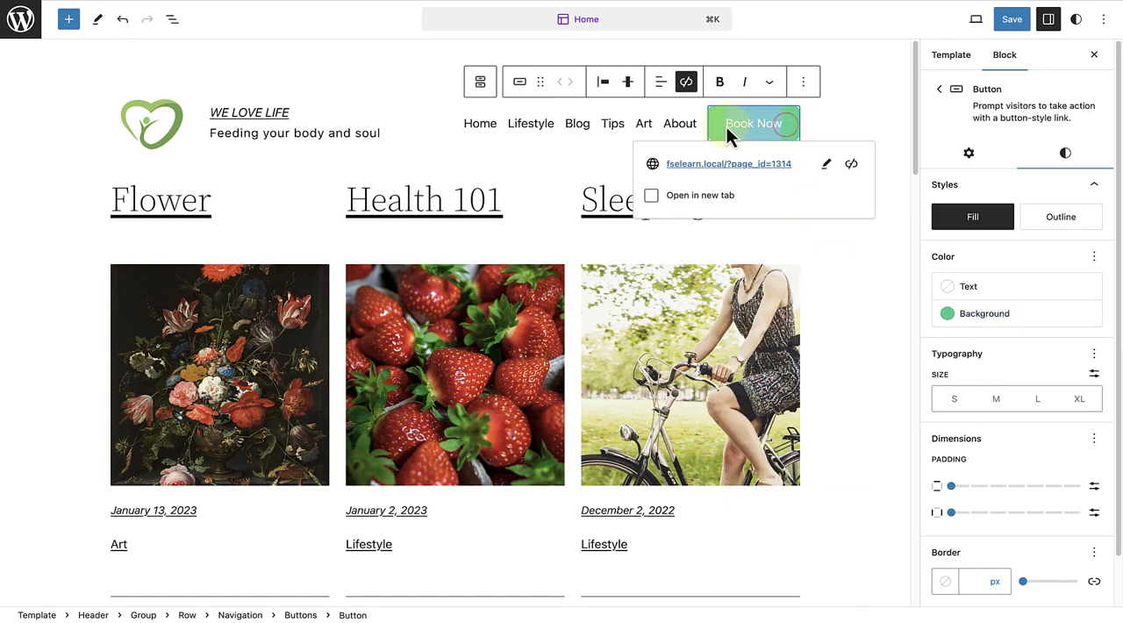
click(719, 80)
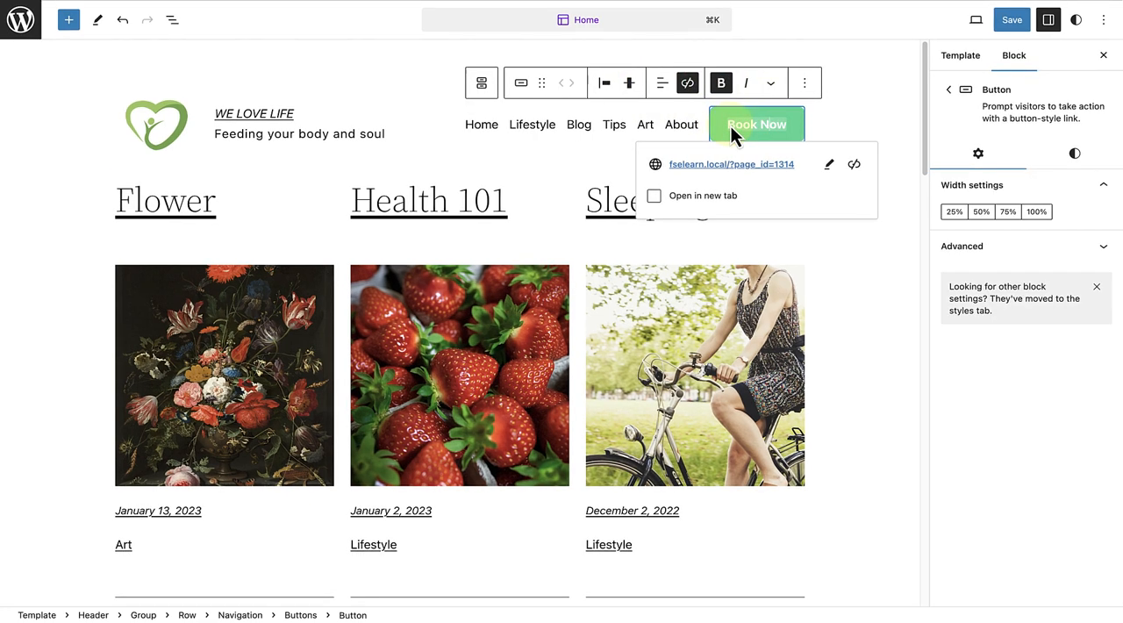
mouse_move(733, 167)
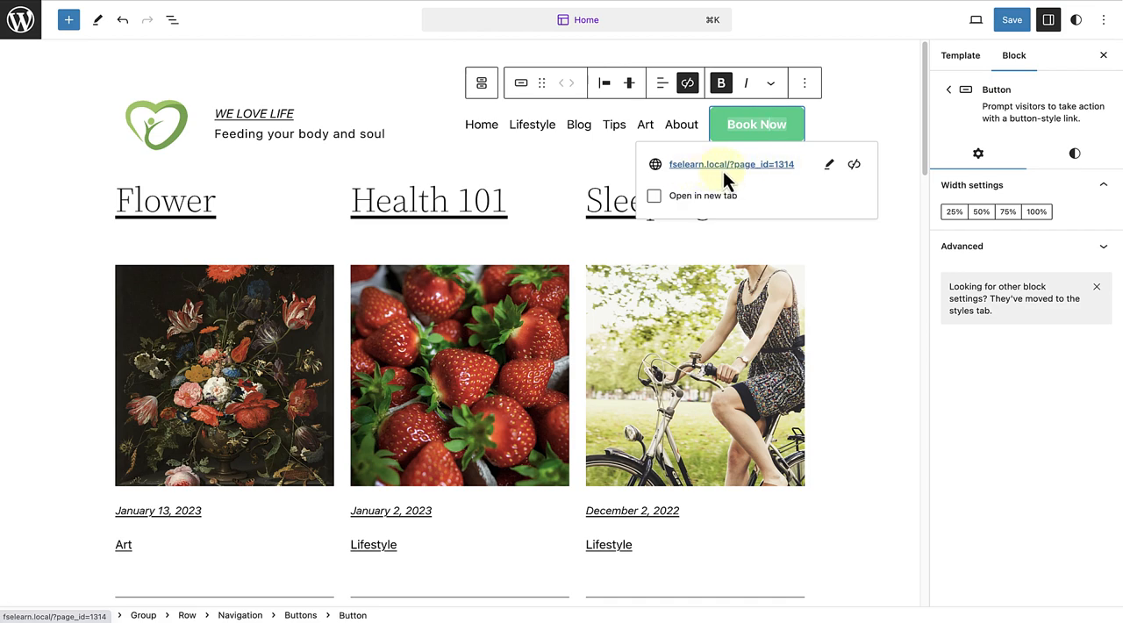
mouse_move(786, 179)
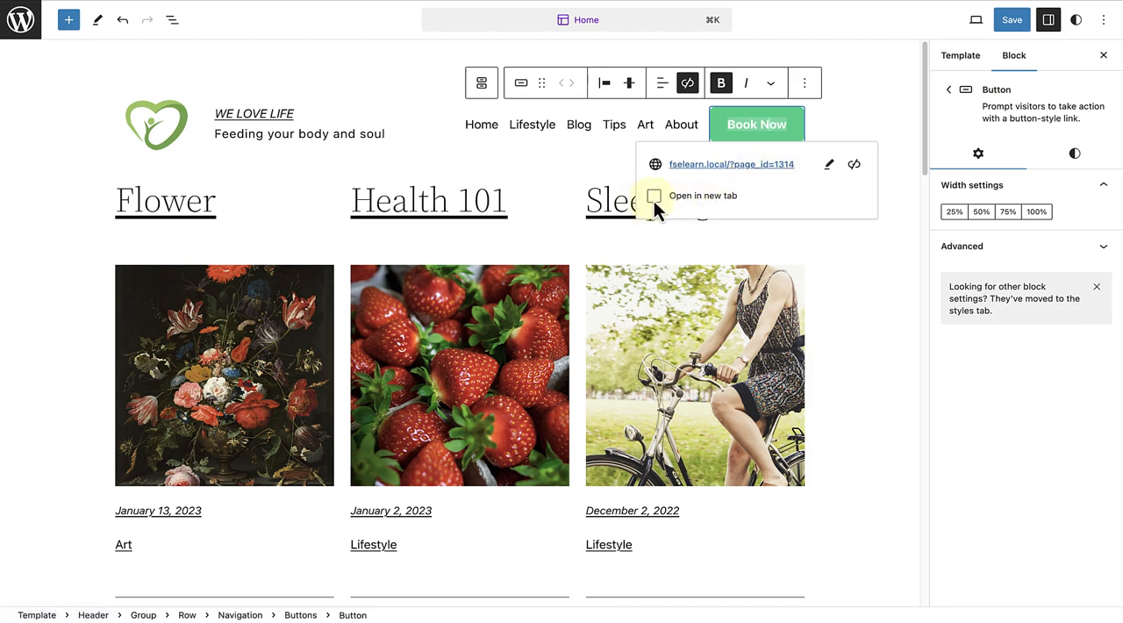
Step: Enable 'Open in new tab' for the Book Now button link and save the template
click(653, 194)
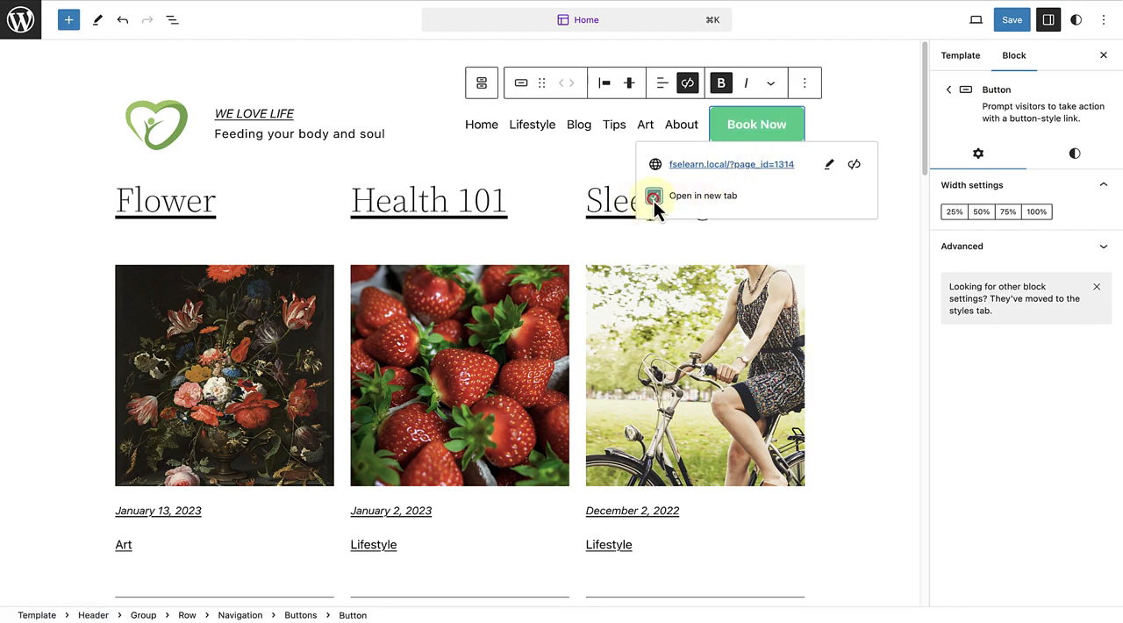
click(653, 195)
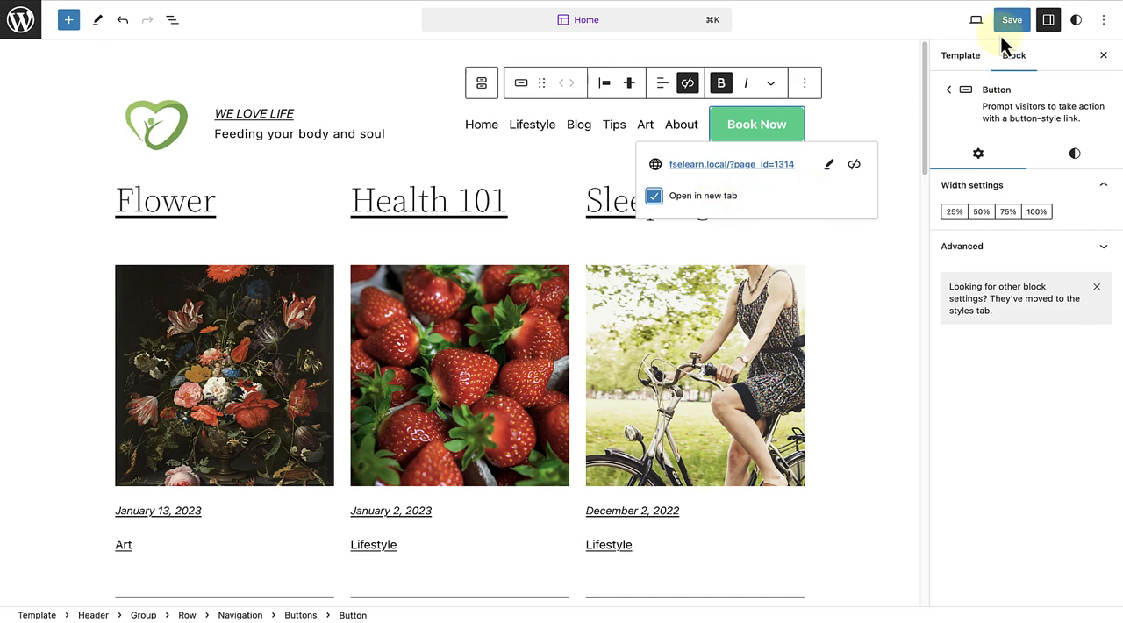
click(1000, 19)
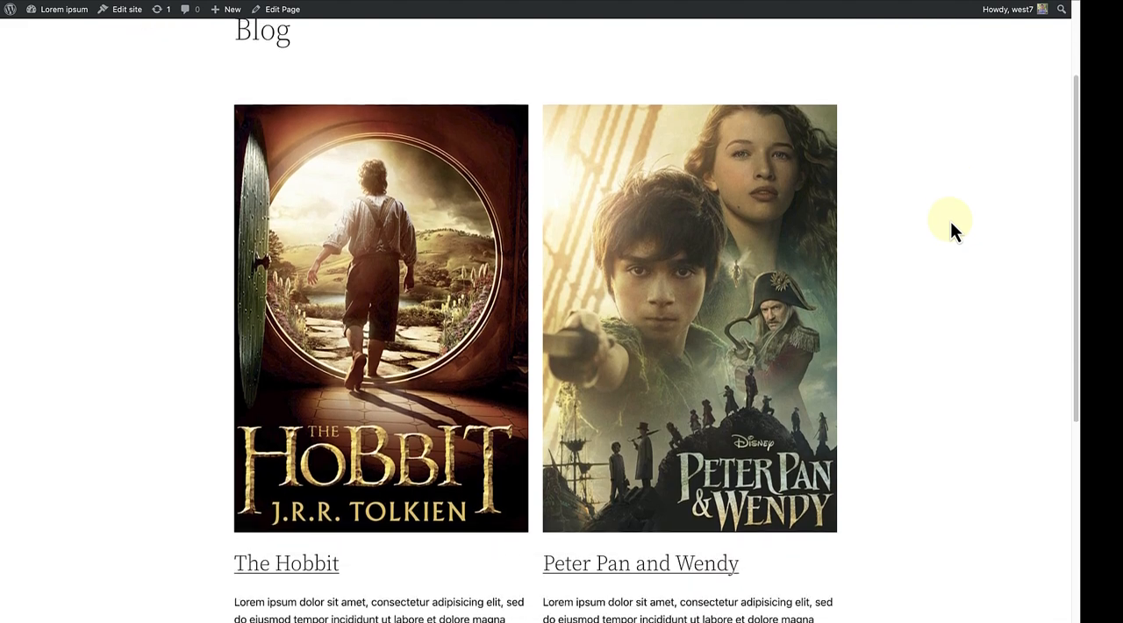
Step: Use 'Next Page' on the live Blog listing to reach page two with Wakanda and Rafa
scroll(down, 3)
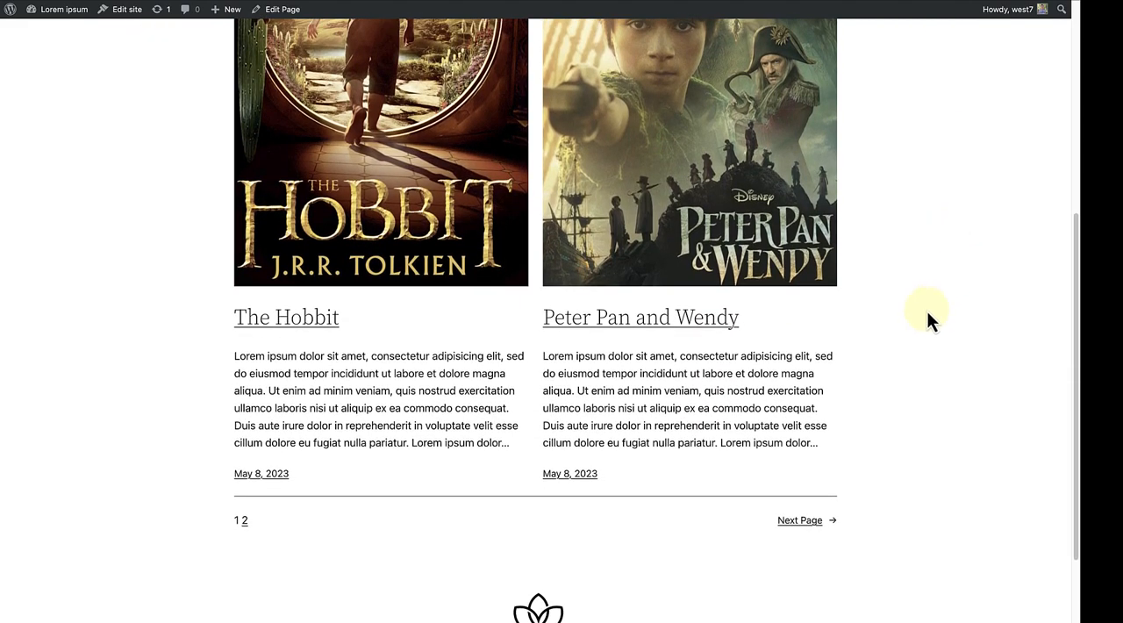
mouse_move(800, 520)
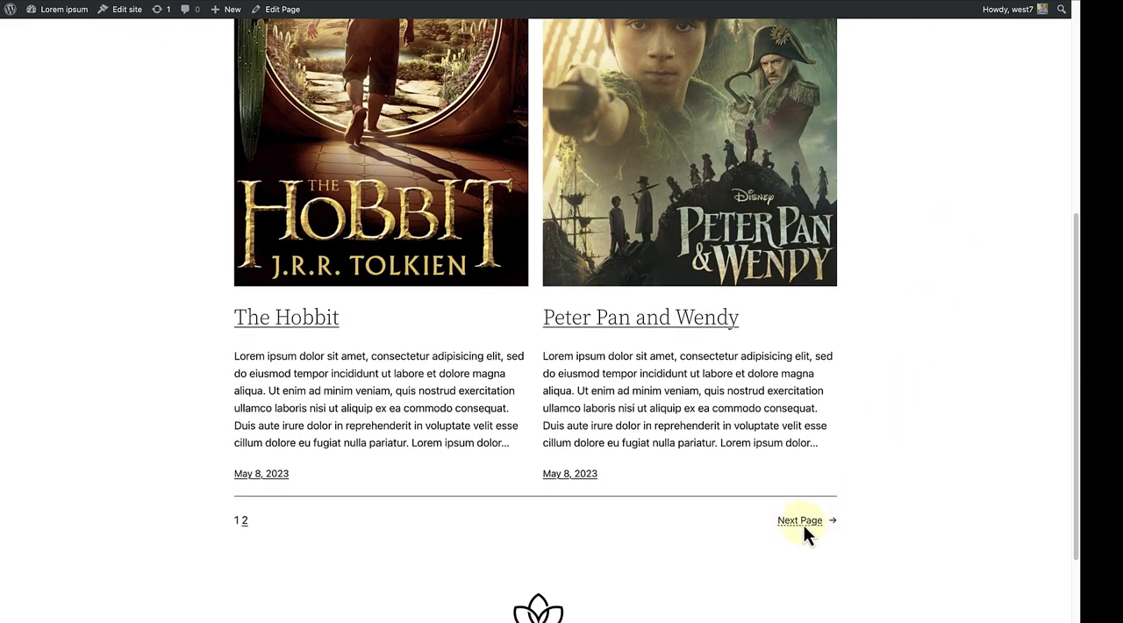
click(800, 519)
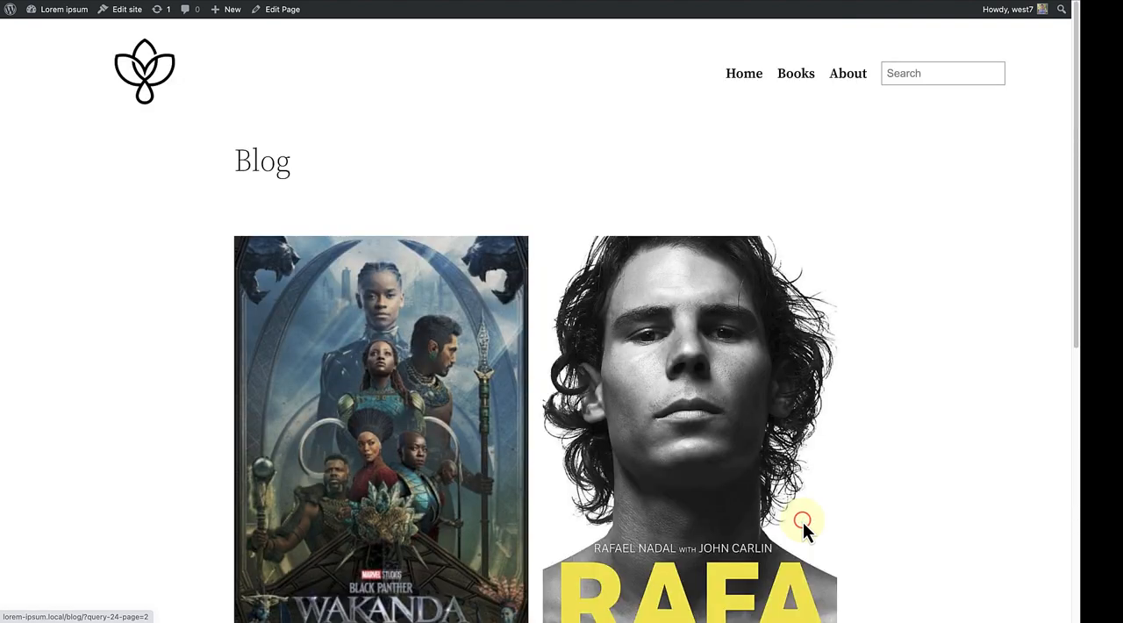
mouse_move(921, 460)
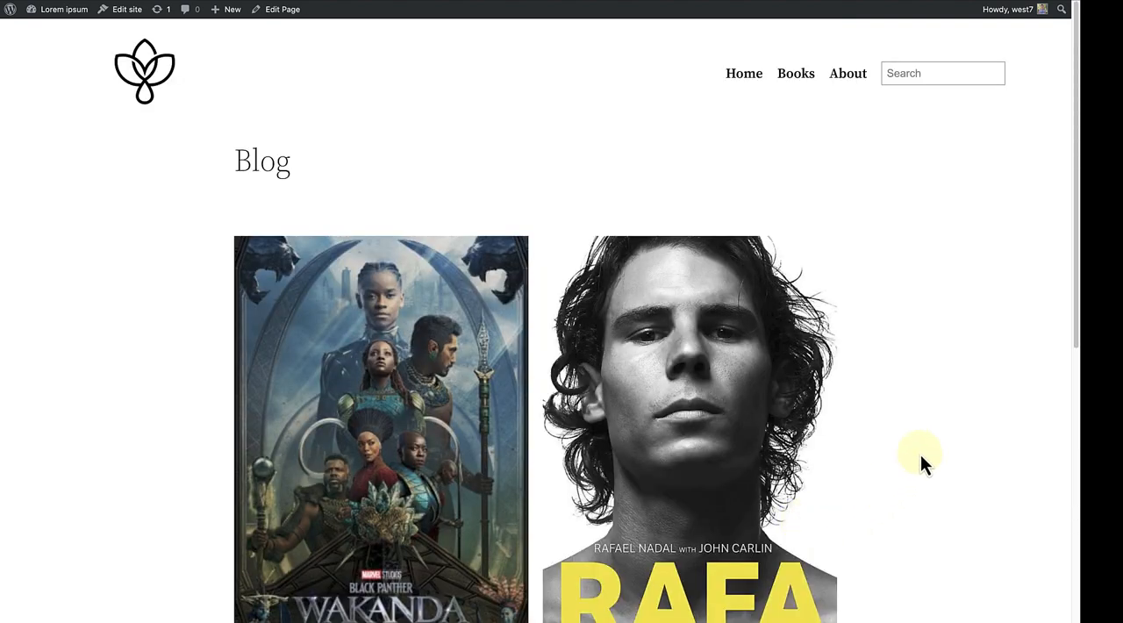
scroll(down, 3)
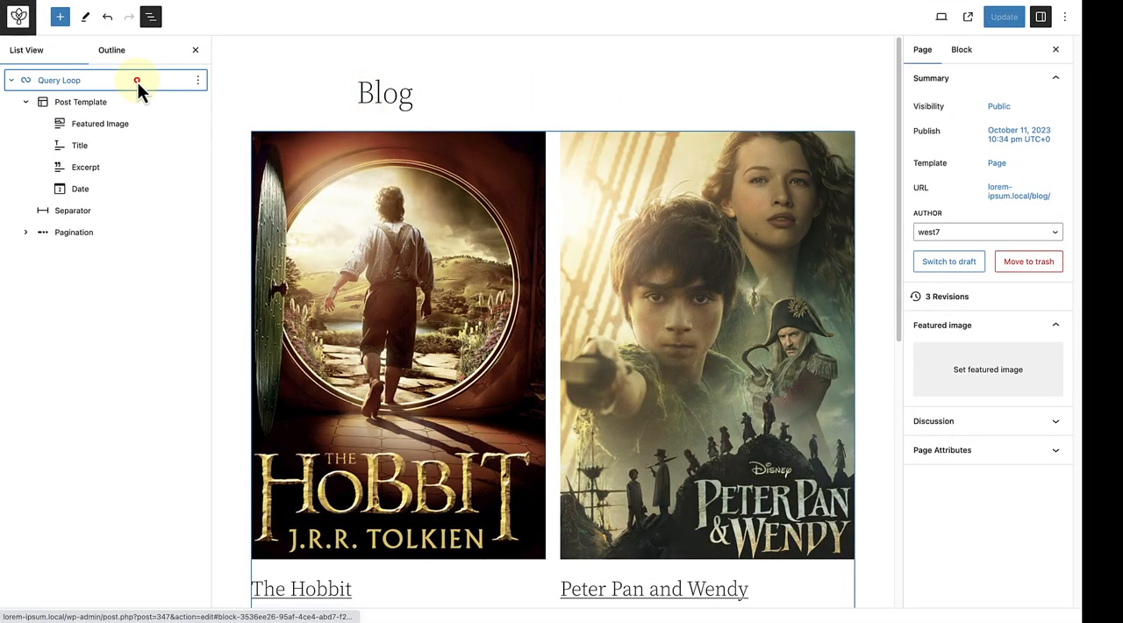
Step: Enable Enhanced pagination on the Blog page's Query Loop block and update the page
click(59, 81)
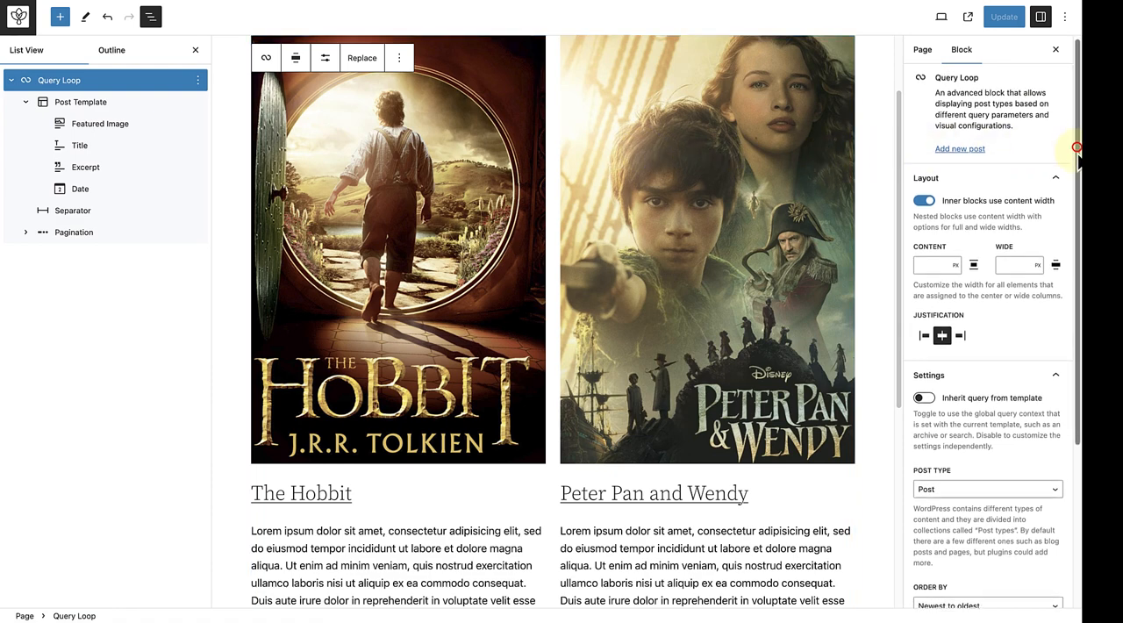
scroll(down, 3)
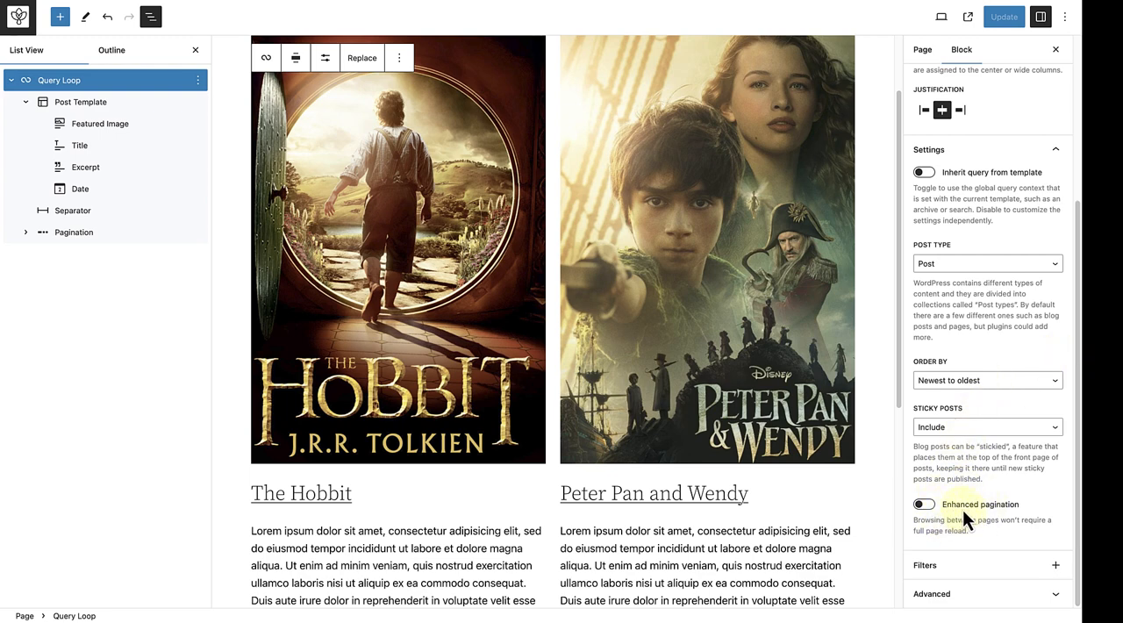
click(926, 504)
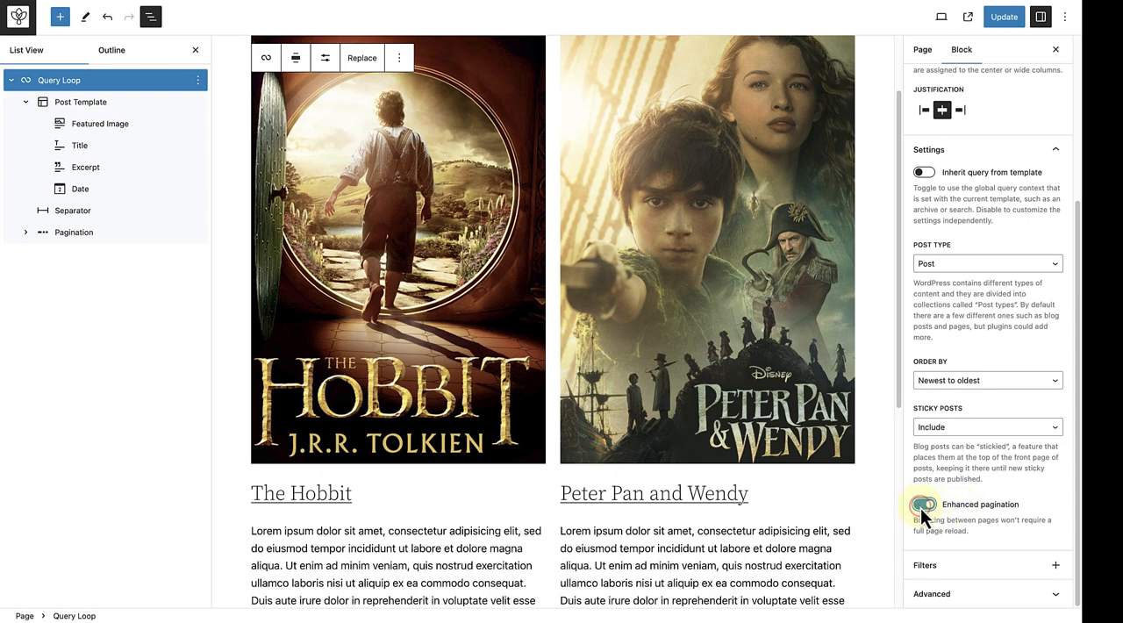
click(1004, 18)
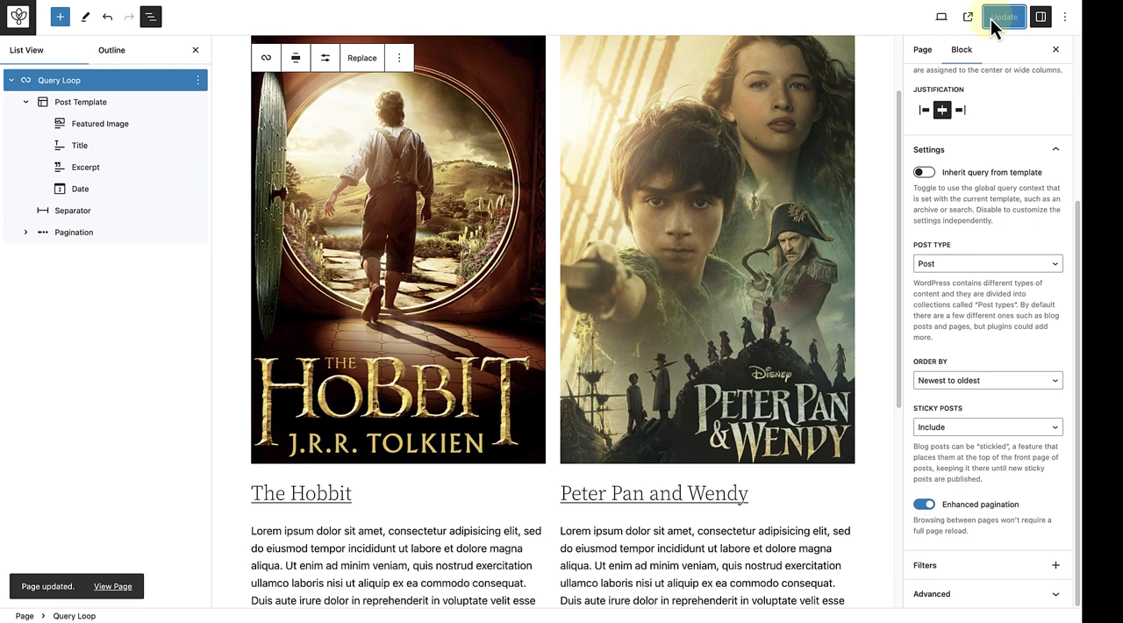
click(937, 17)
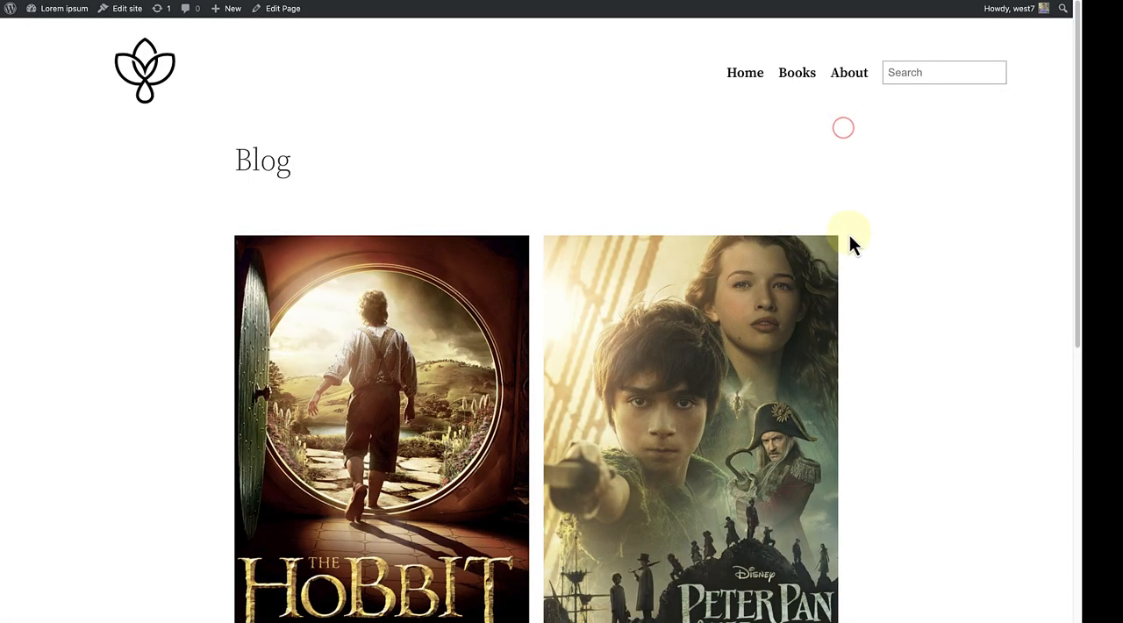
Step: Move to the next page of posts on the updated live Blog page
scroll(down, 3)
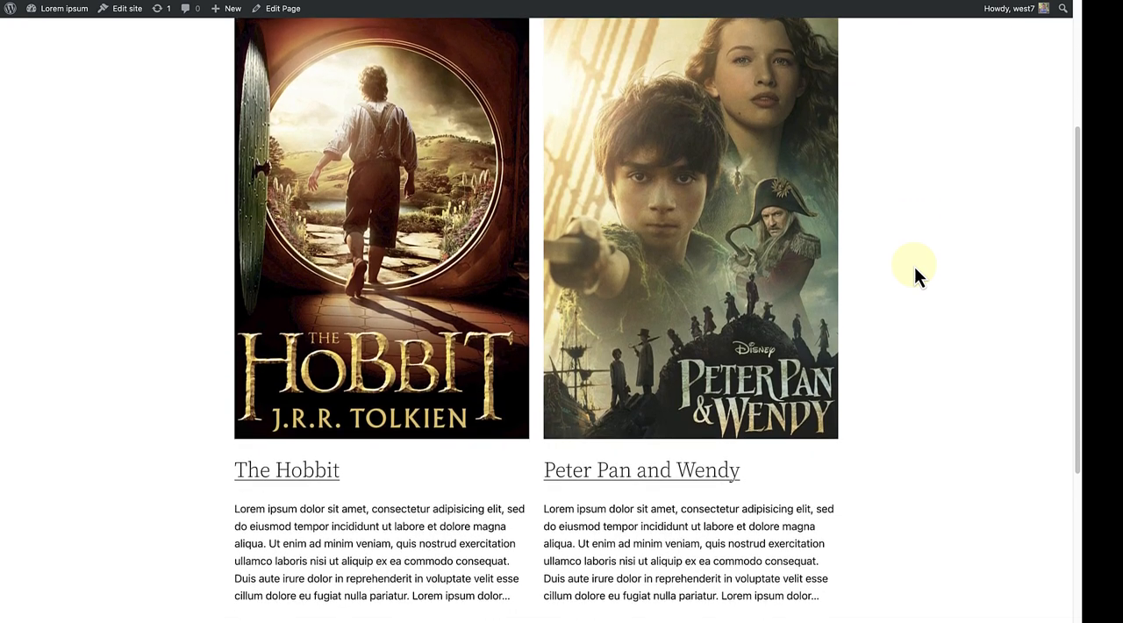
scroll(down, 3)
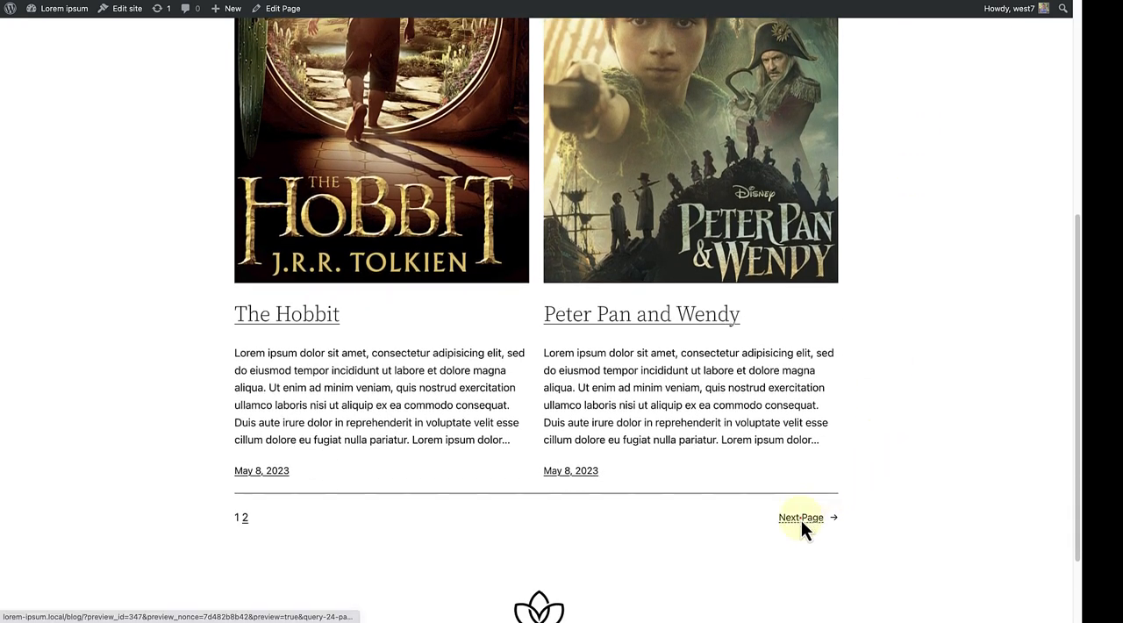
click(801, 516)
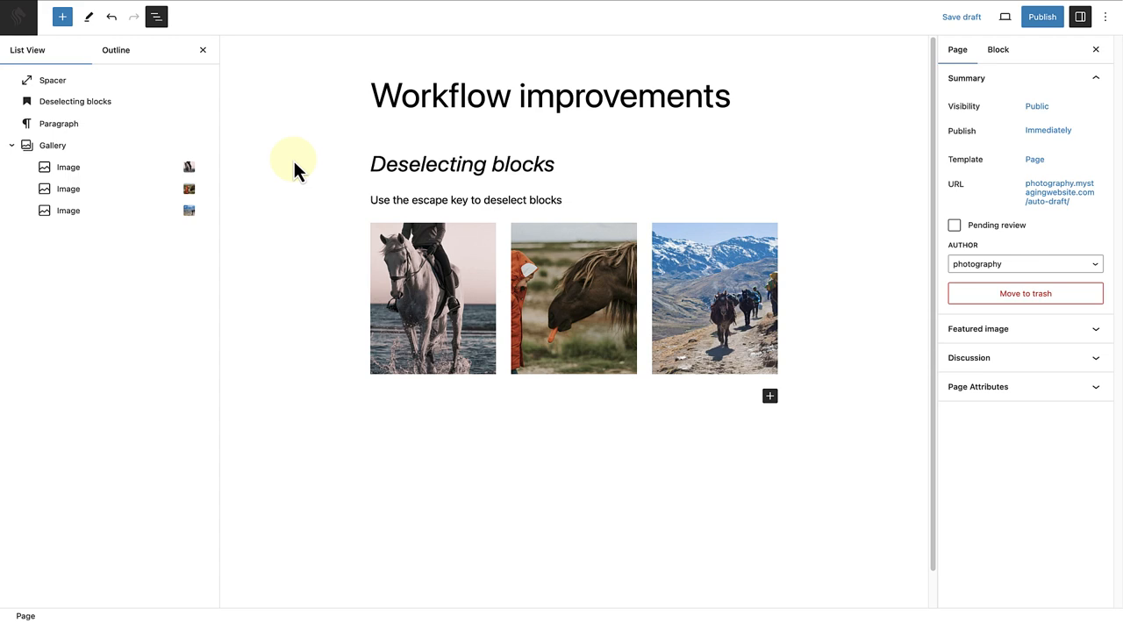
Step: Multi-select the heading, paragraph and gallery blocks in List View, then clear the selection with Escape
click(76, 102)
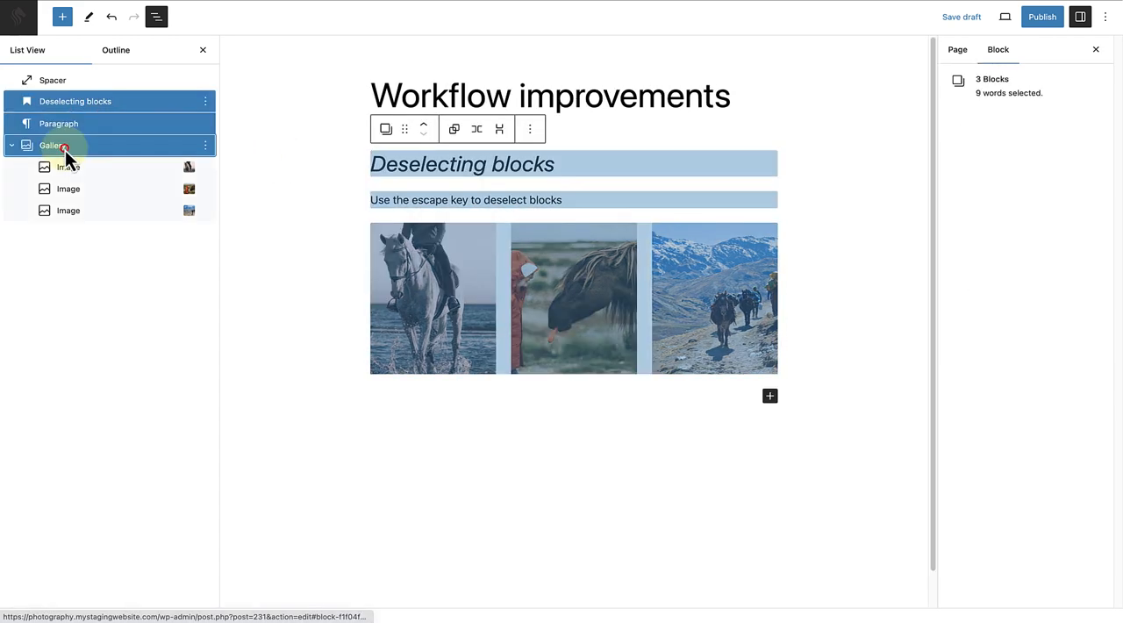
key(Escape)
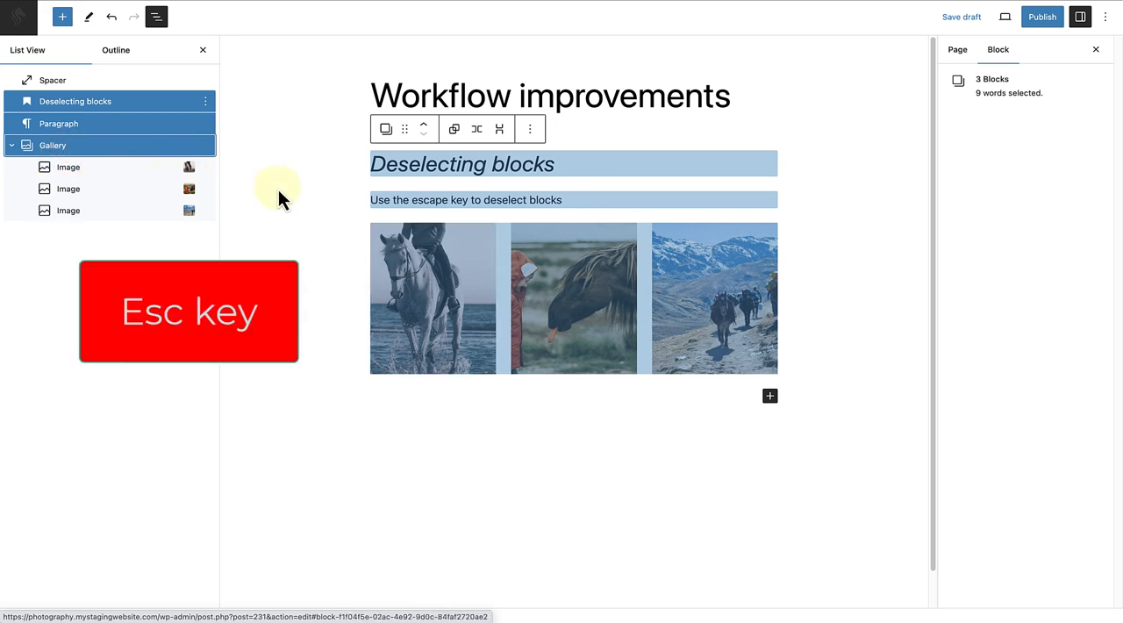
click(66, 167)
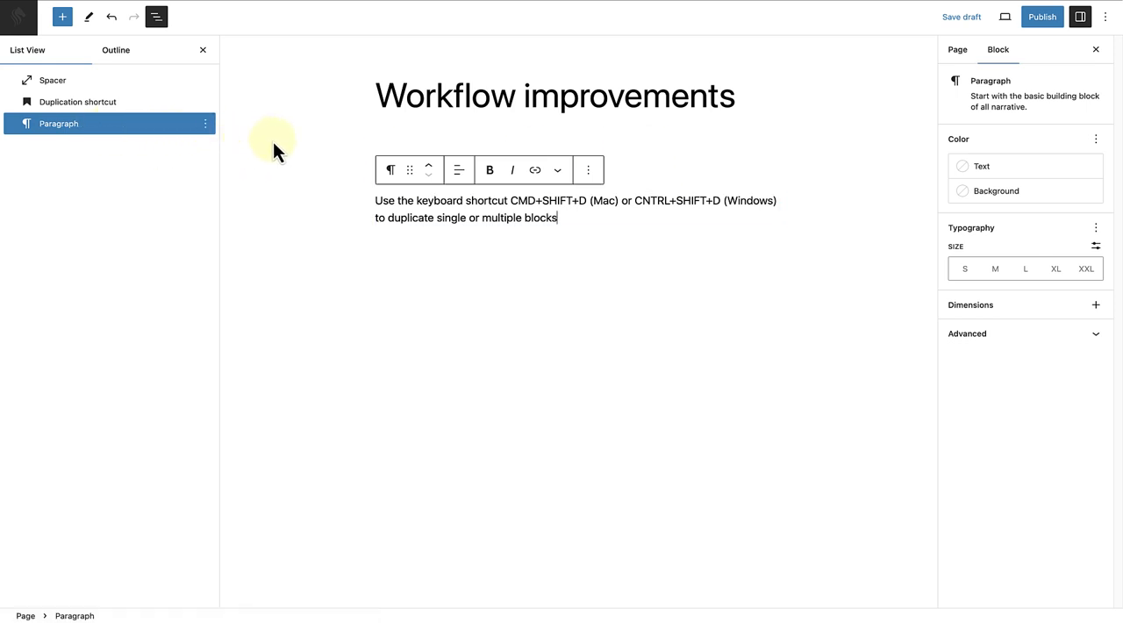
Step: Duplicate the selected paragraph block with Cmd+Shift+D
key(Cmd+Shift+D)
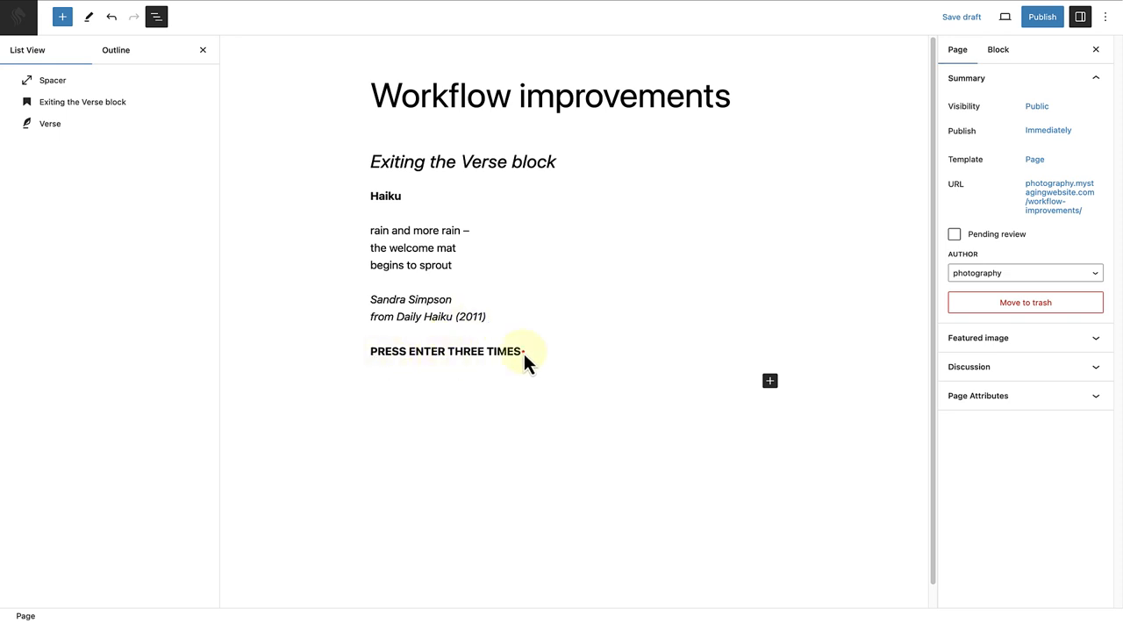
Step: Place the cursor at the end of 'PRESS ENTER THREE TIMES' in the Verse block
click(519, 351)
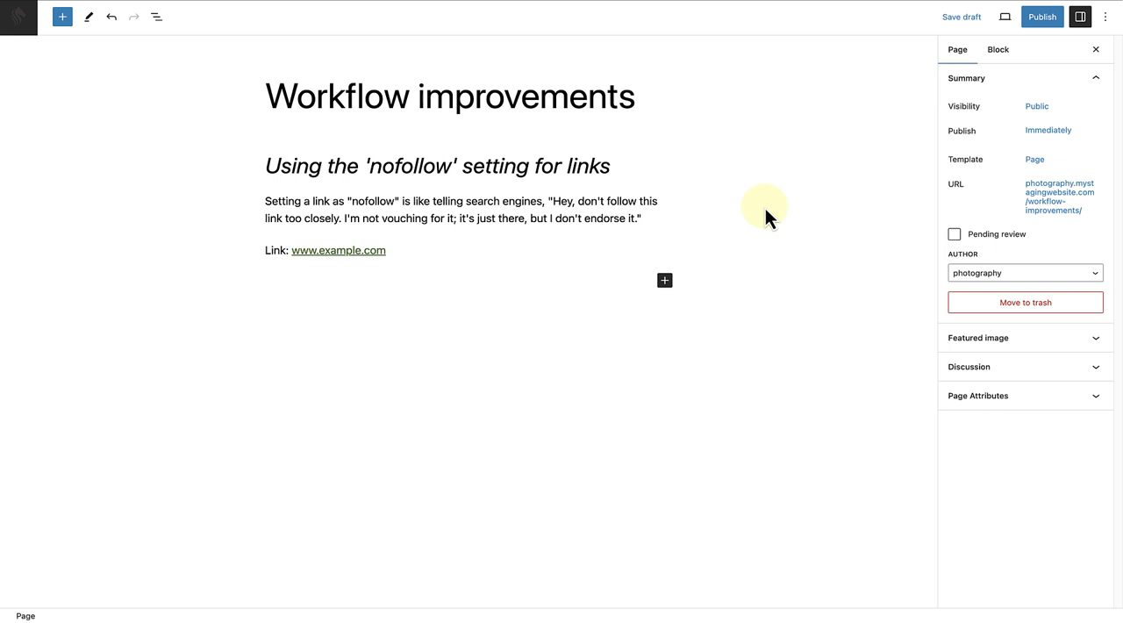
click(341, 249)
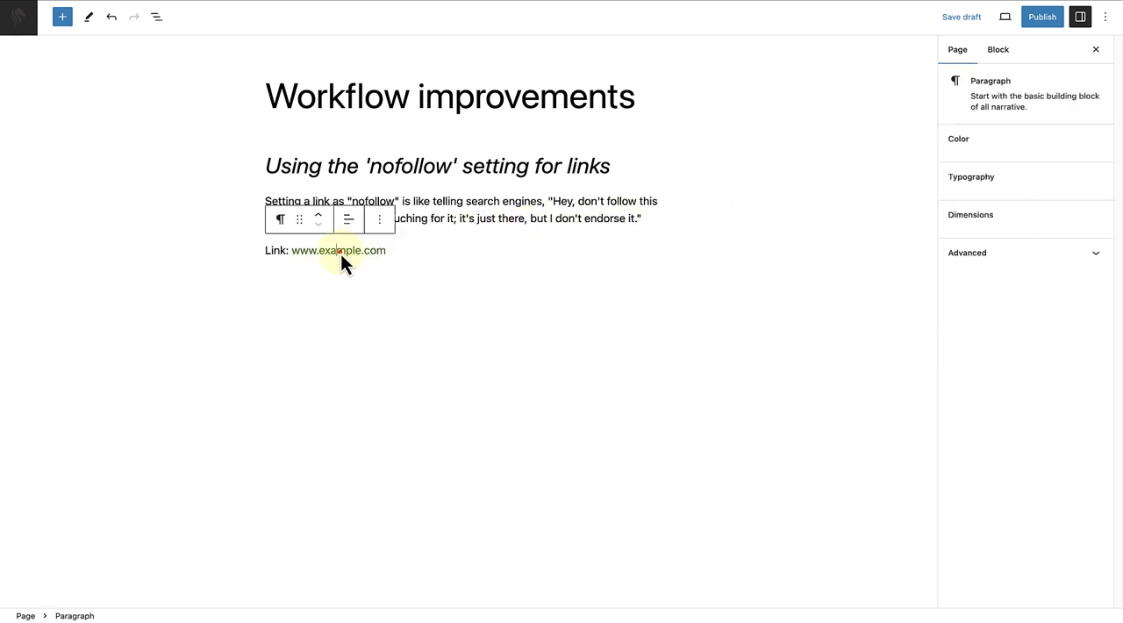
click(337, 249)
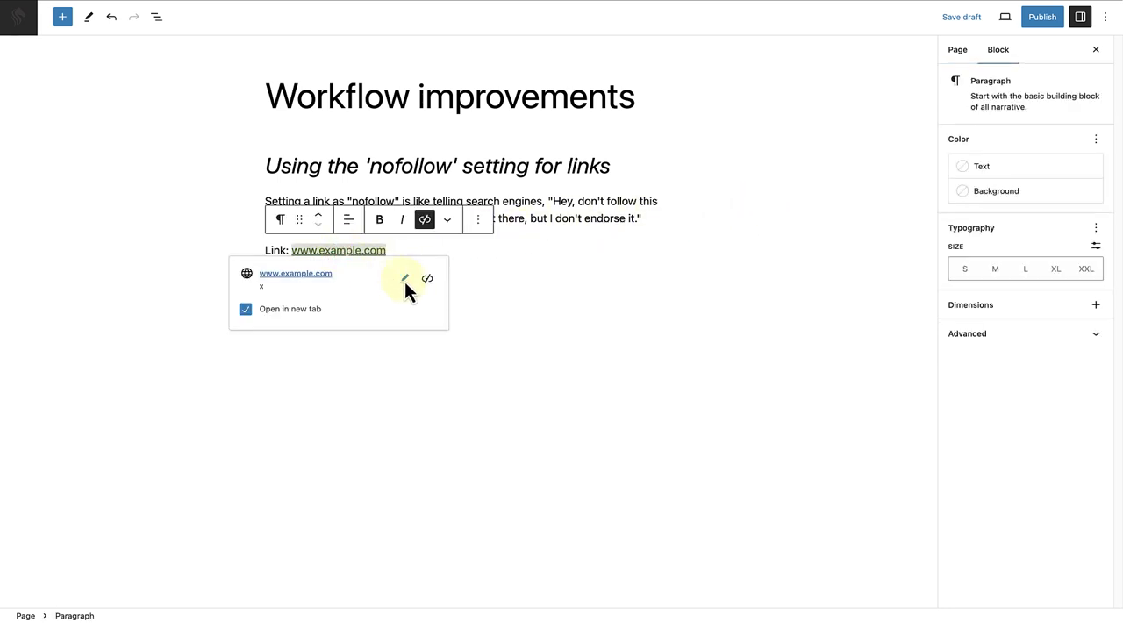
click(404, 279)
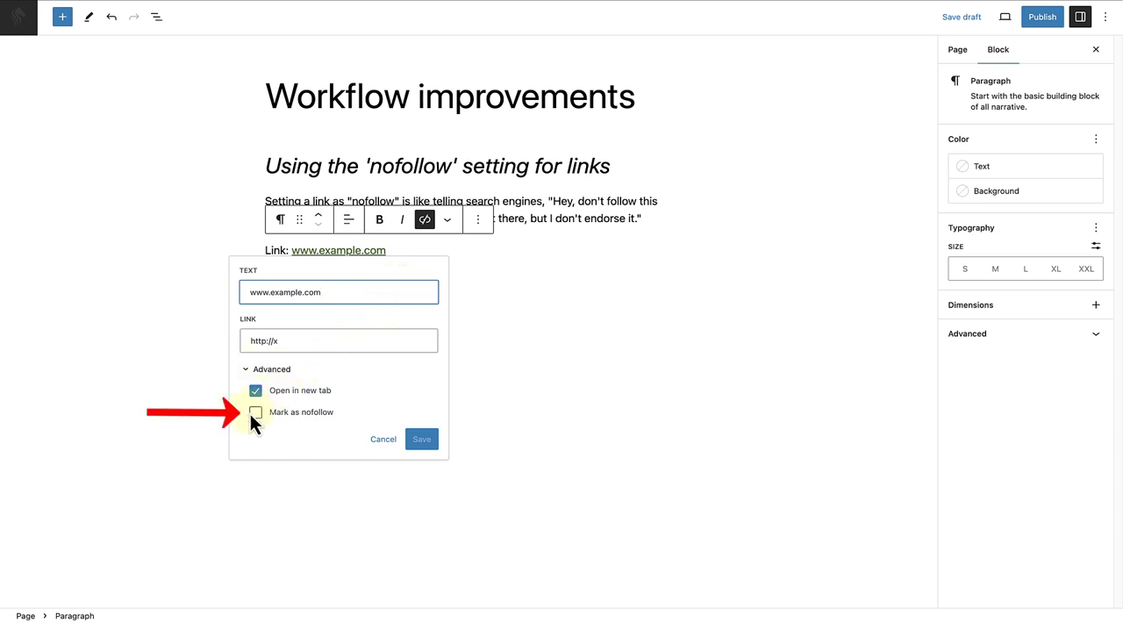
click(257, 412)
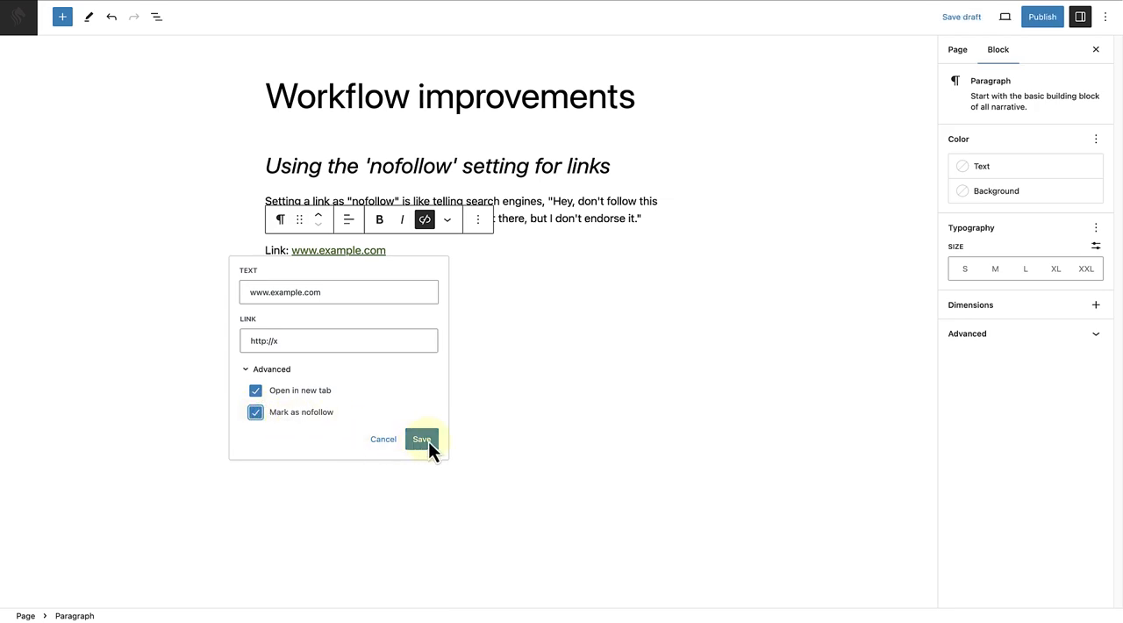
click(421, 438)
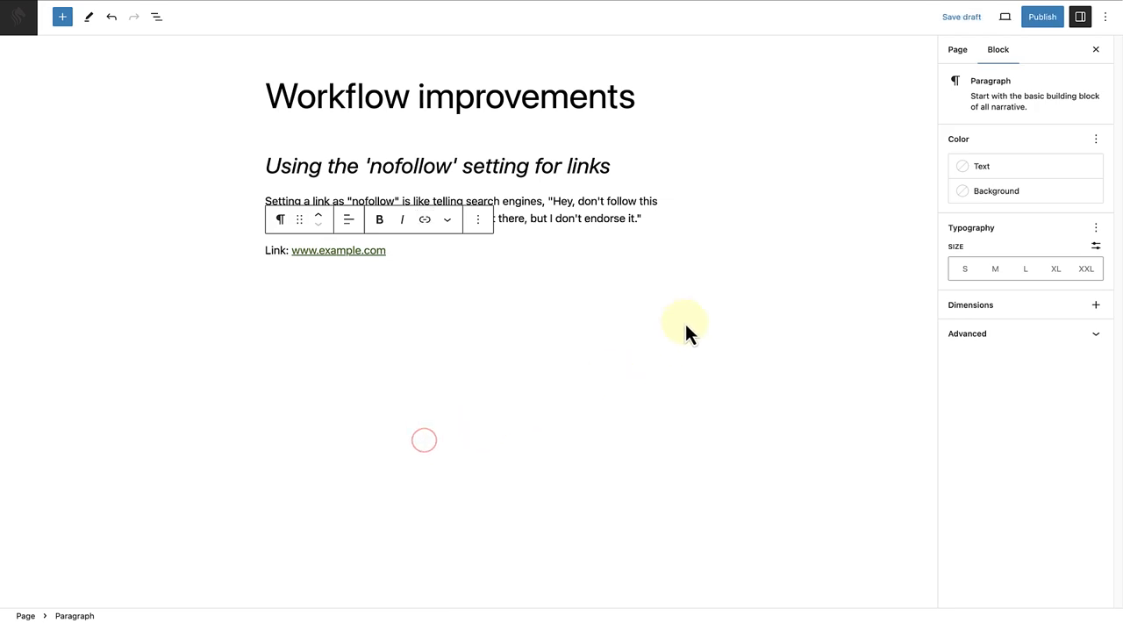